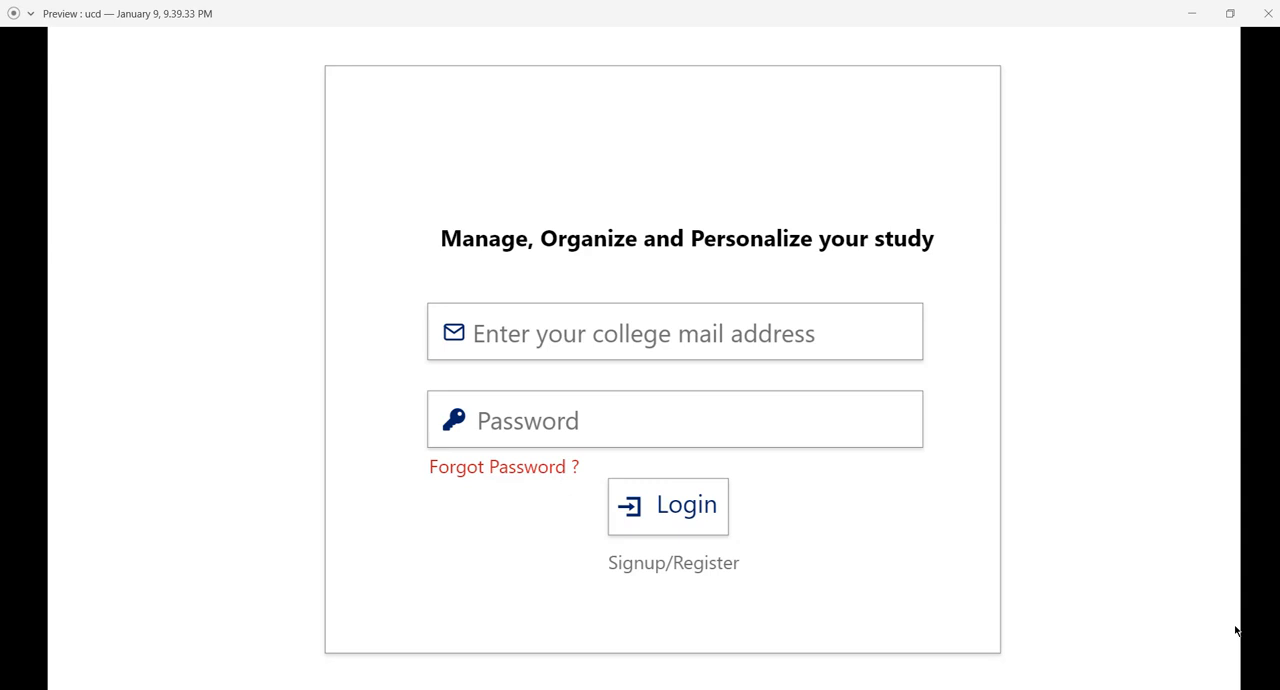
pyautogui.moveTo(912, 284)
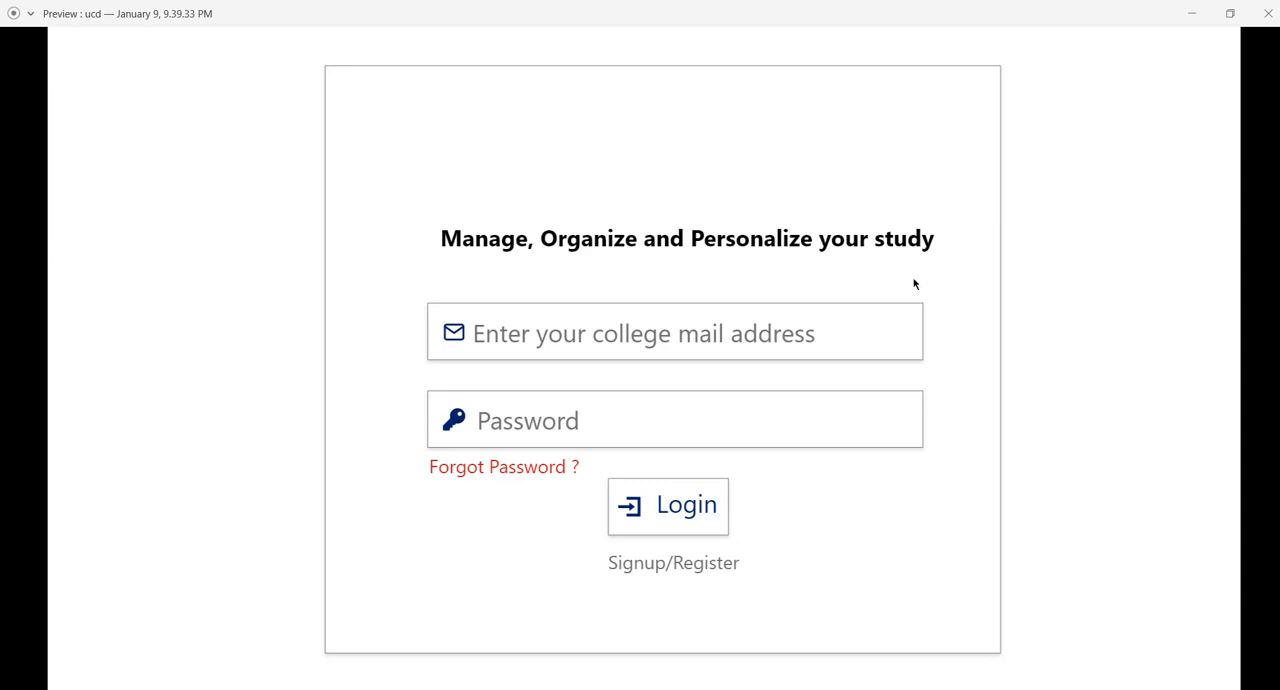
pyautogui.moveTo(936, 224)
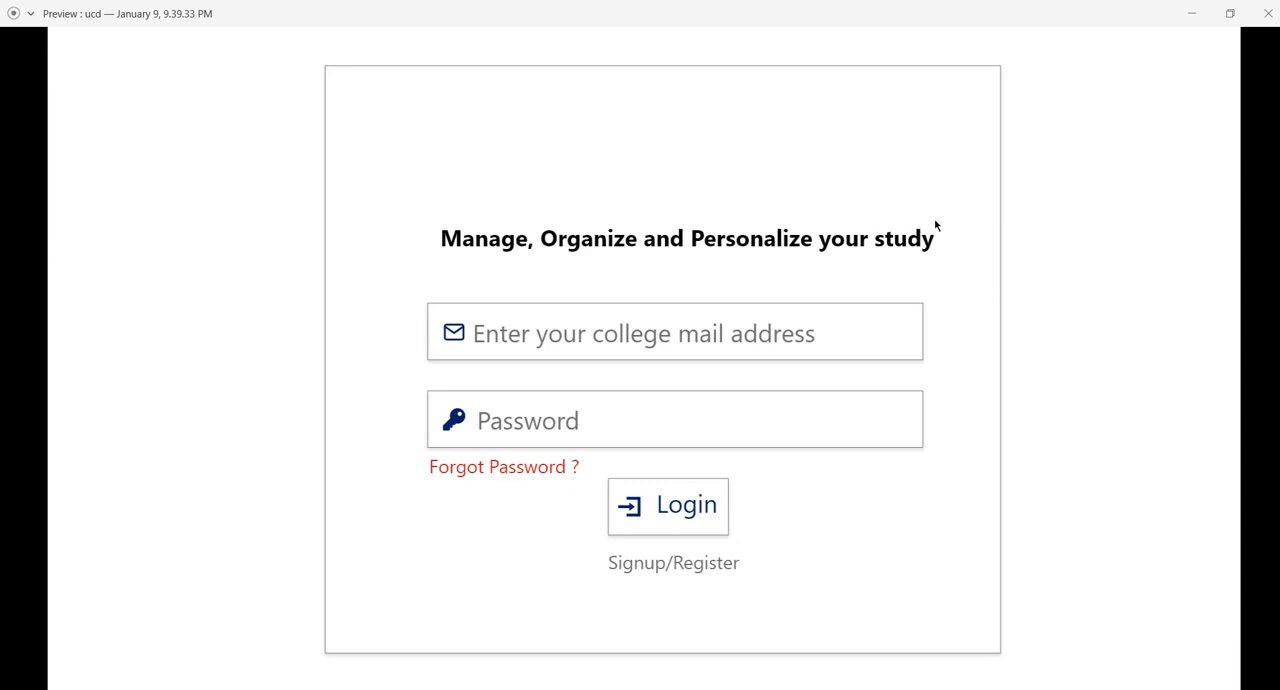
pyautogui.moveTo(636, 296)
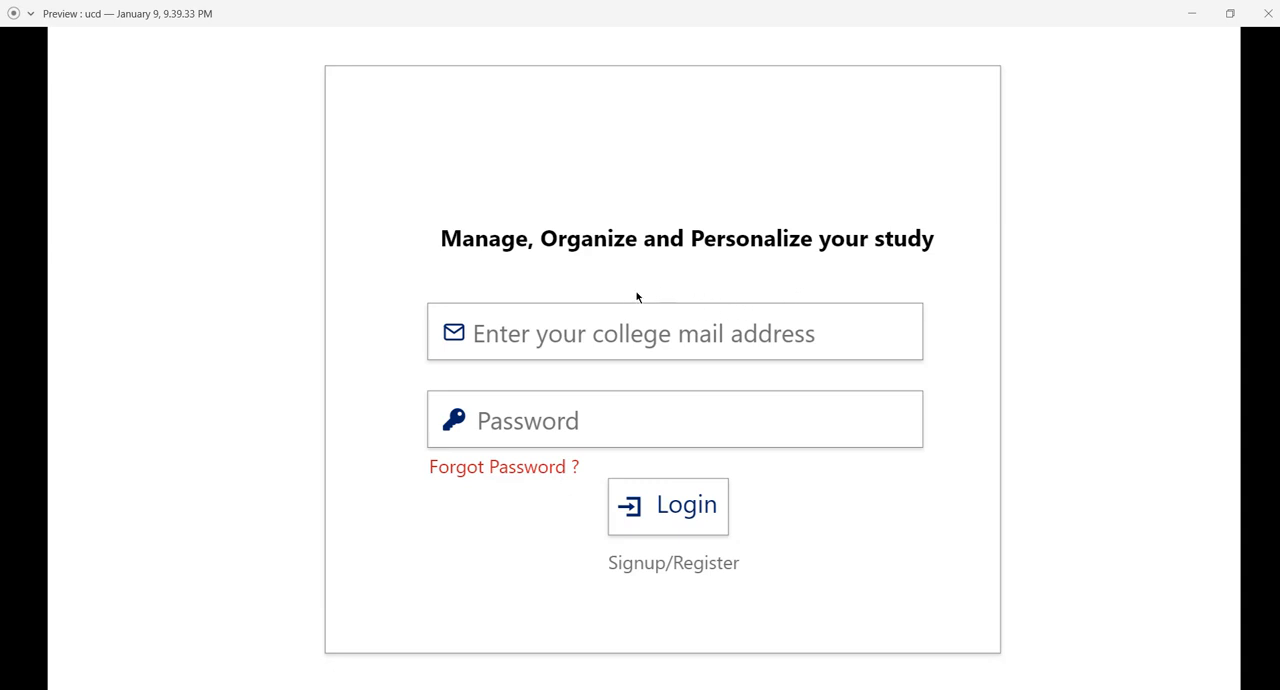
pyautogui.moveTo(532, 328)
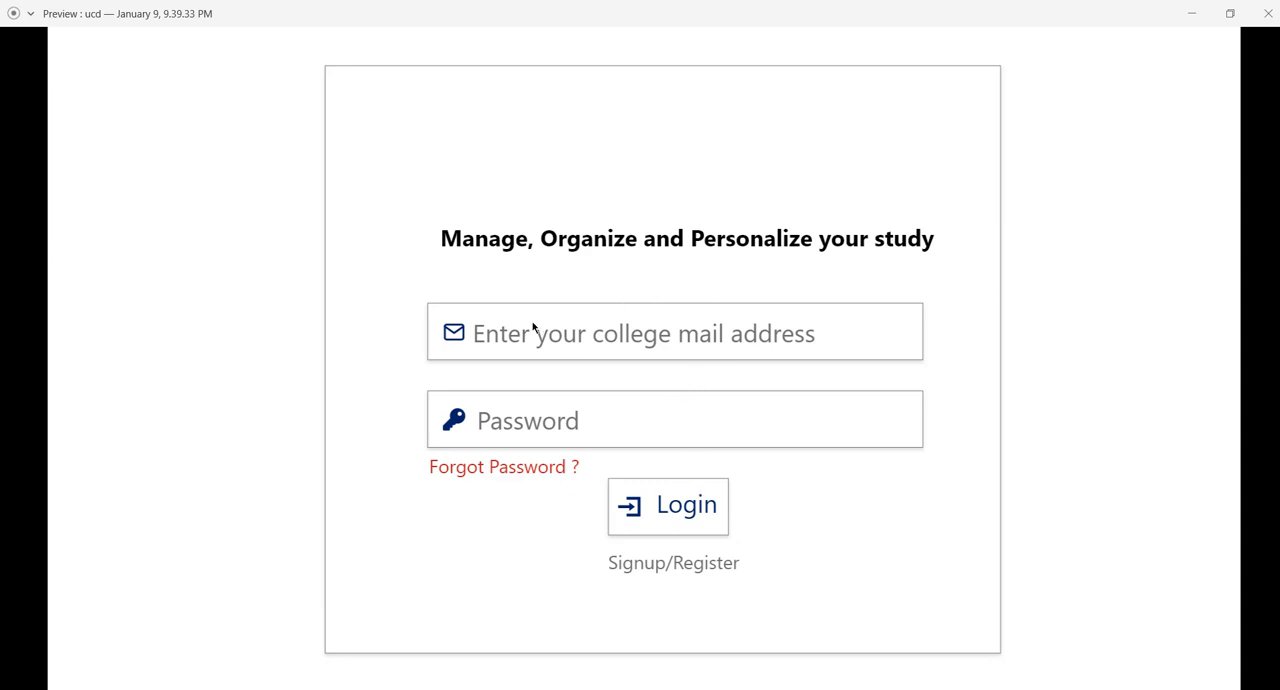
pyautogui.moveTo(540, 424)
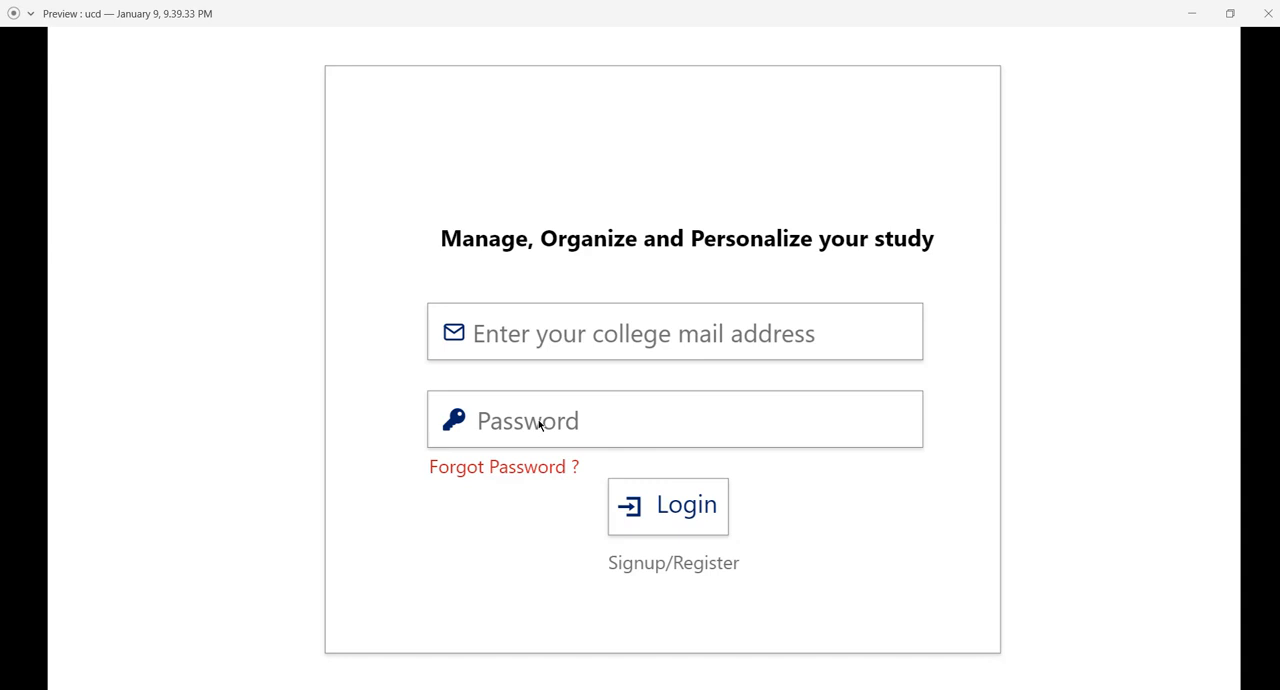
pyautogui.moveTo(672, 306)
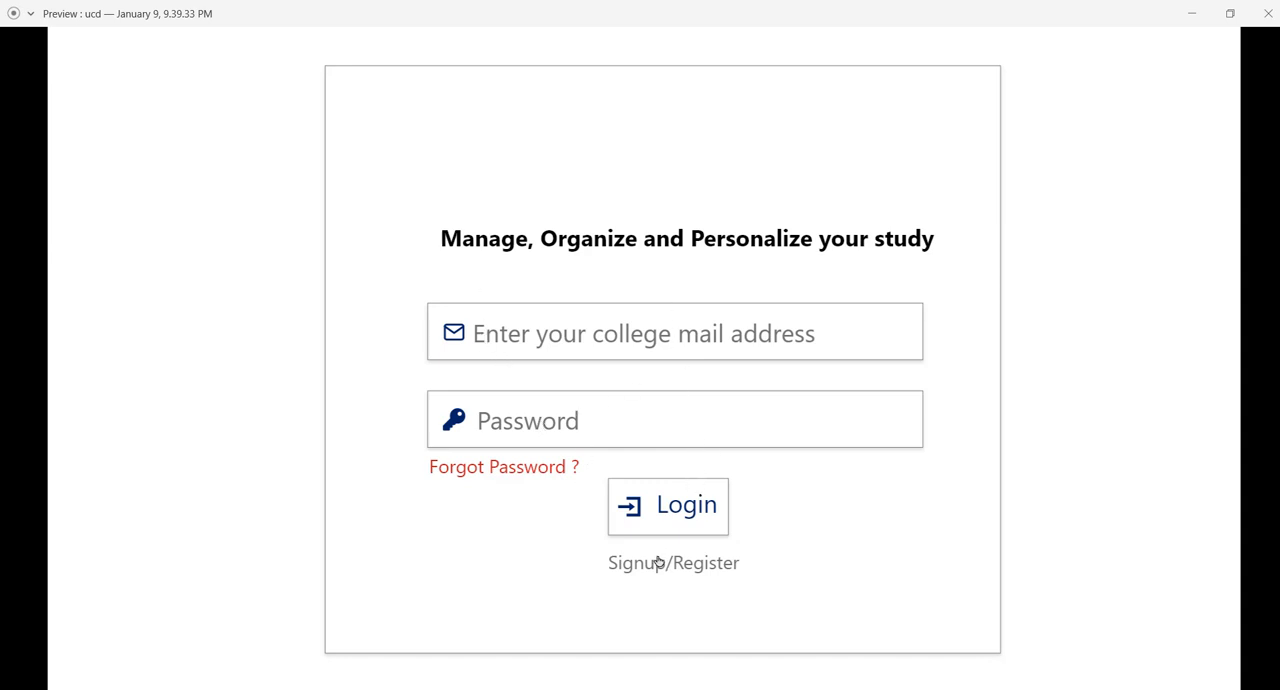
# Reach the registration form and set Choose Your Priority to Assignment
pyautogui.click(672, 562)
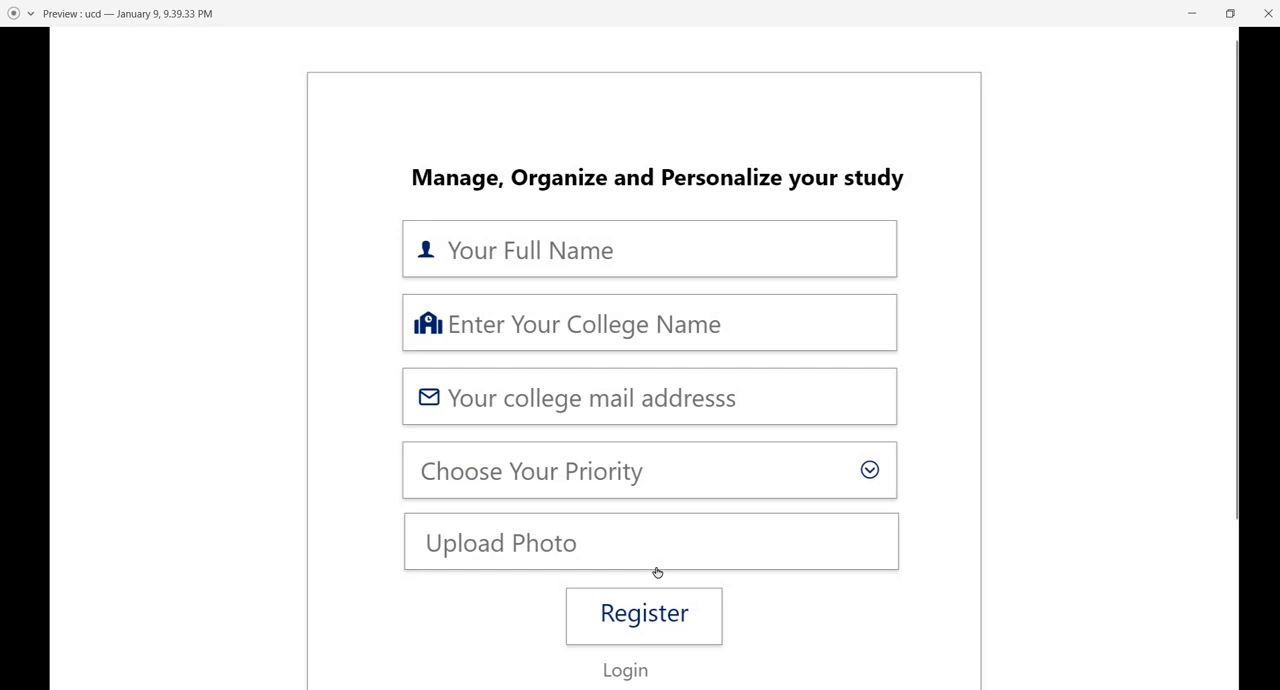
pyautogui.moveTo(568, 278)
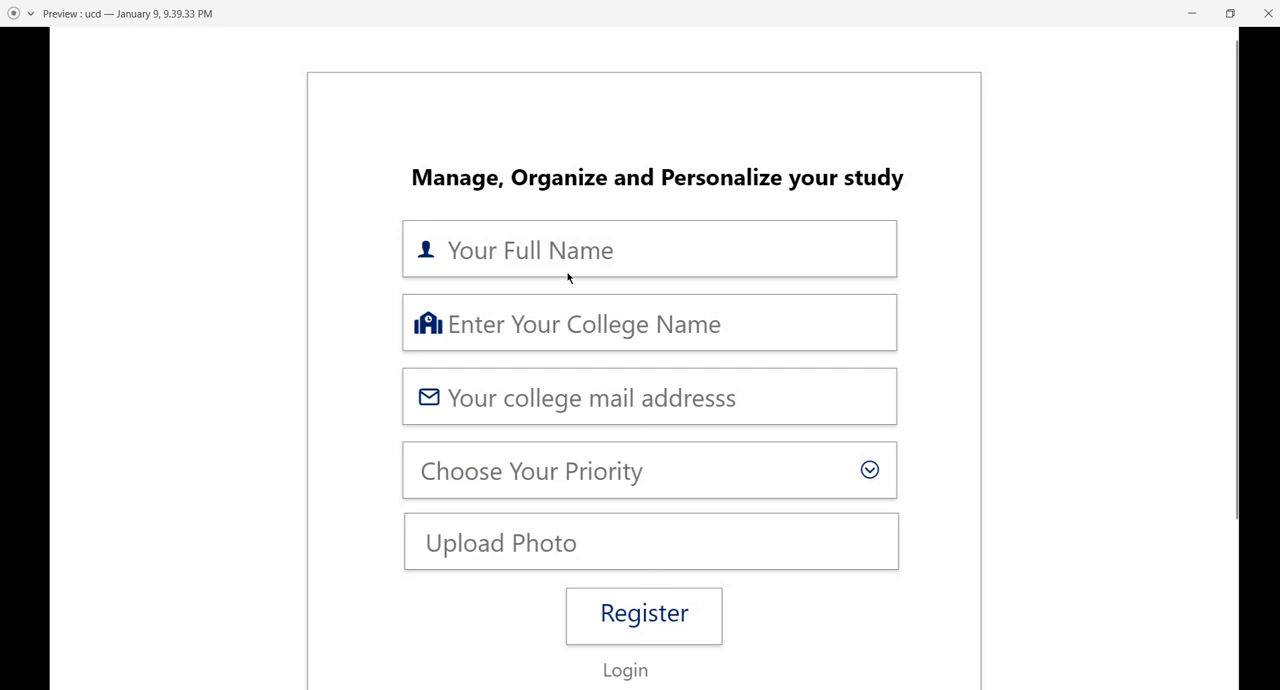
pyautogui.moveTo(556, 400)
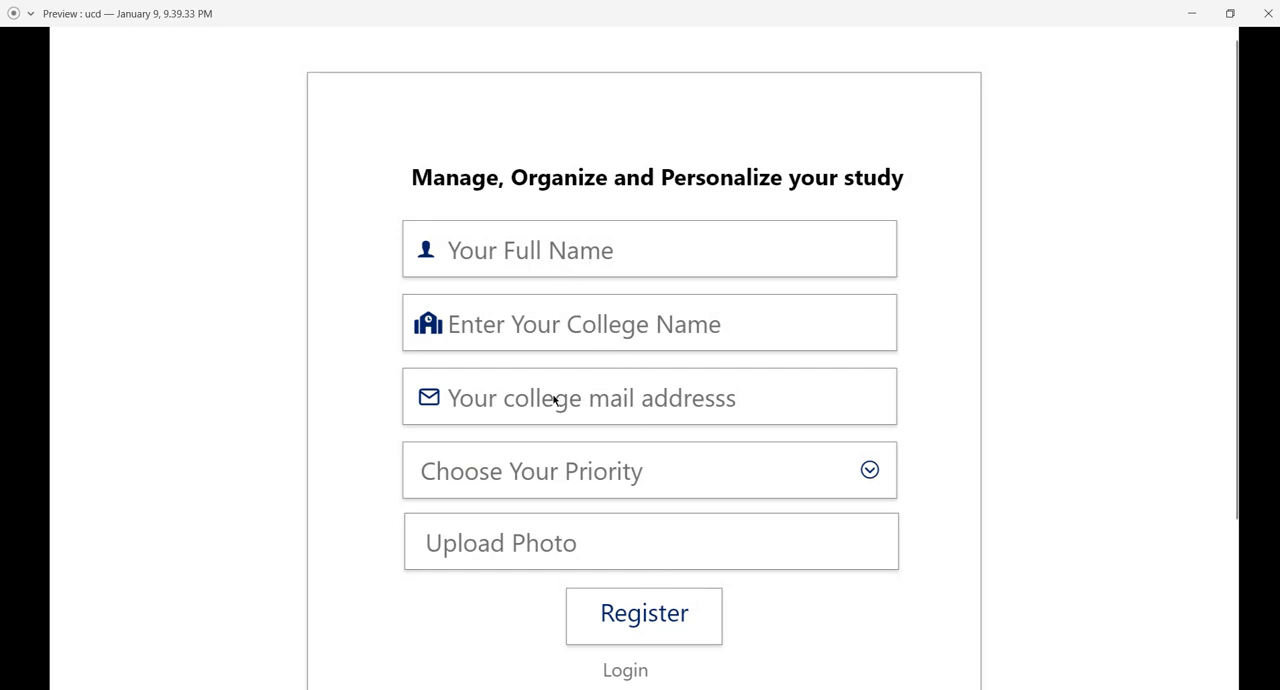
pyautogui.moveTo(540, 402)
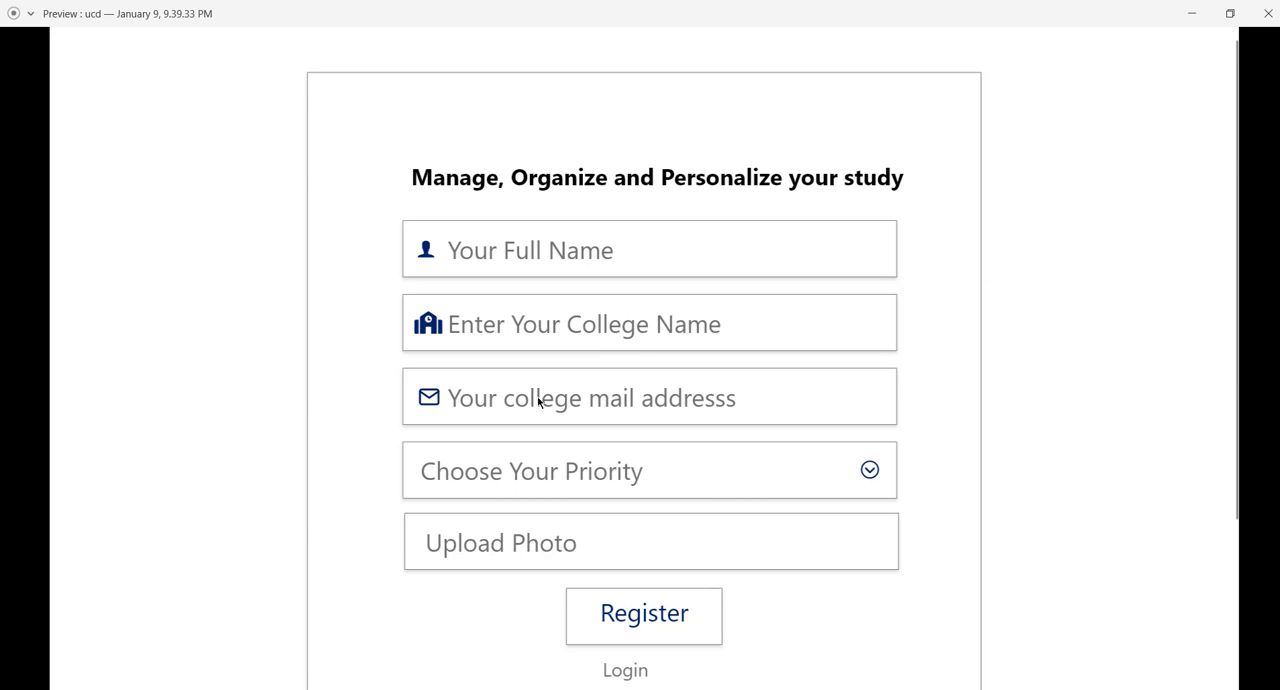
pyautogui.moveTo(858, 470)
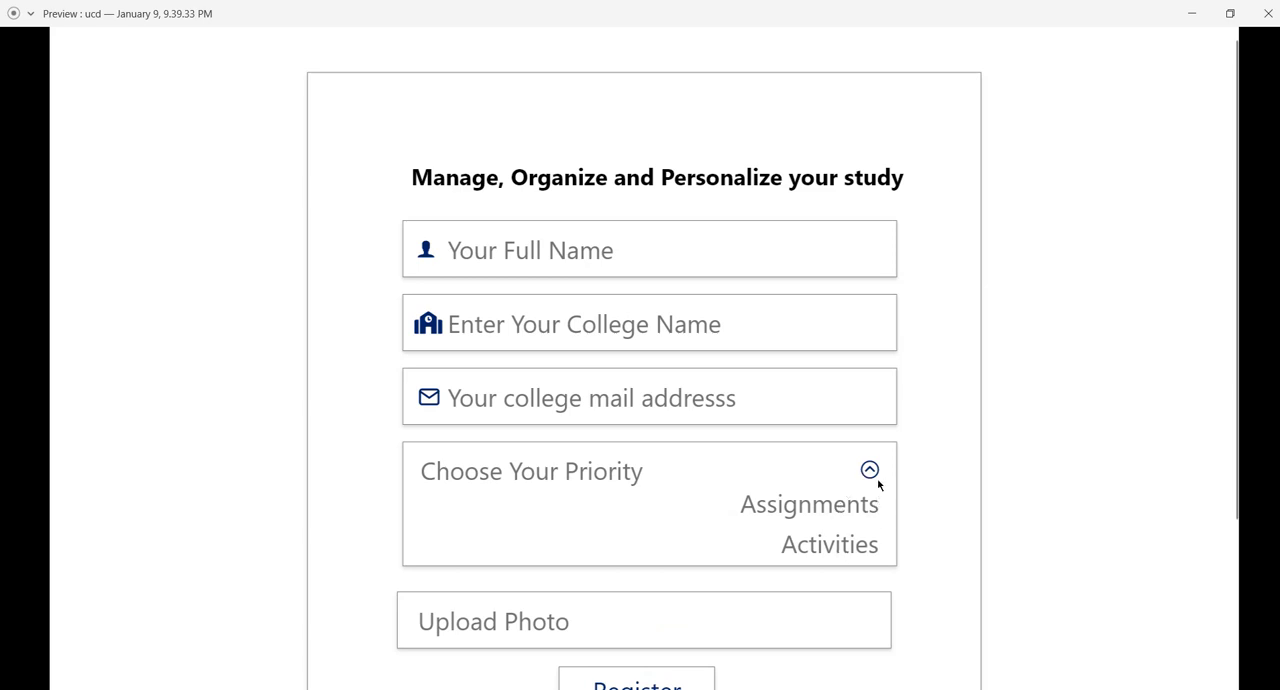
pyautogui.scroll(-3)
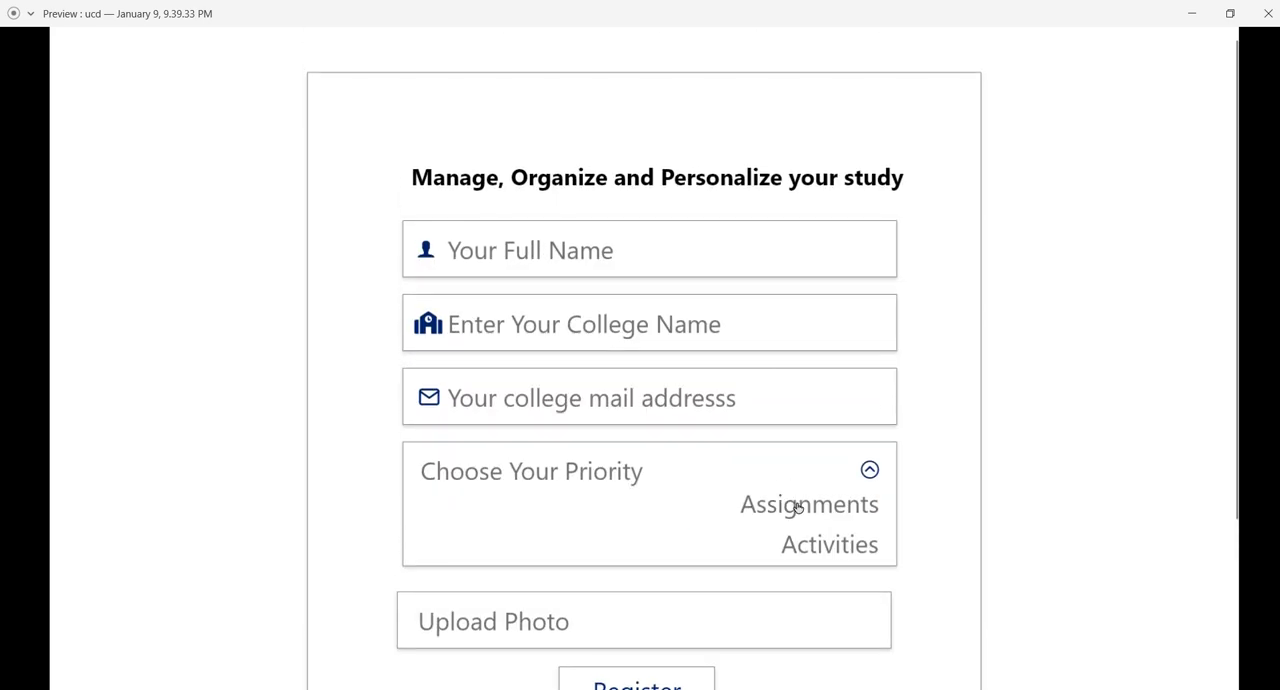
pyautogui.click(808, 504)
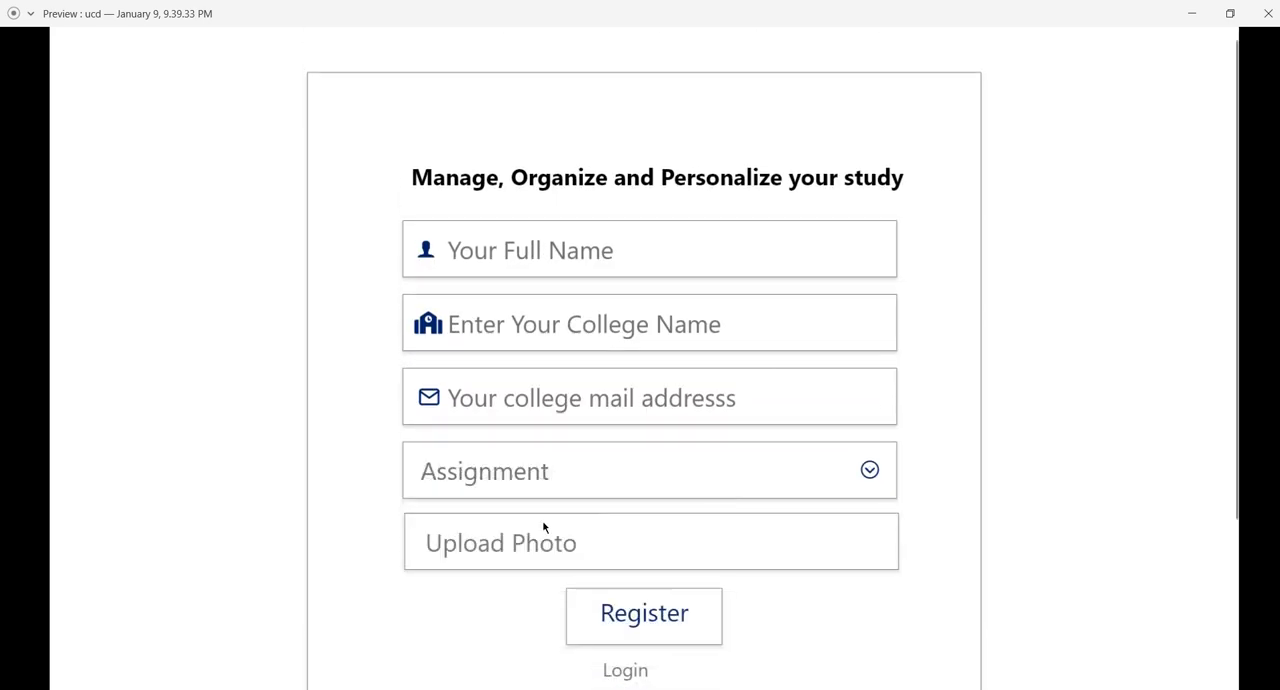
# Return to the login screen via the Login link under Register
pyautogui.scroll(-3)
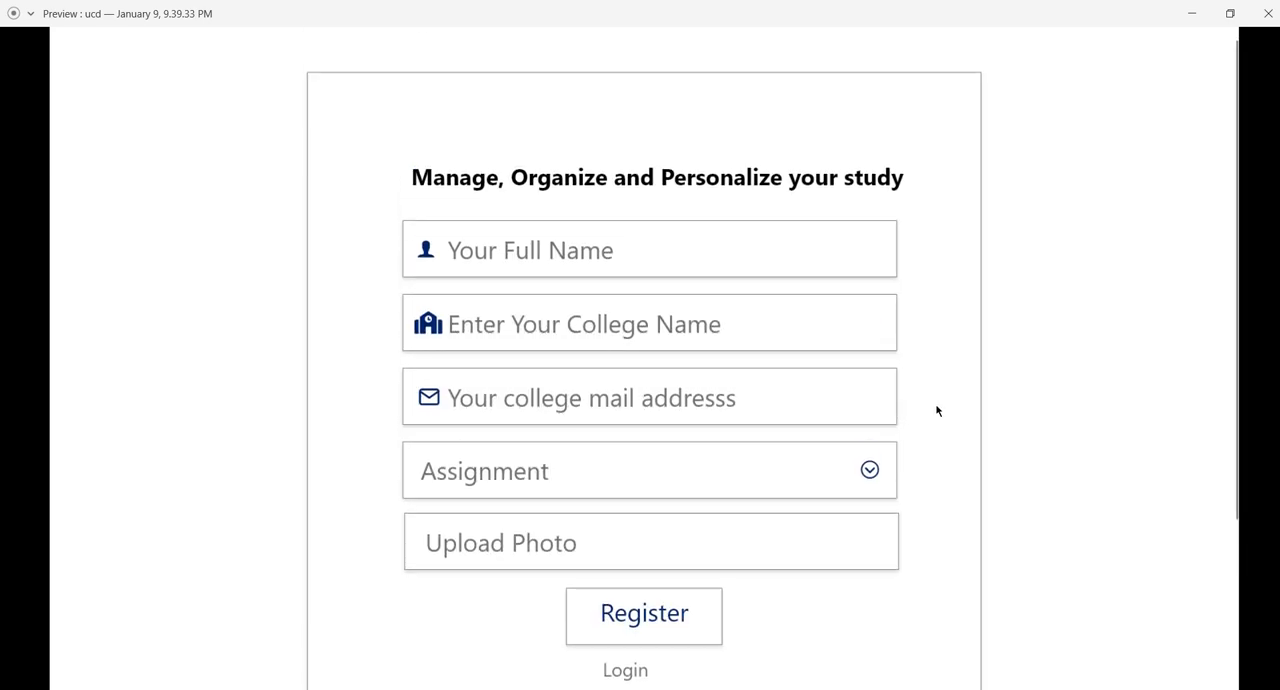
pyautogui.click(624, 670)
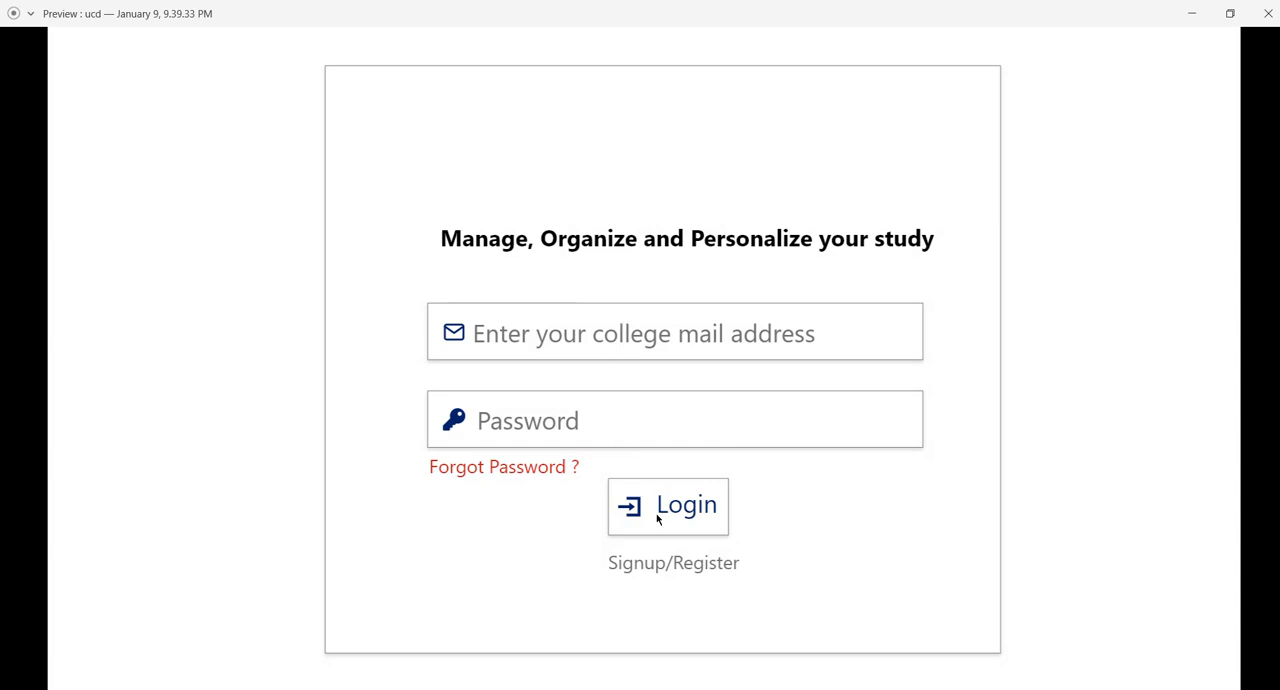
# Log in and bring up the home screen with the Add Topics field and Assignment list
pyautogui.click(668, 504)
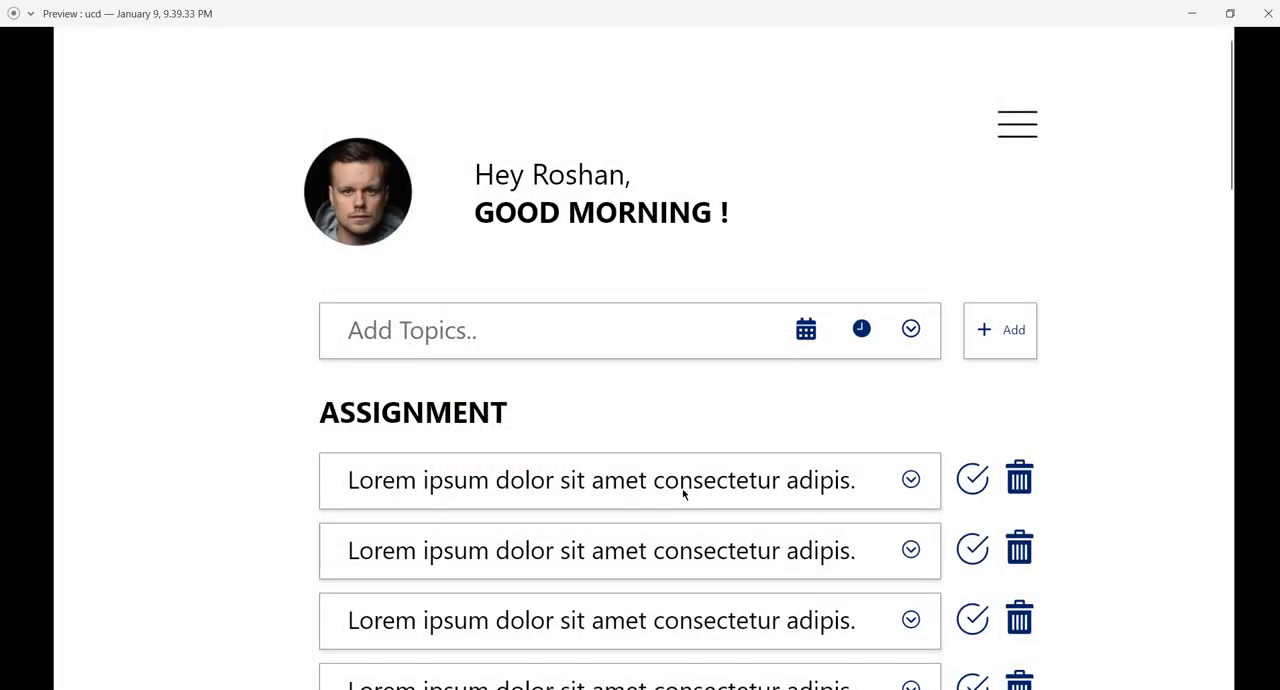
pyautogui.moveTo(920, 408)
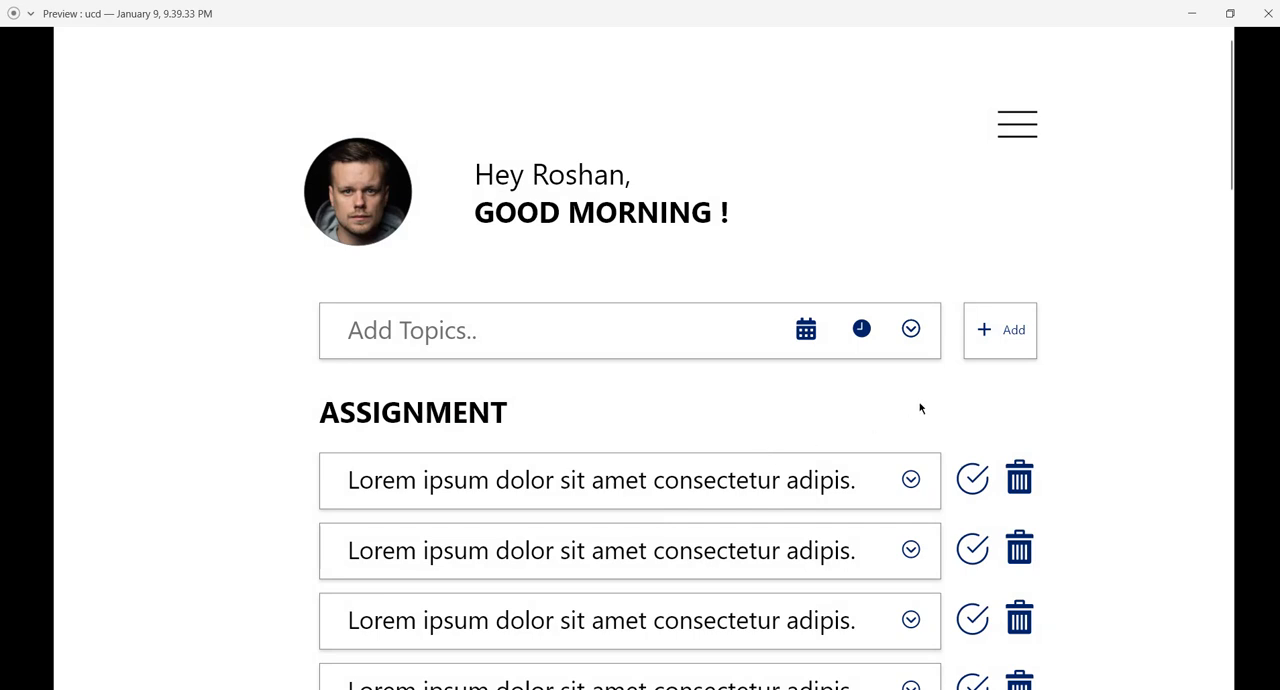
pyautogui.moveTo(500, 202)
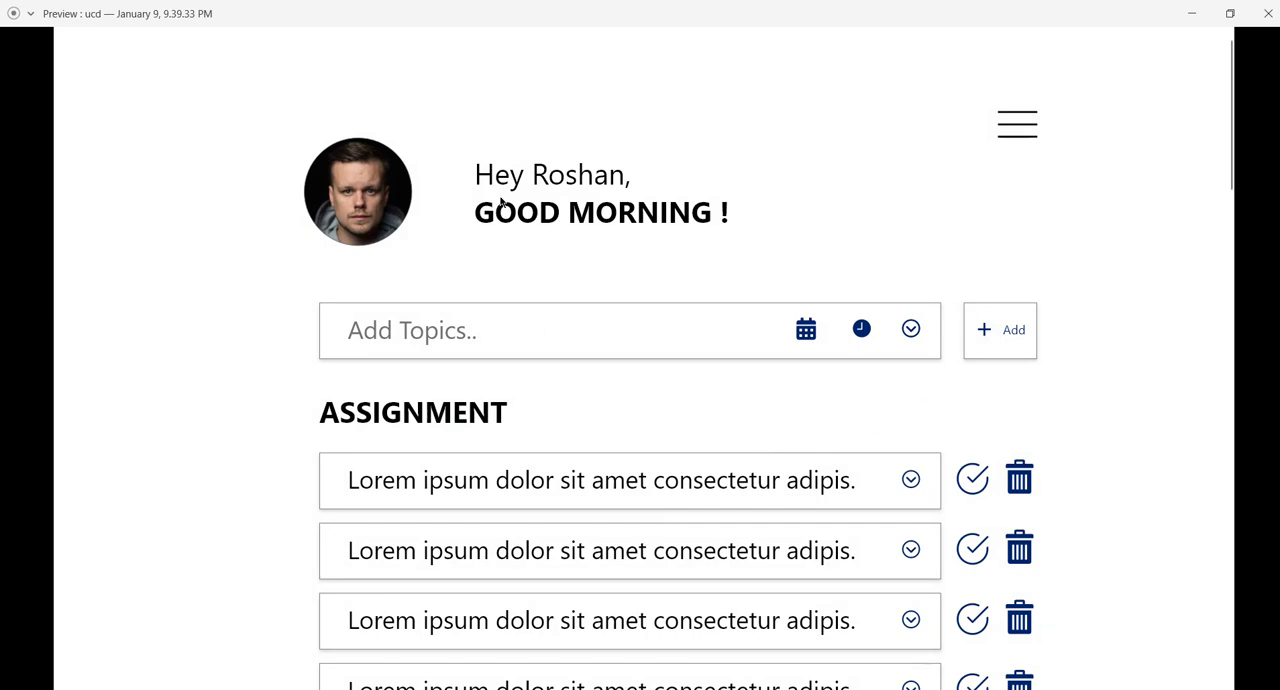
pyautogui.moveTo(504, 204)
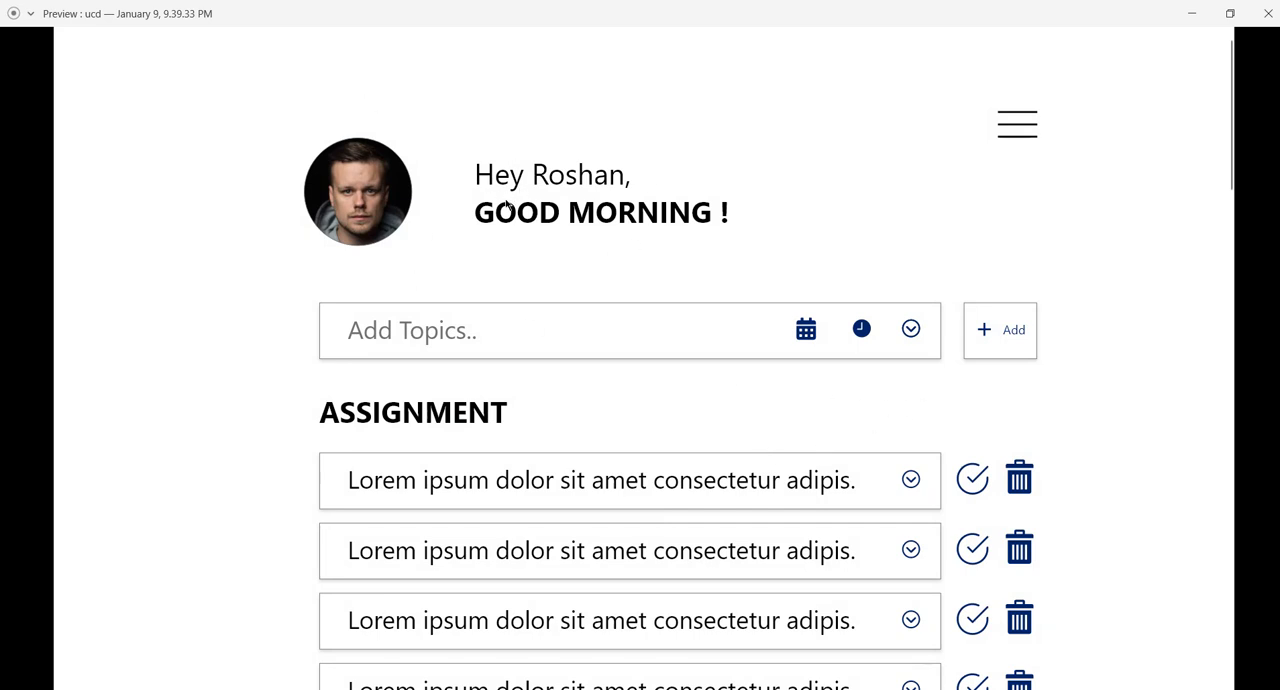
pyautogui.moveTo(520, 226)
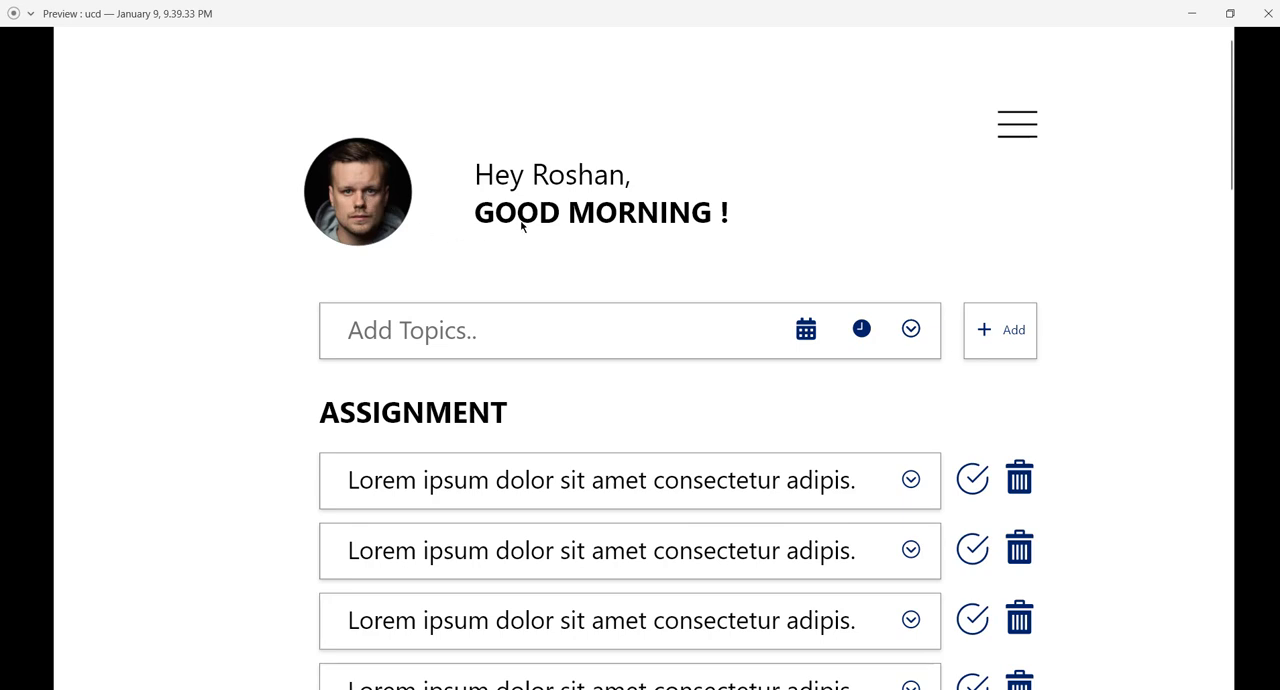
pyautogui.moveTo(472, 238)
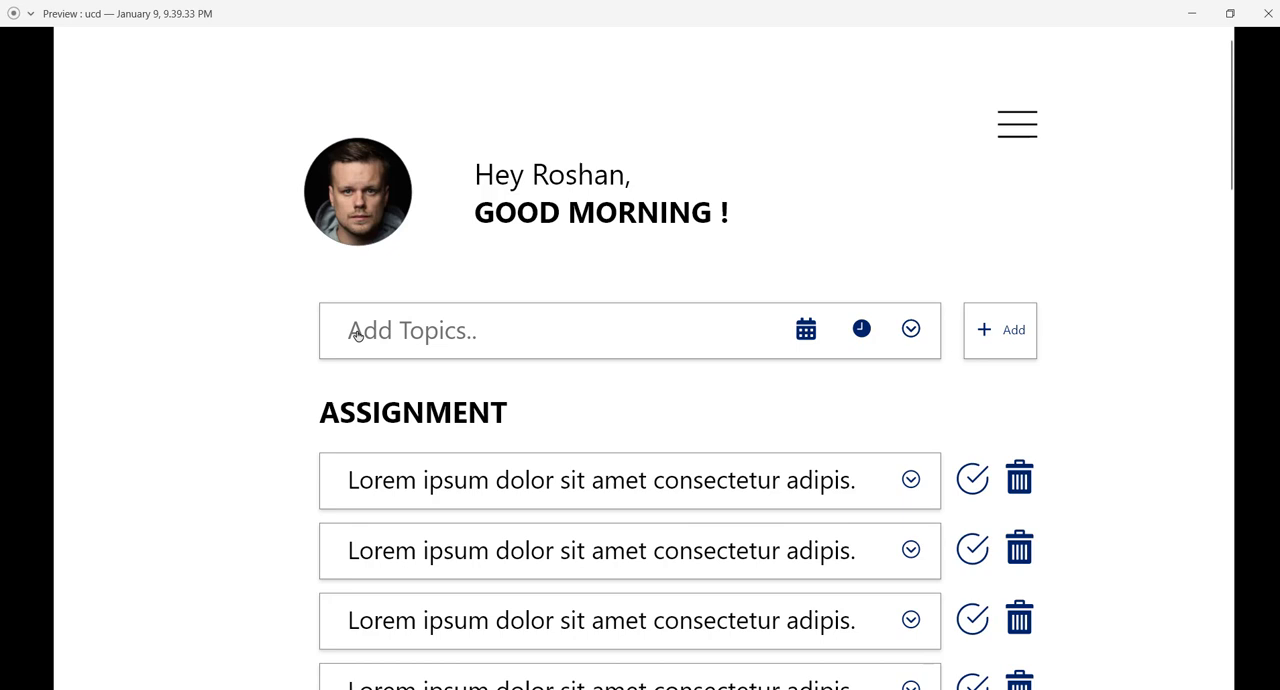
pyautogui.moveTo(740, 336)
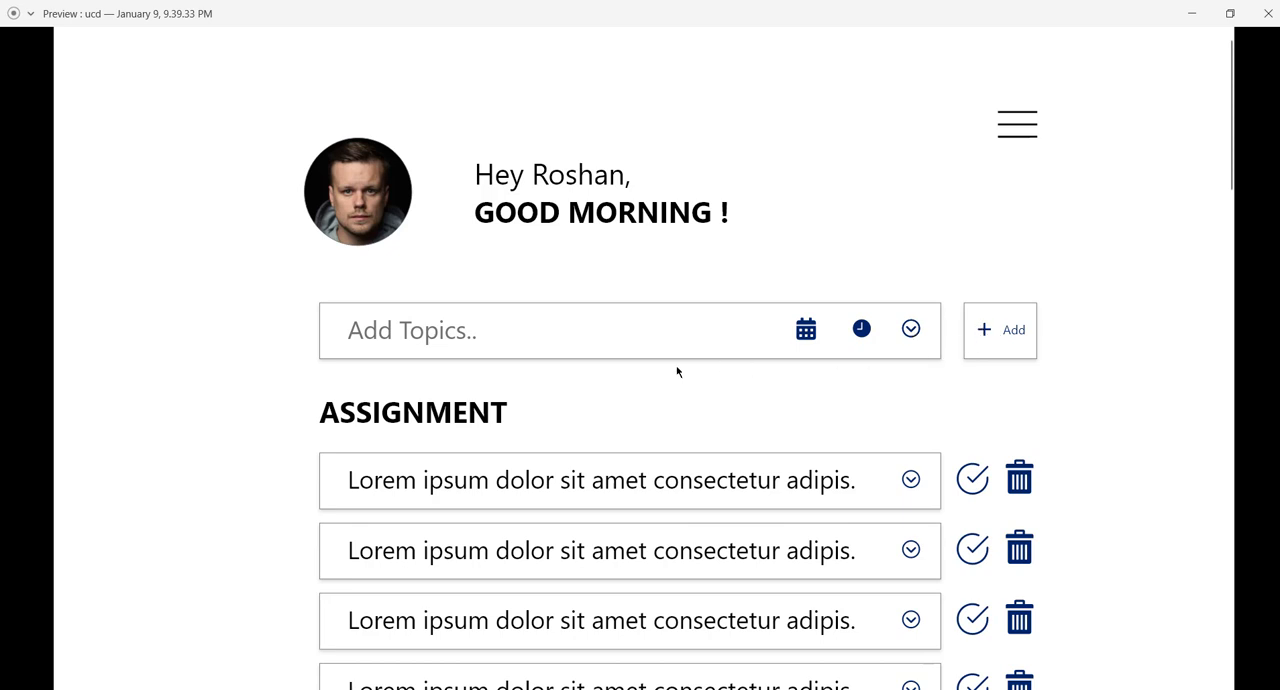
pyautogui.scroll(-3)
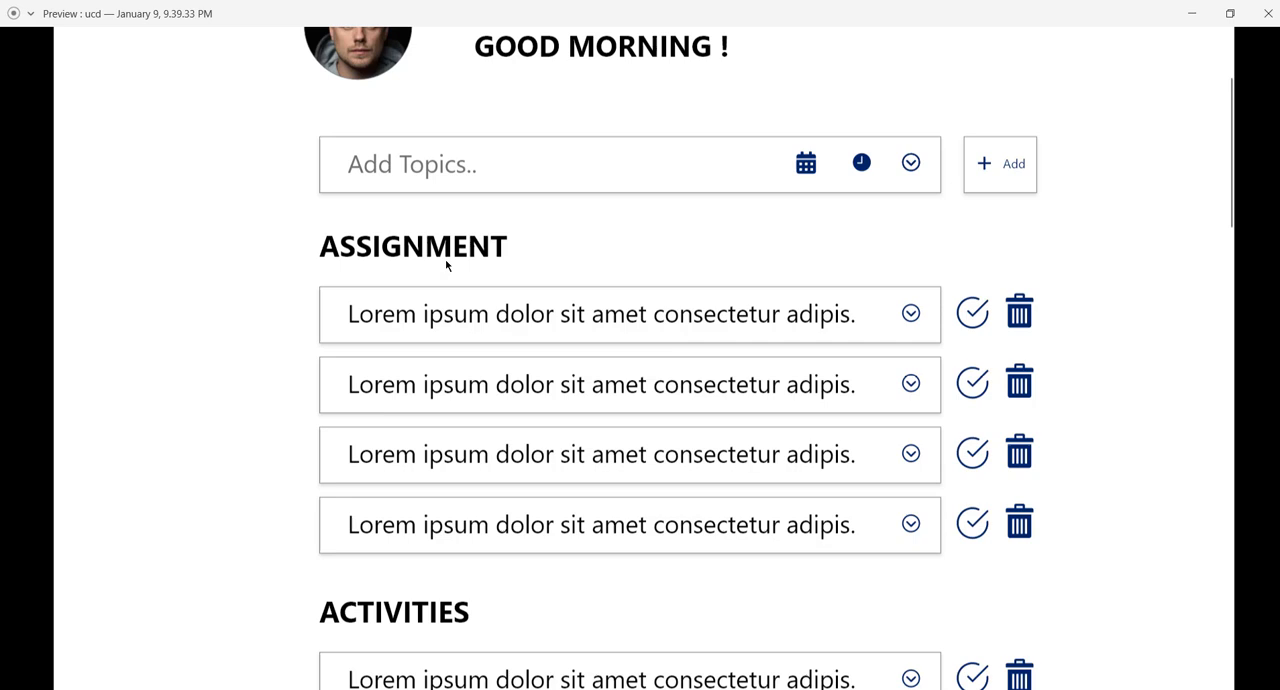
pyautogui.moveTo(492, 332)
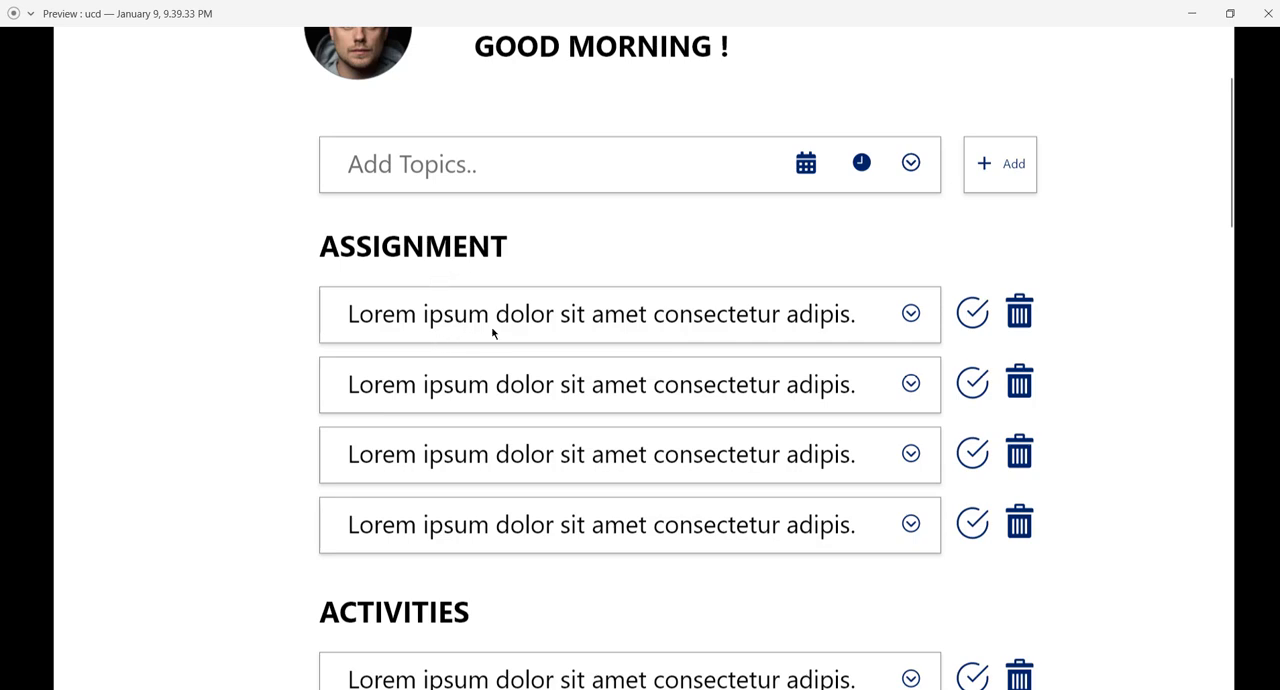
pyautogui.moveTo(736, 308)
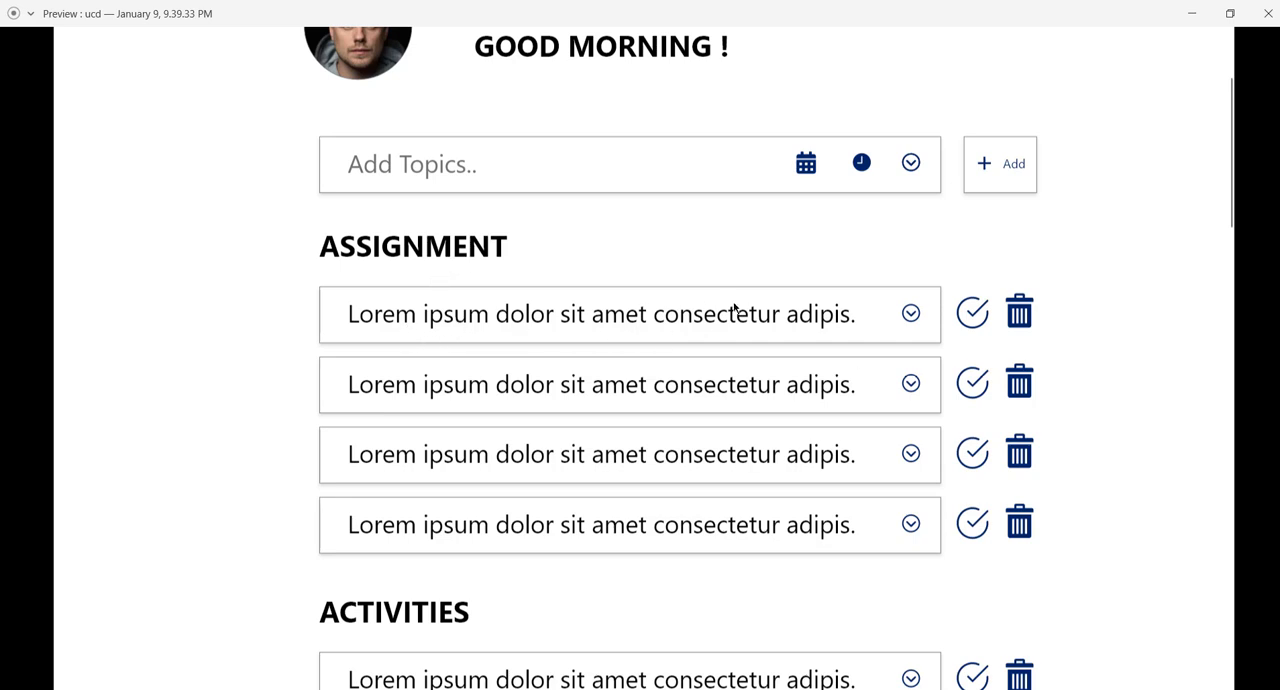
pyautogui.moveTo(962, 312)
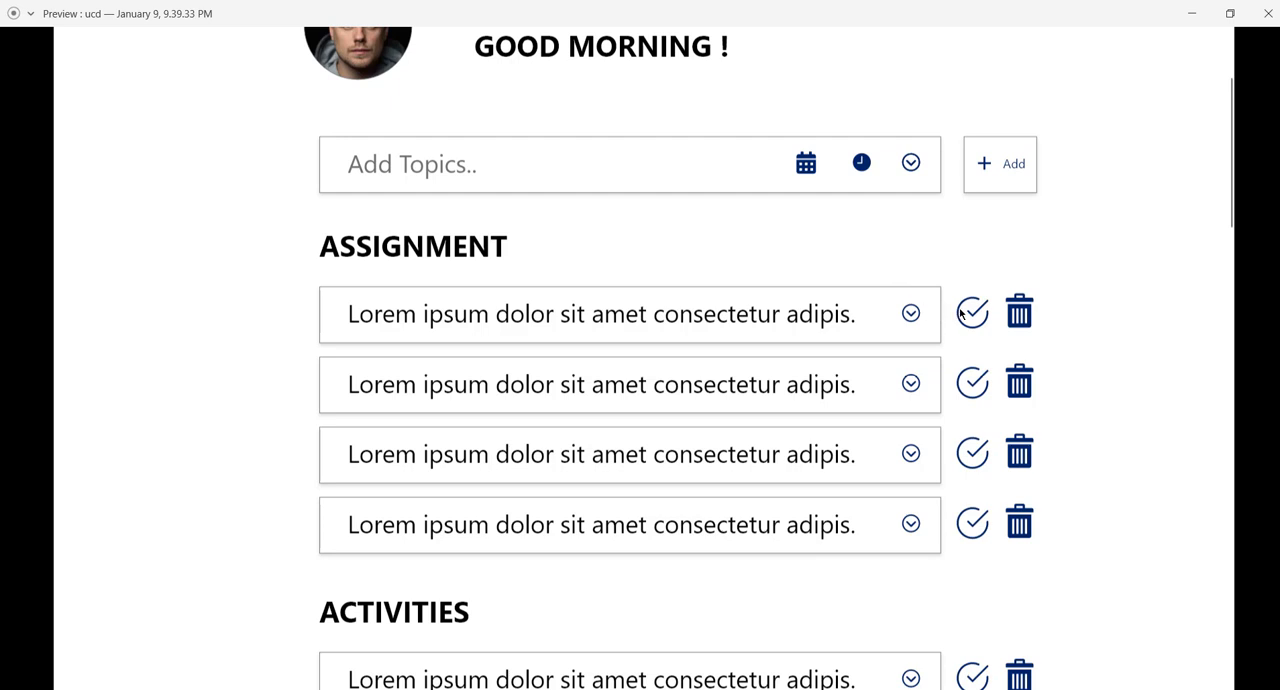
pyautogui.moveTo(994, 288)
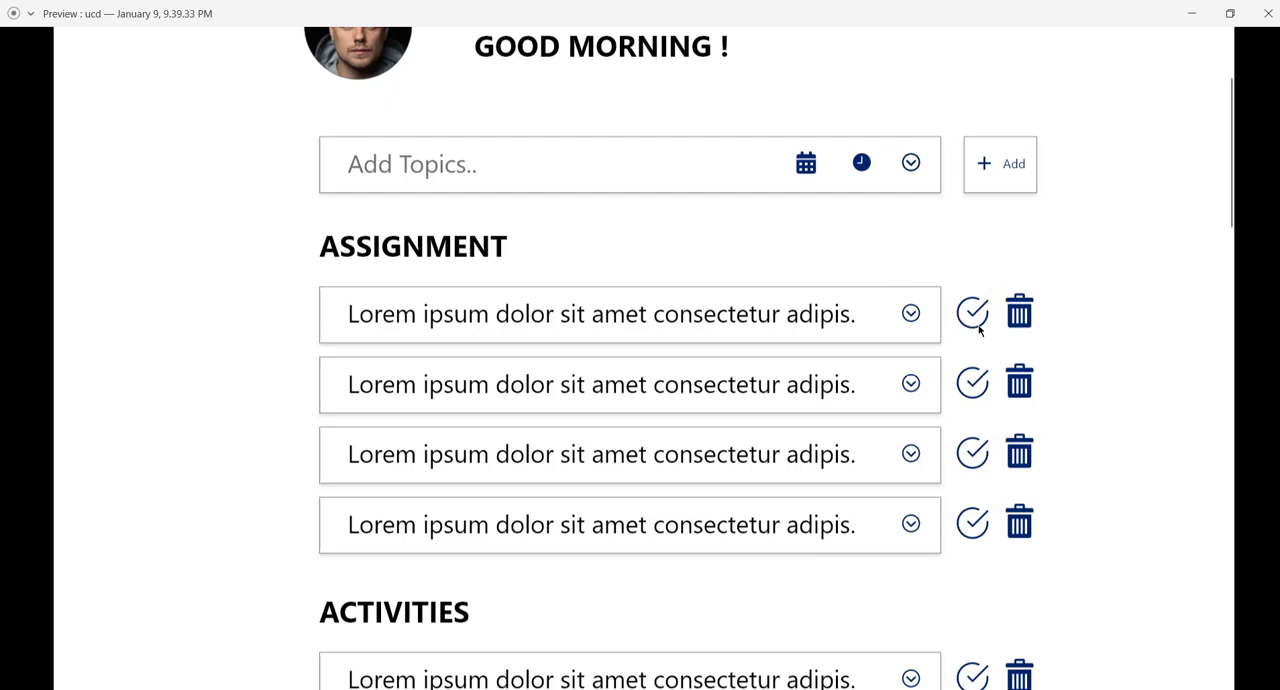
pyautogui.moveTo(990, 292)
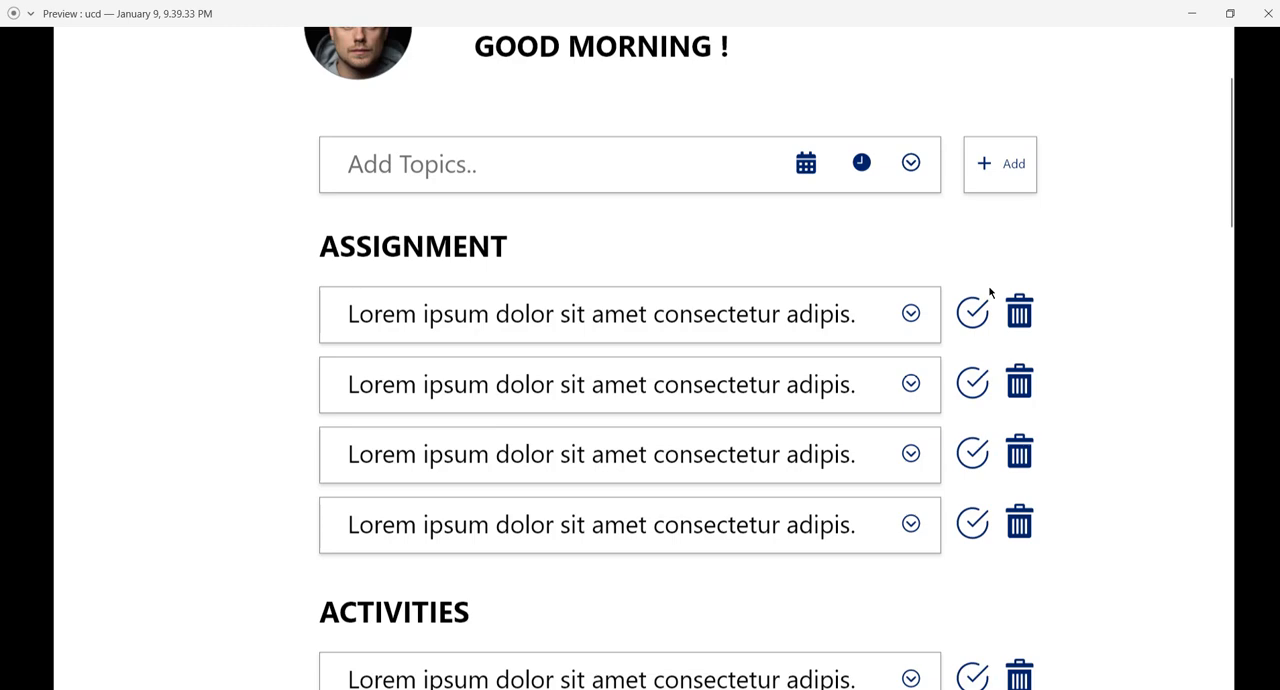
pyautogui.moveTo(1018, 312)
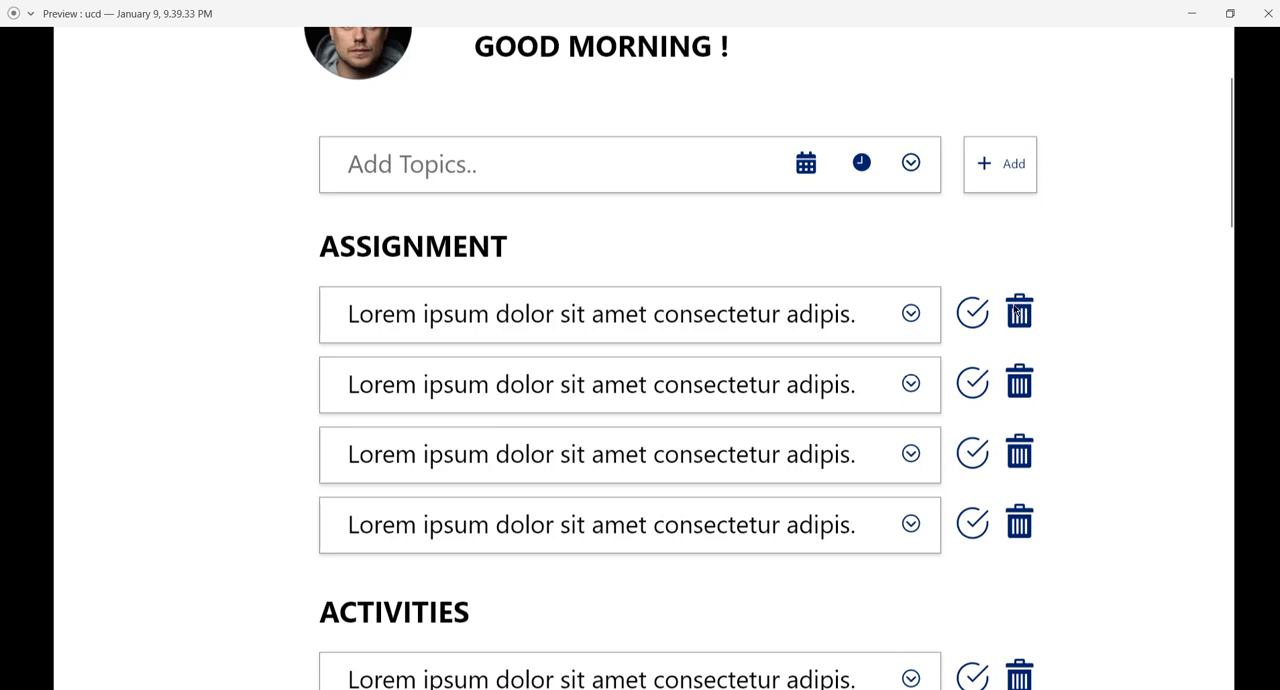
pyautogui.scroll(-3)
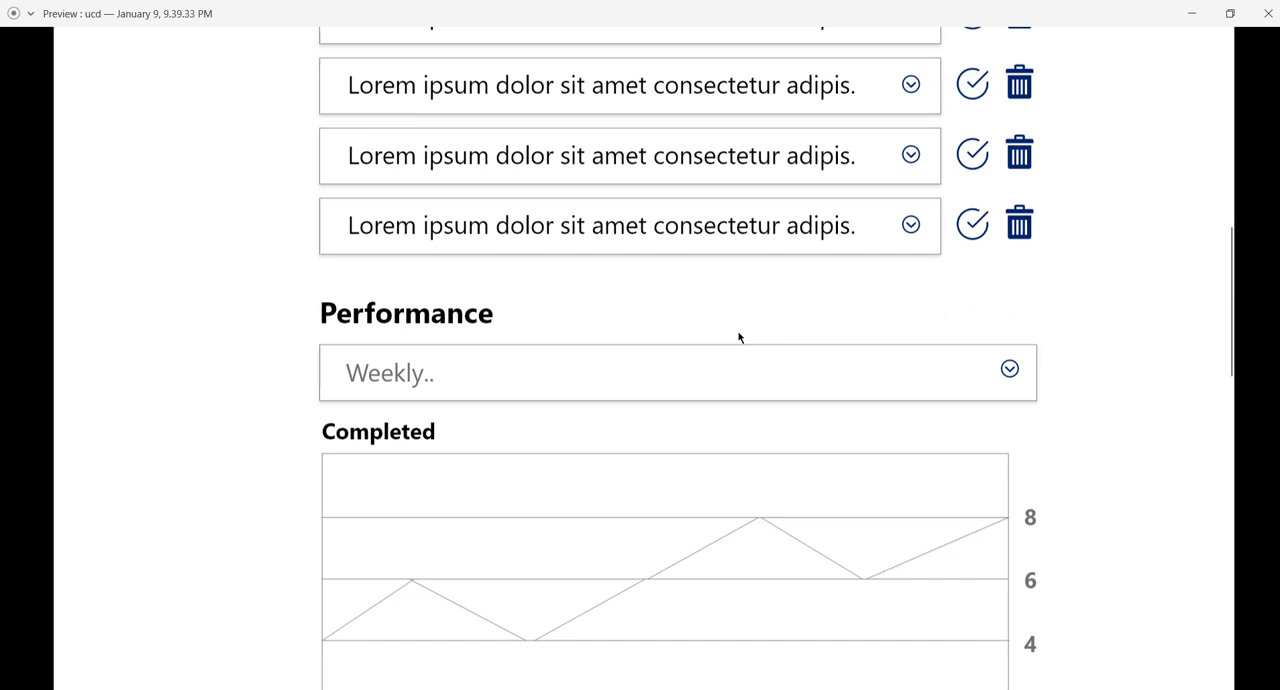
pyautogui.scroll(-3)
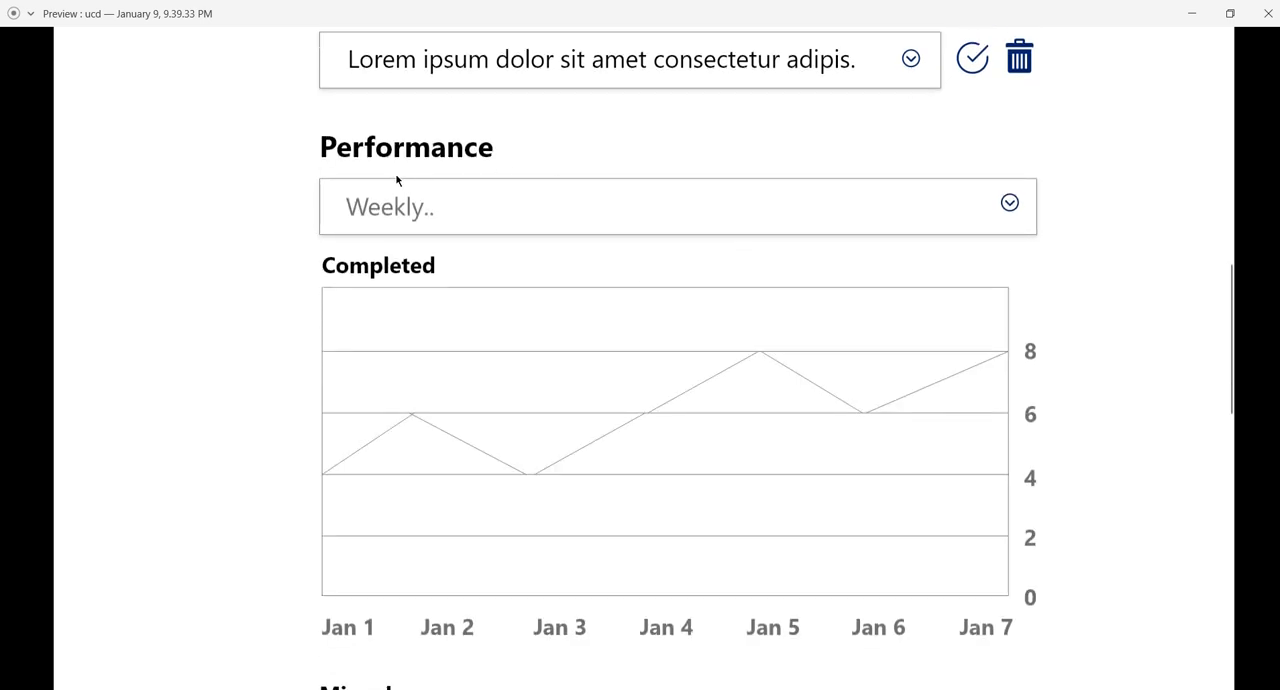
pyautogui.moveTo(372, 204)
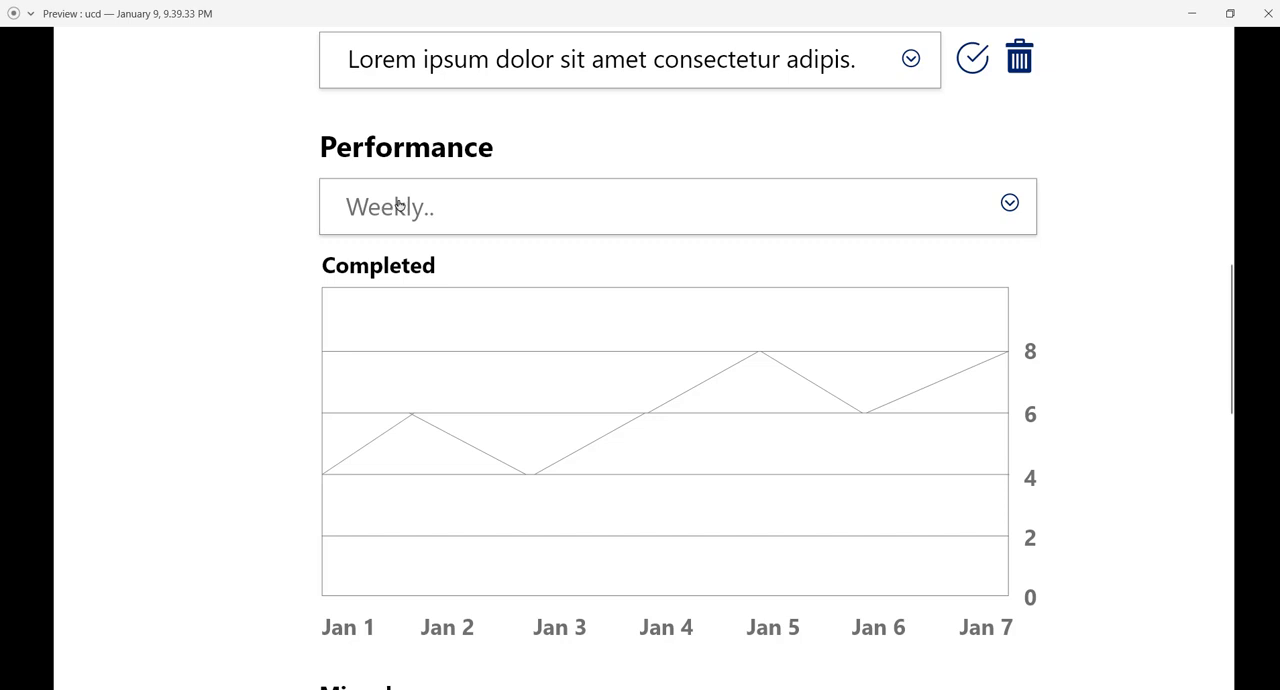
pyautogui.moveTo(326, 314)
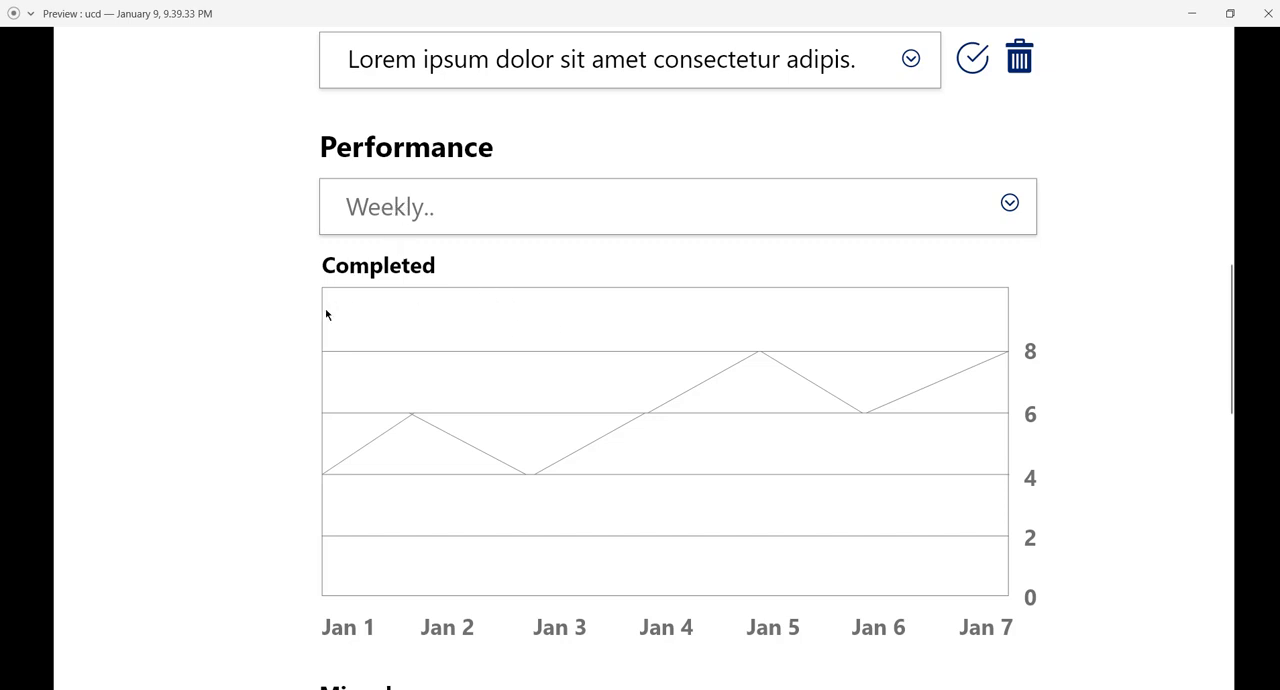
pyautogui.scroll(-3)
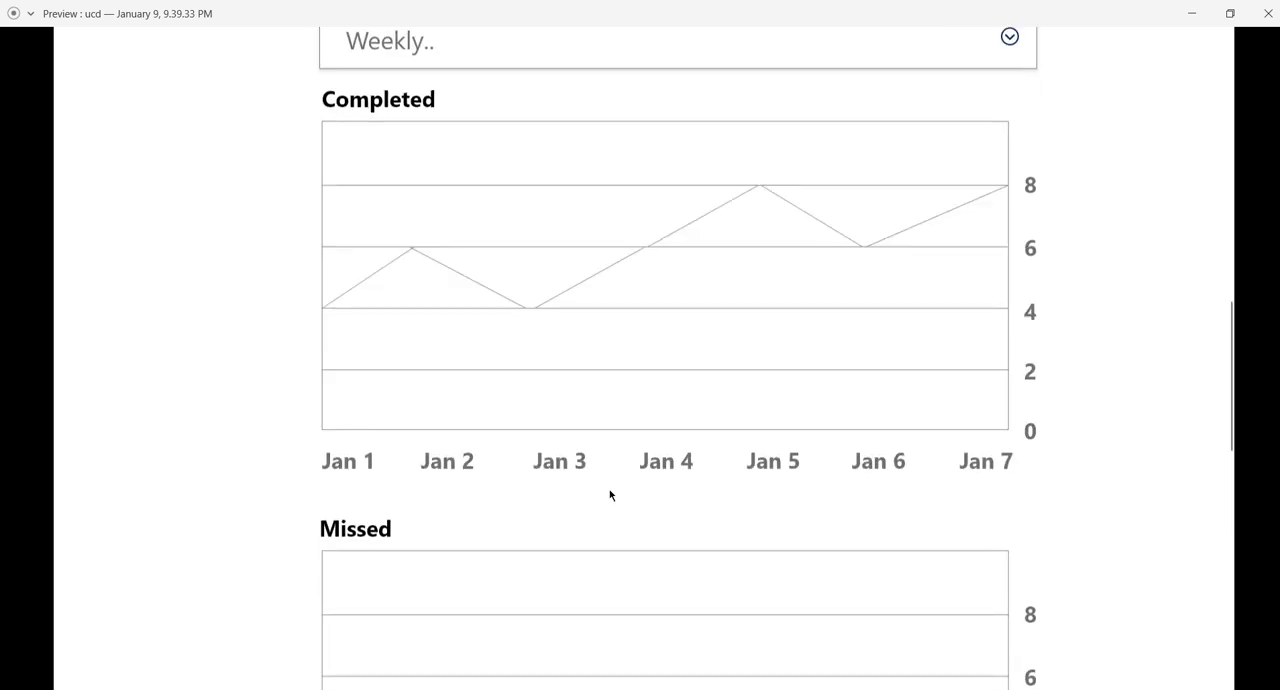
pyautogui.scroll(-3)
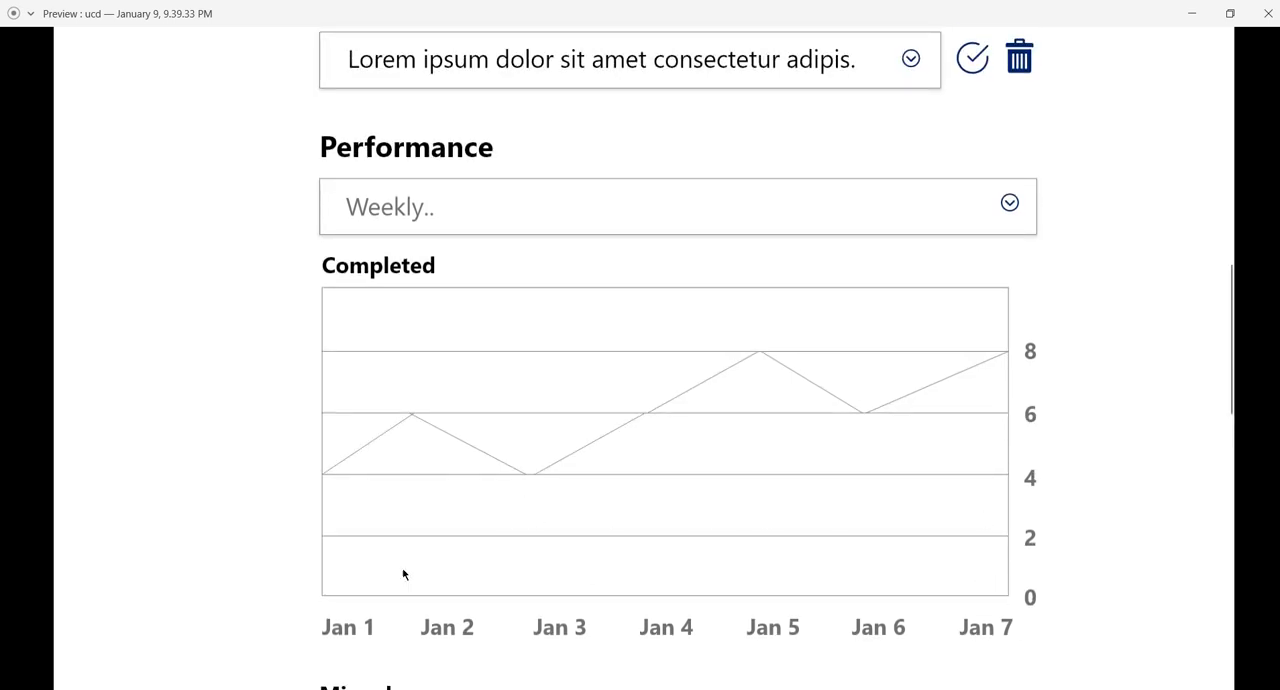
pyautogui.moveTo(388, 490)
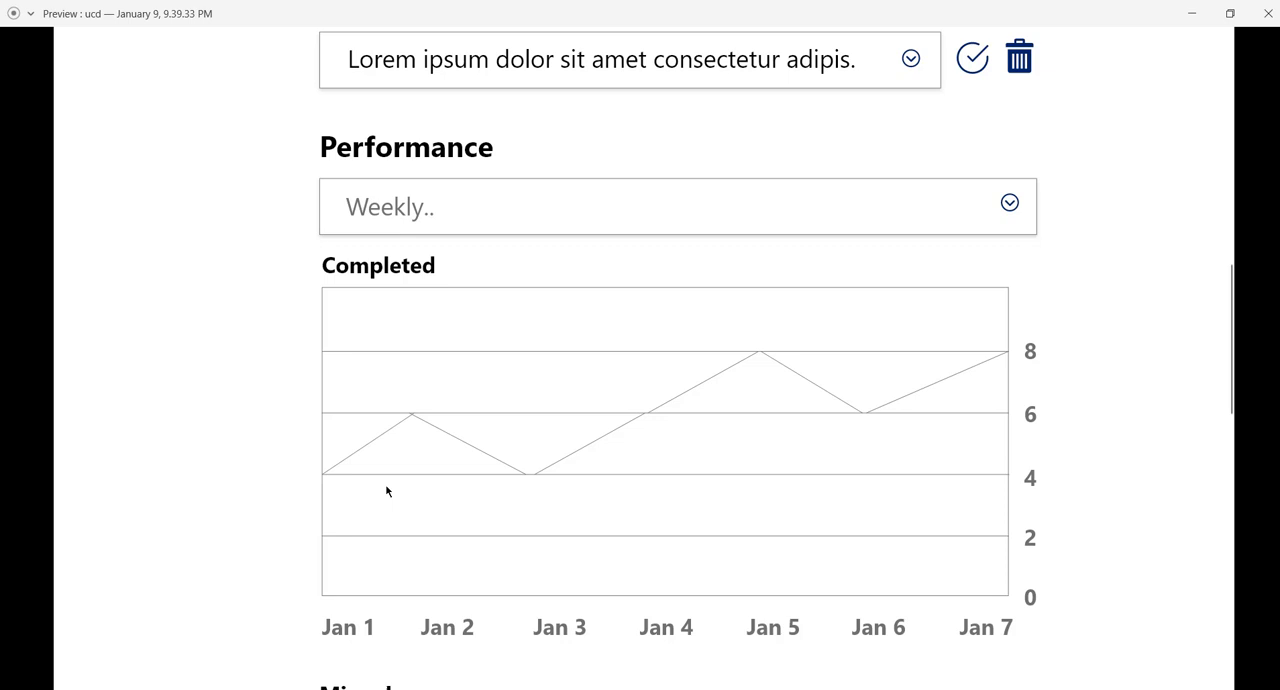
pyautogui.moveTo(428, 632)
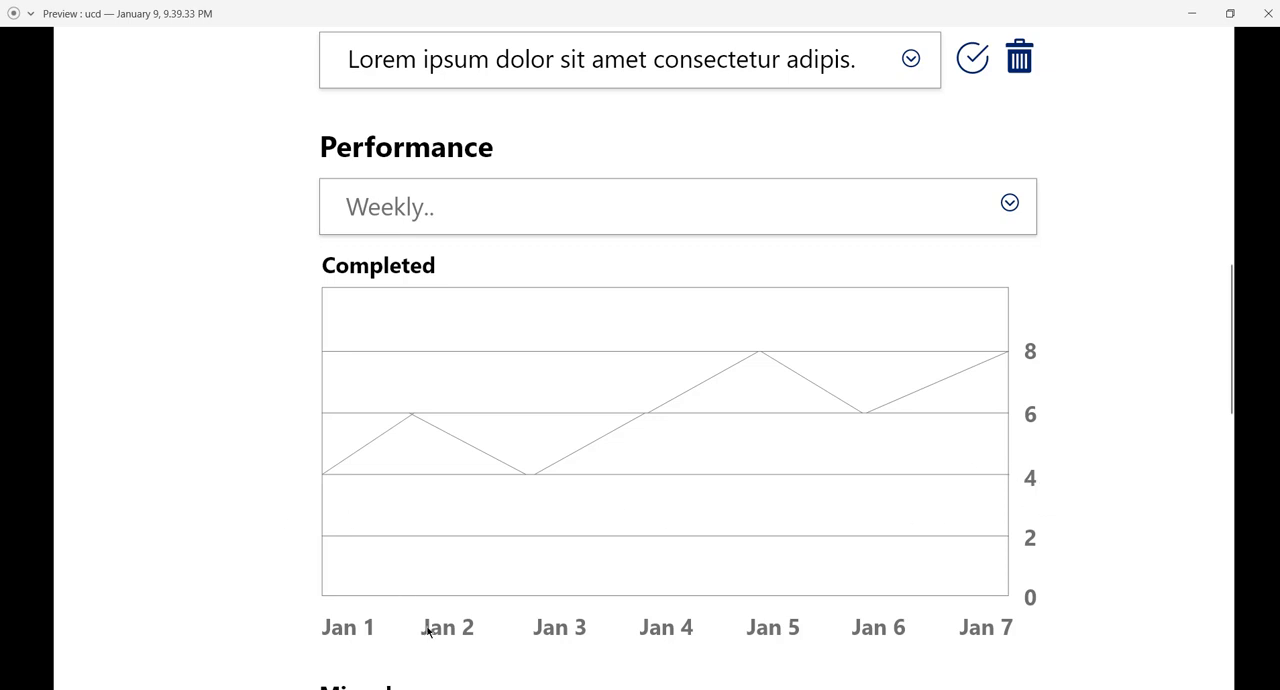
pyautogui.moveTo(988, 402)
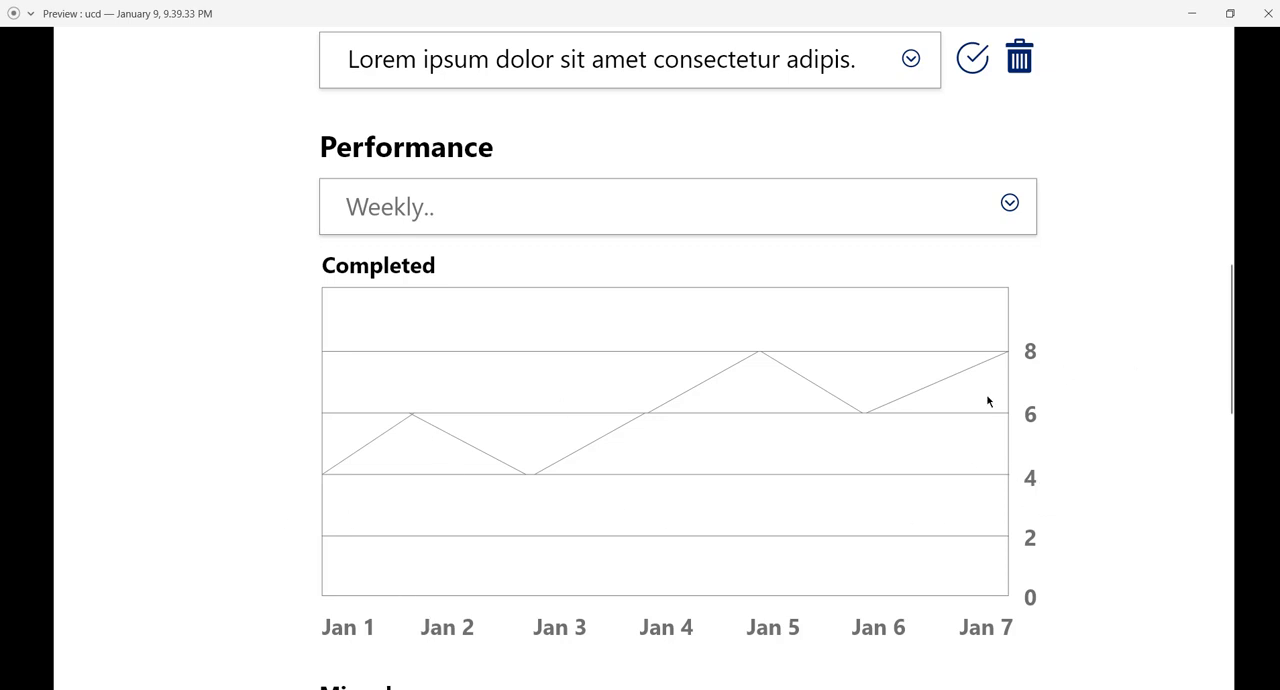
pyautogui.scroll(-3)
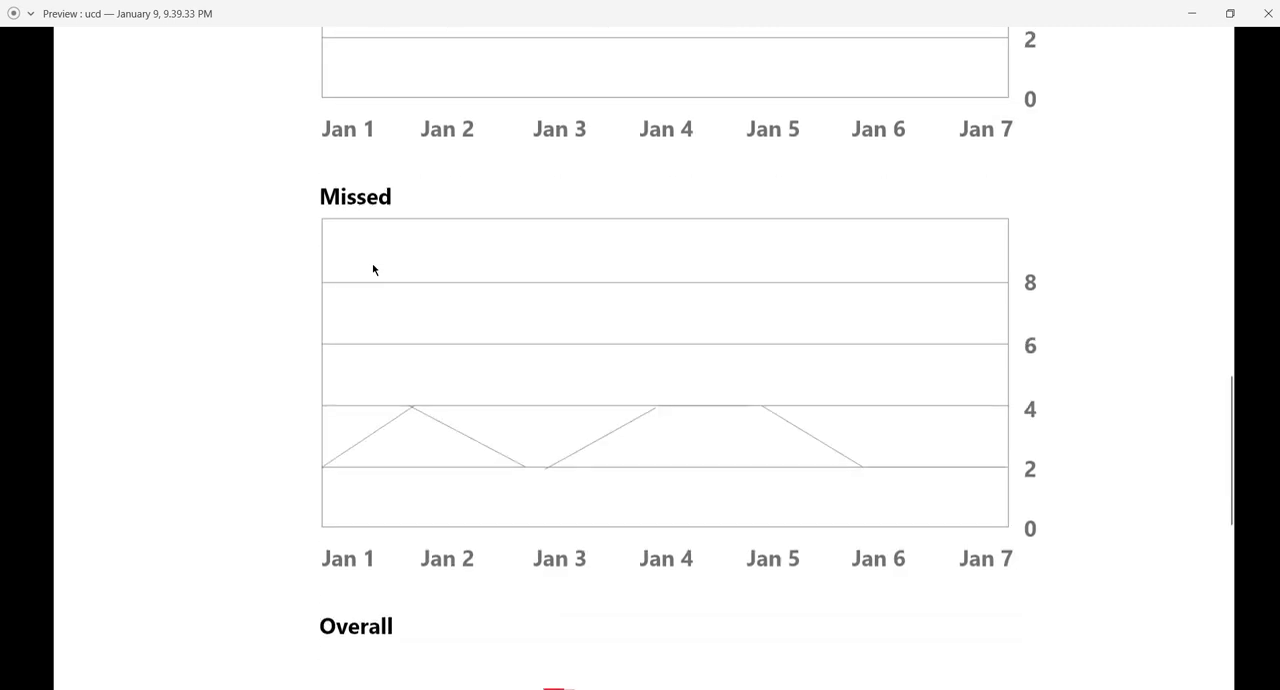
pyautogui.moveTo(388, 236)
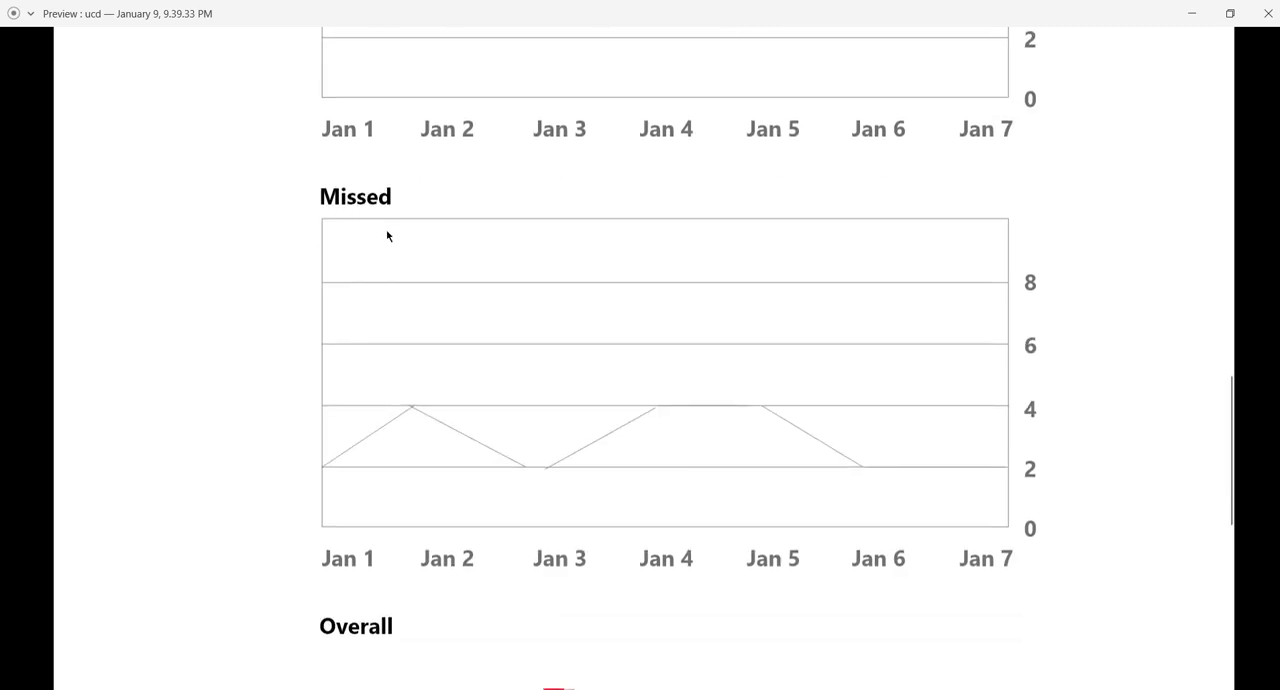
pyautogui.moveTo(248, 470)
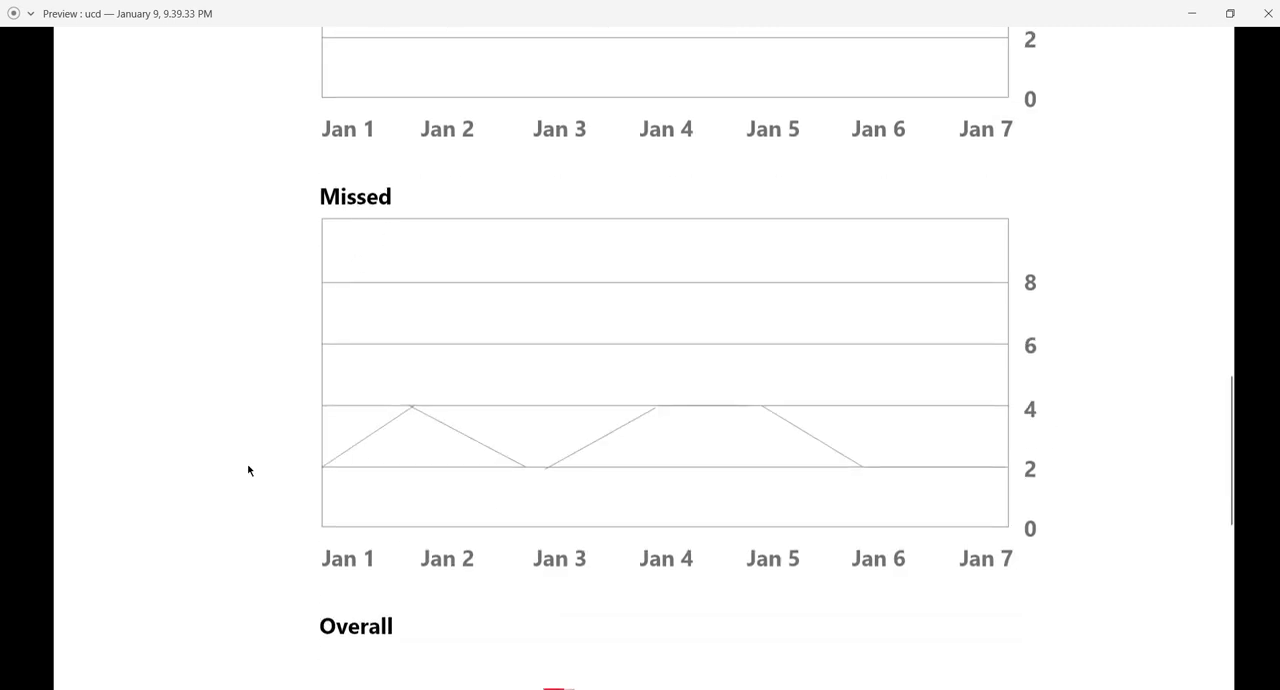
pyautogui.moveTo(420, 404)
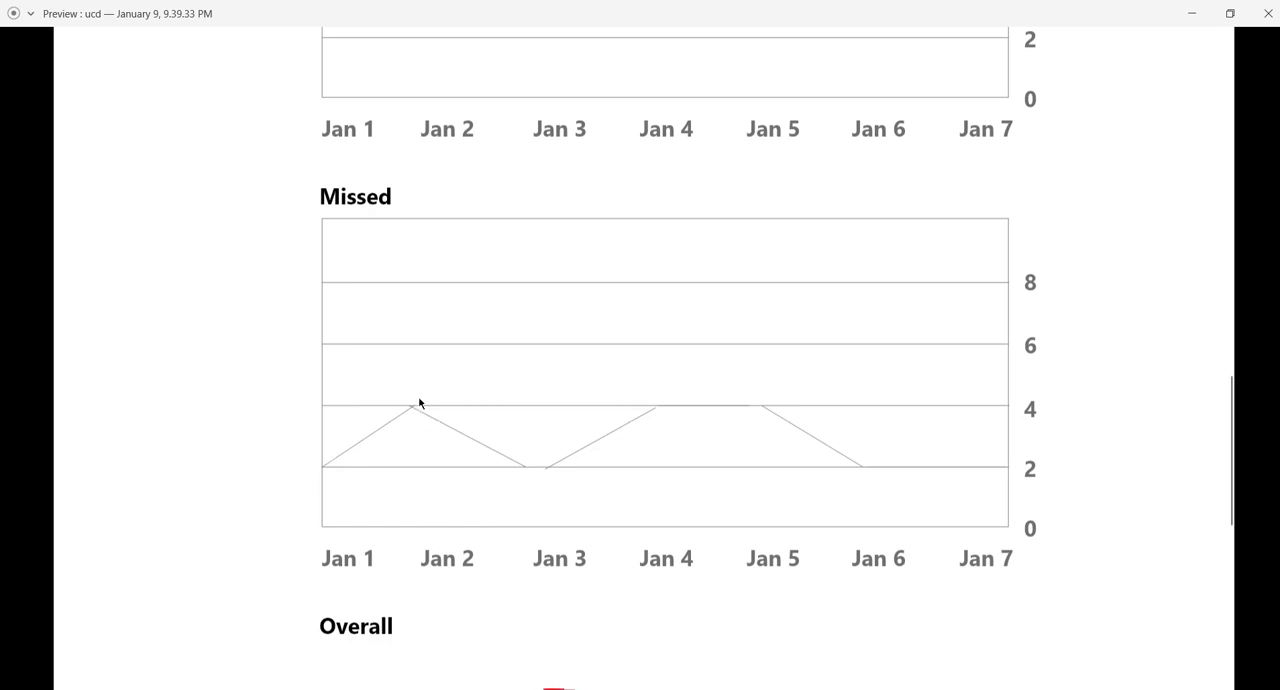
pyautogui.moveTo(1050, 440)
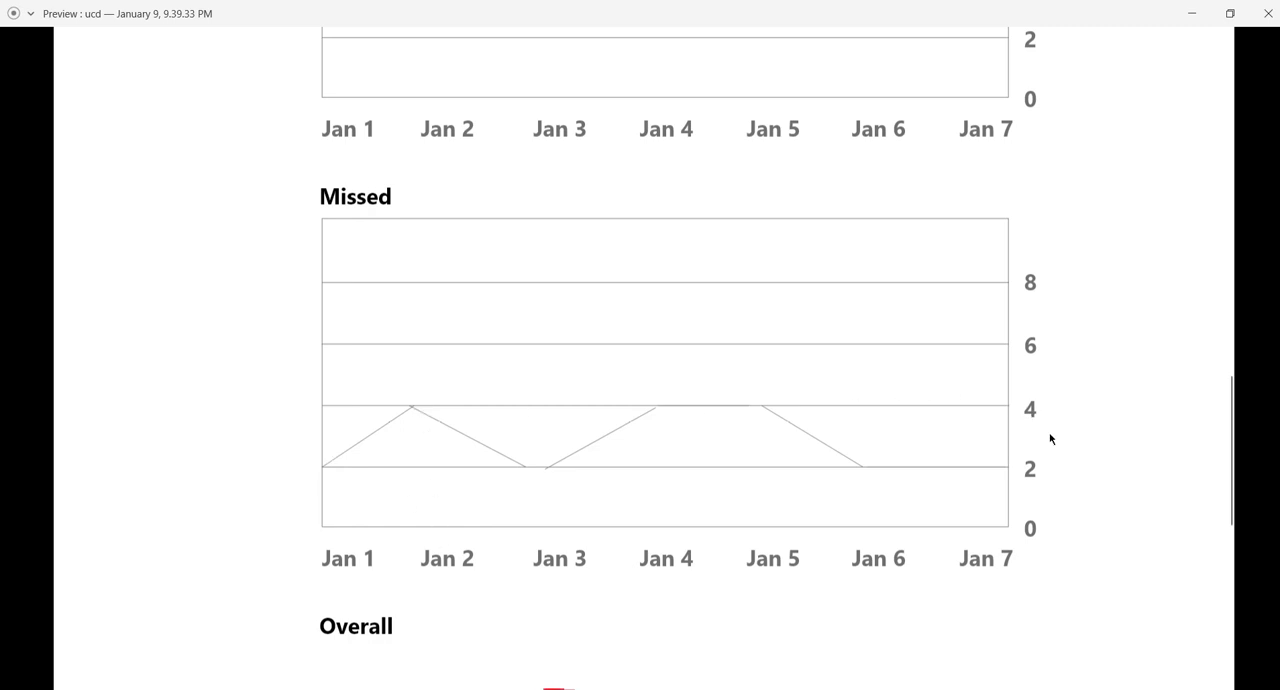
pyautogui.scroll(-3)
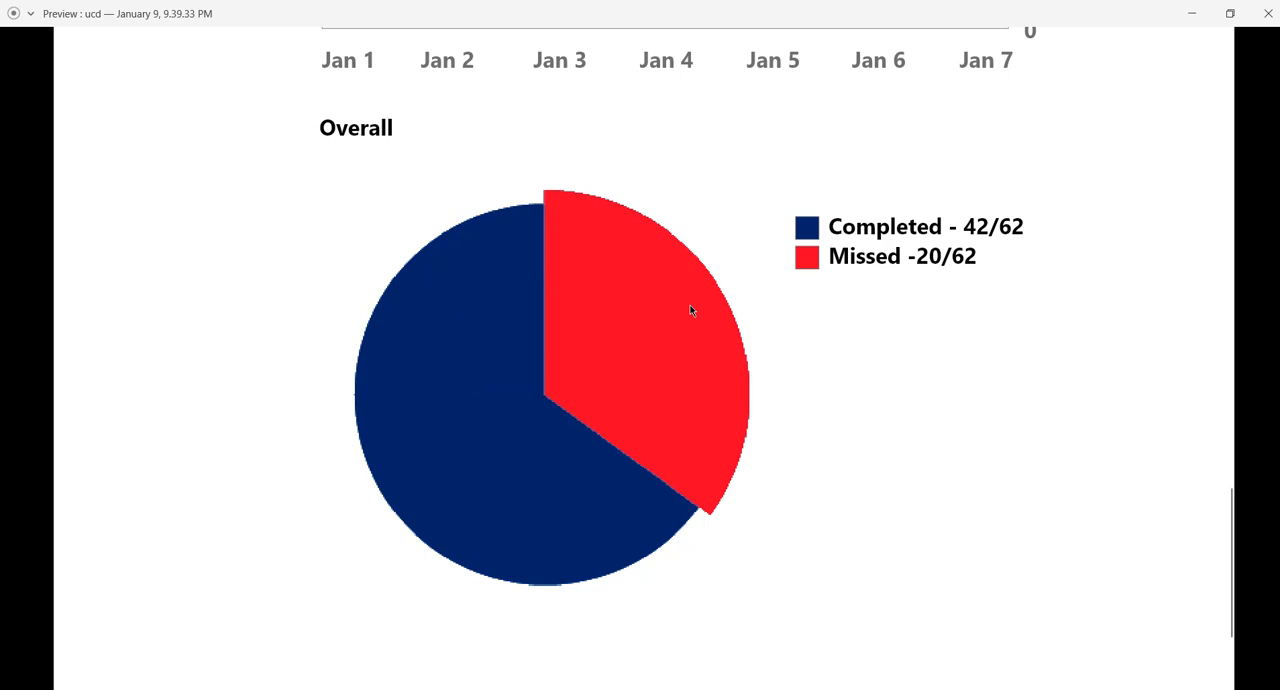
pyautogui.moveTo(980, 248)
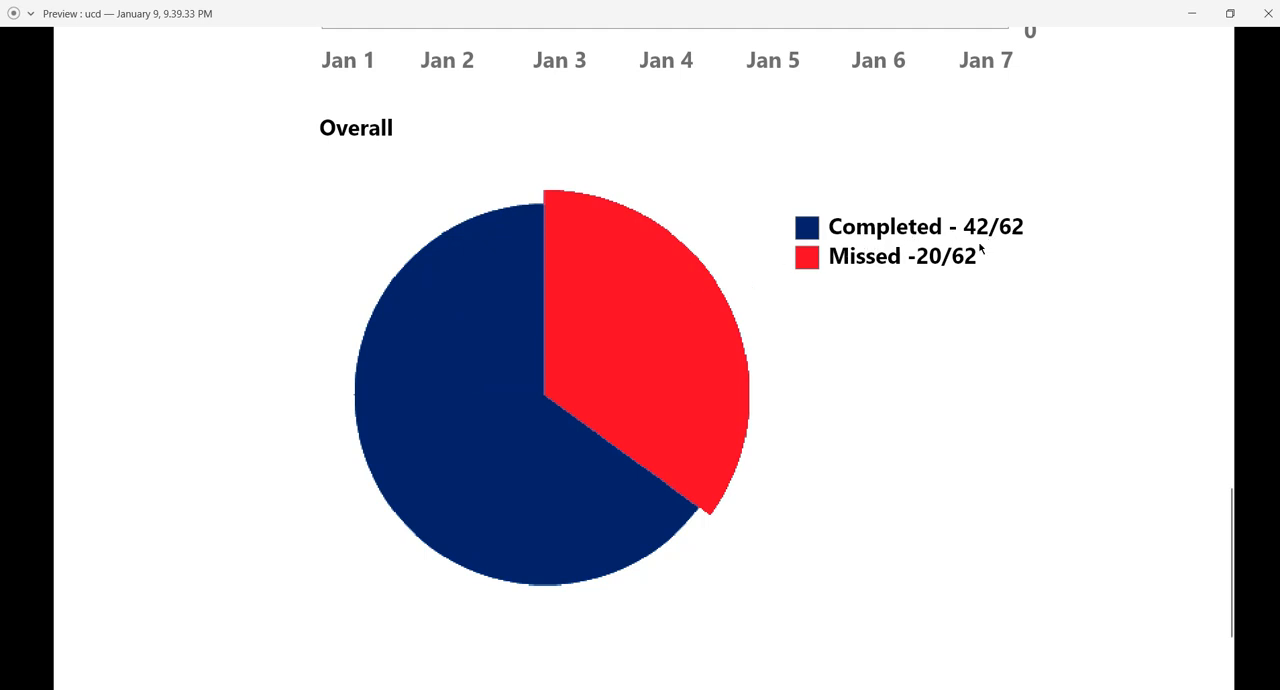
pyautogui.moveTo(1004, 244)
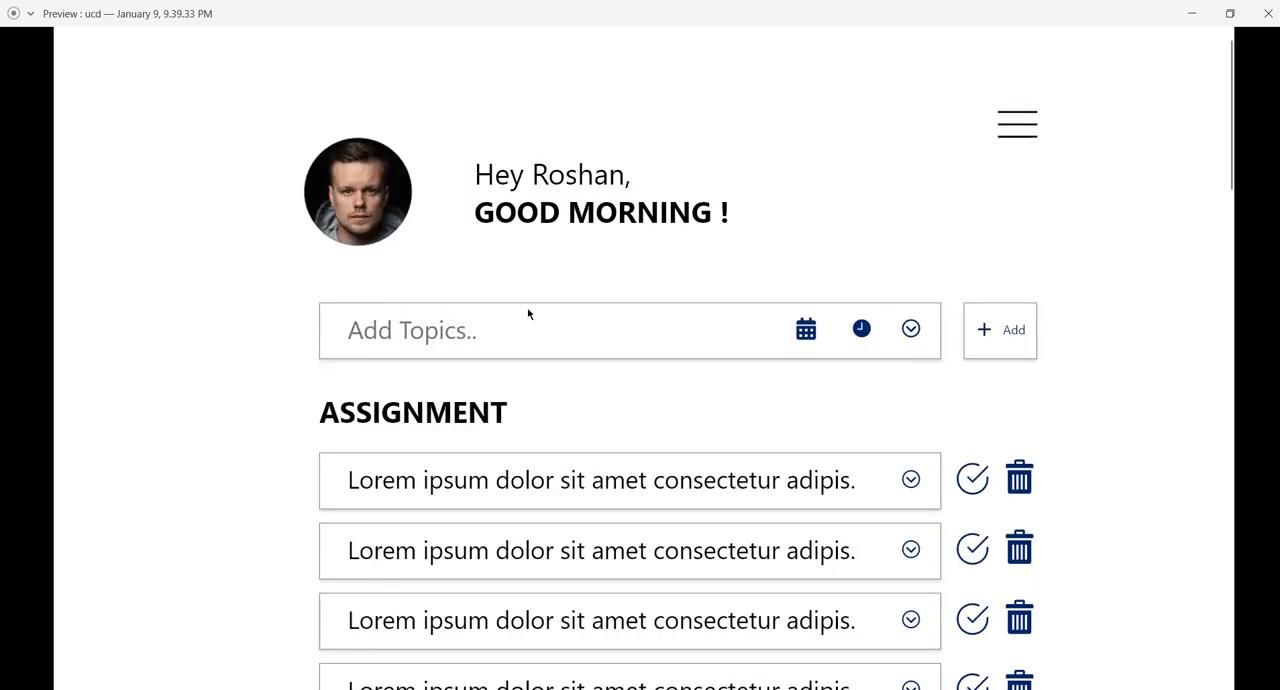
# Scroll through the monthly Completed, Missed and Overall Performance charts for December
pyautogui.scroll(-3)
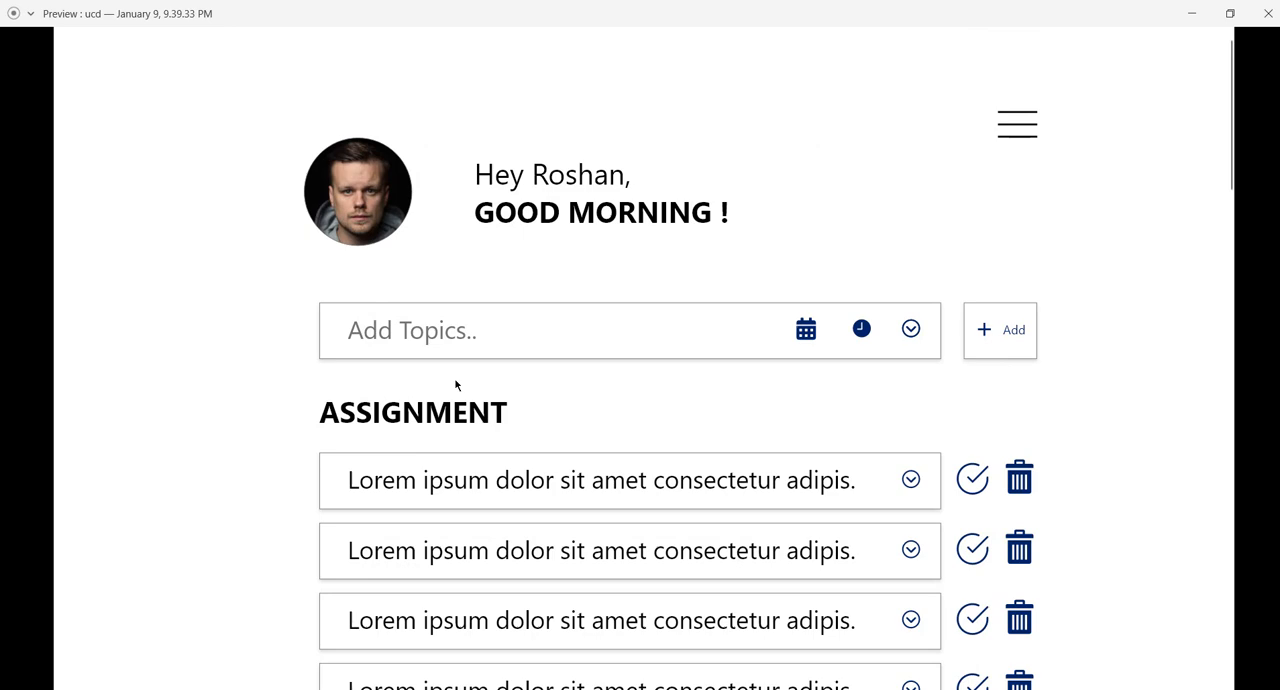
pyautogui.scroll(-3)
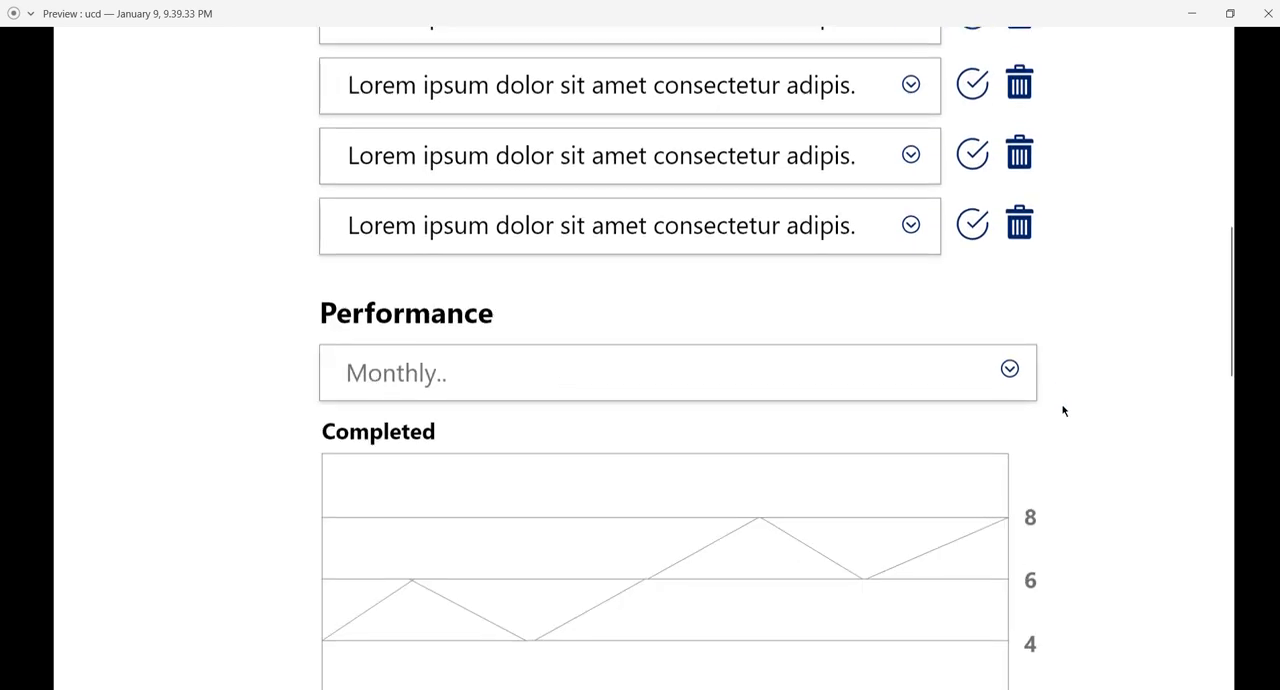
pyautogui.scroll(-3)
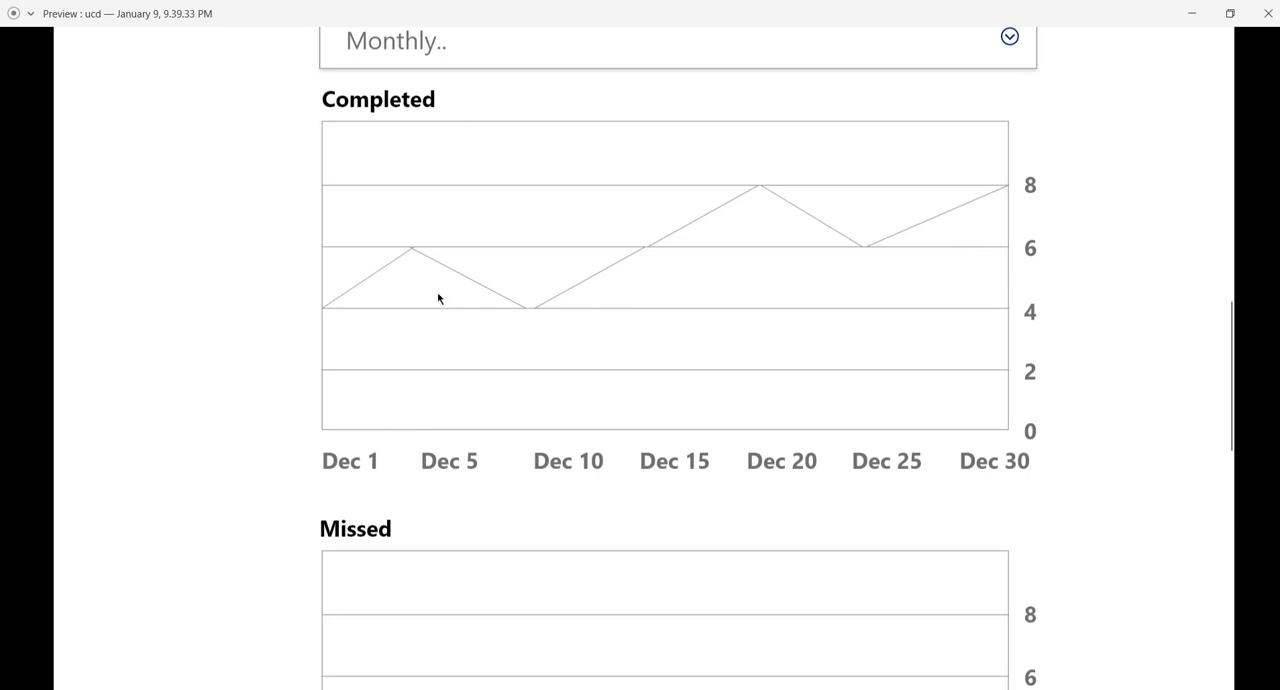
pyautogui.moveTo(580, 188)
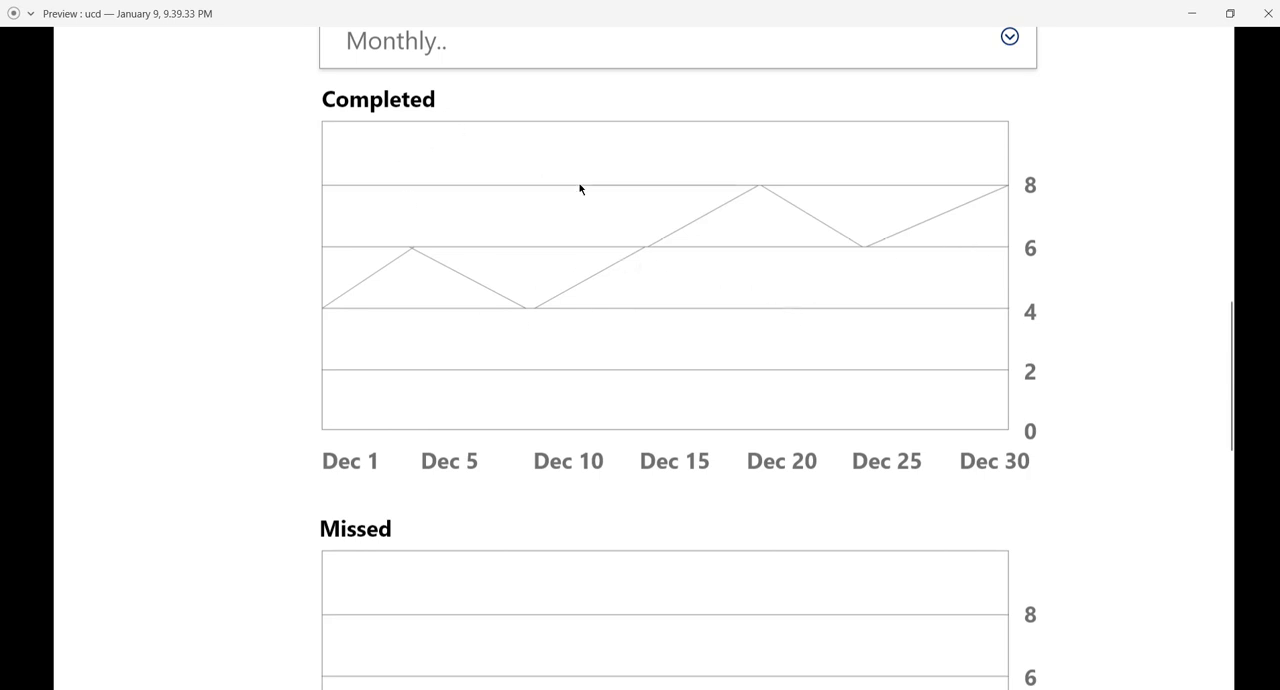
pyautogui.scroll(-3)
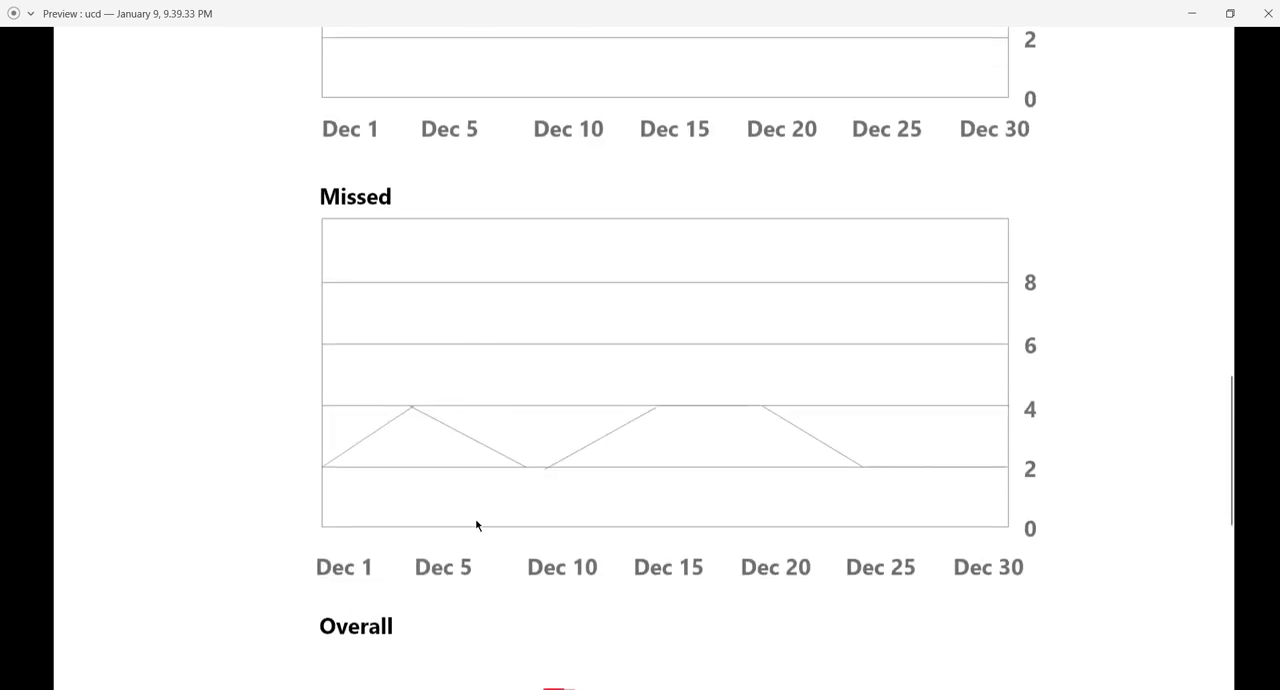
pyautogui.moveTo(384, 288)
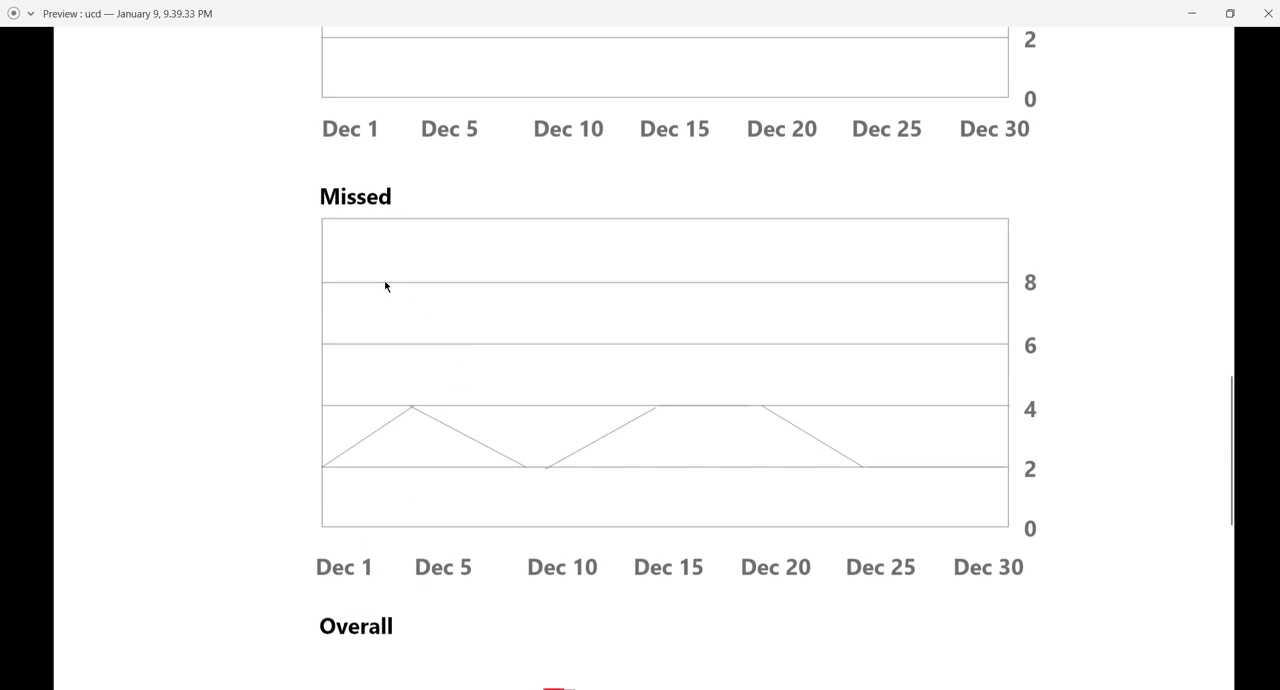
pyautogui.moveTo(1248, 676)
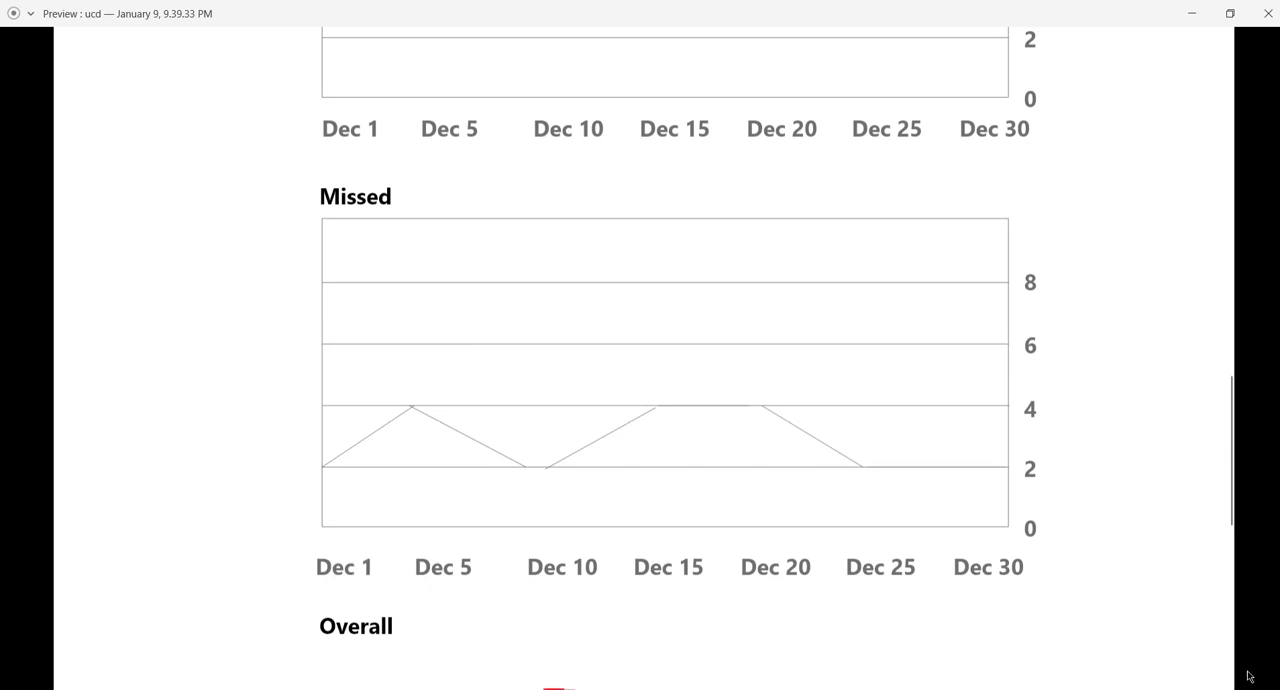
pyautogui.scroll(-3)
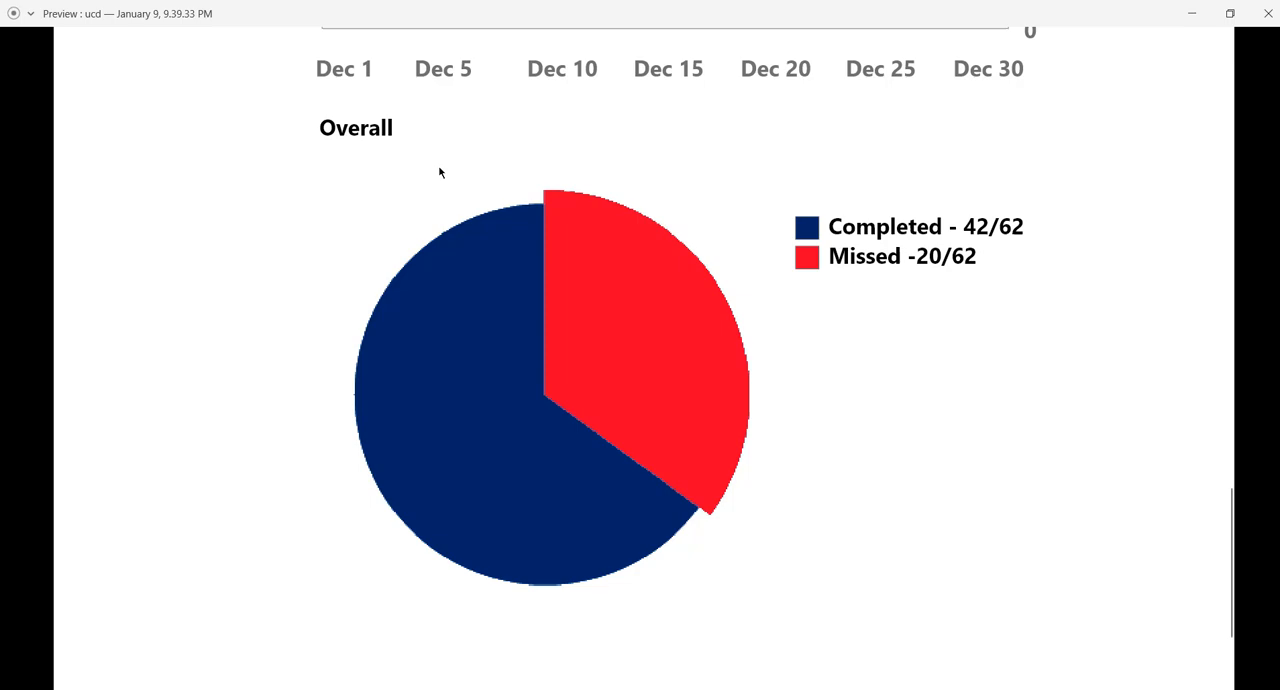
pyautogui.scroll(-3)
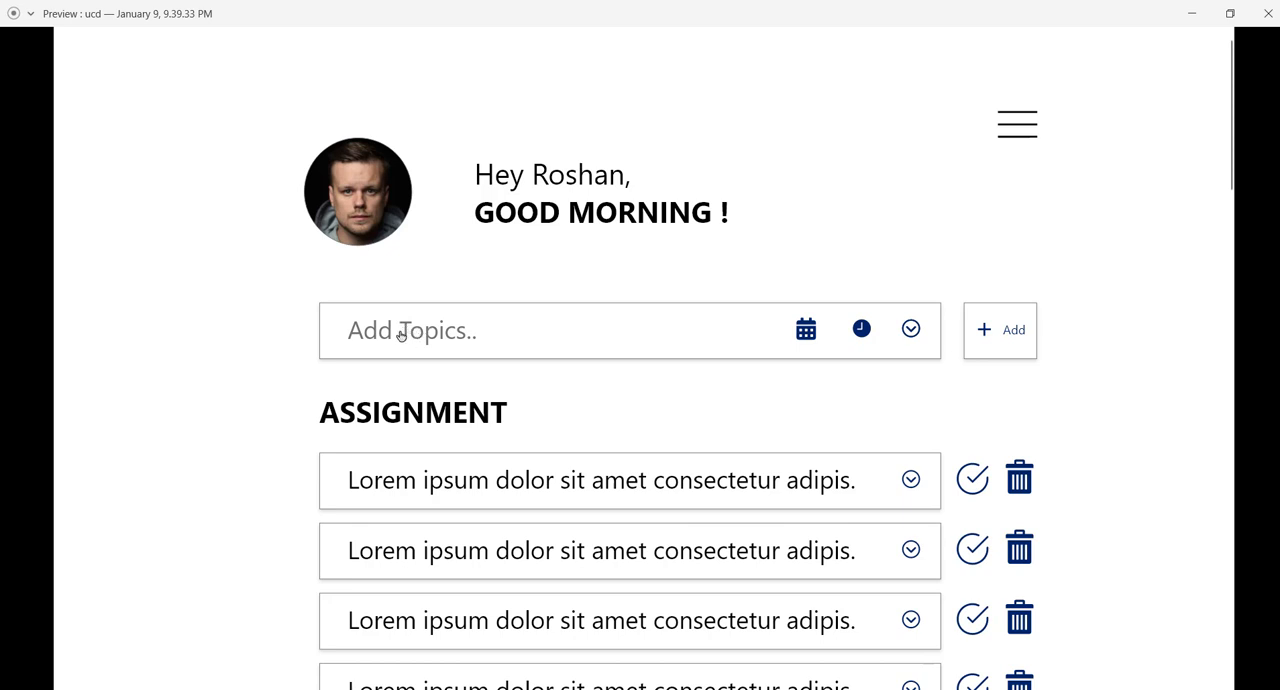
pyautogui.moveTo(448, 432)
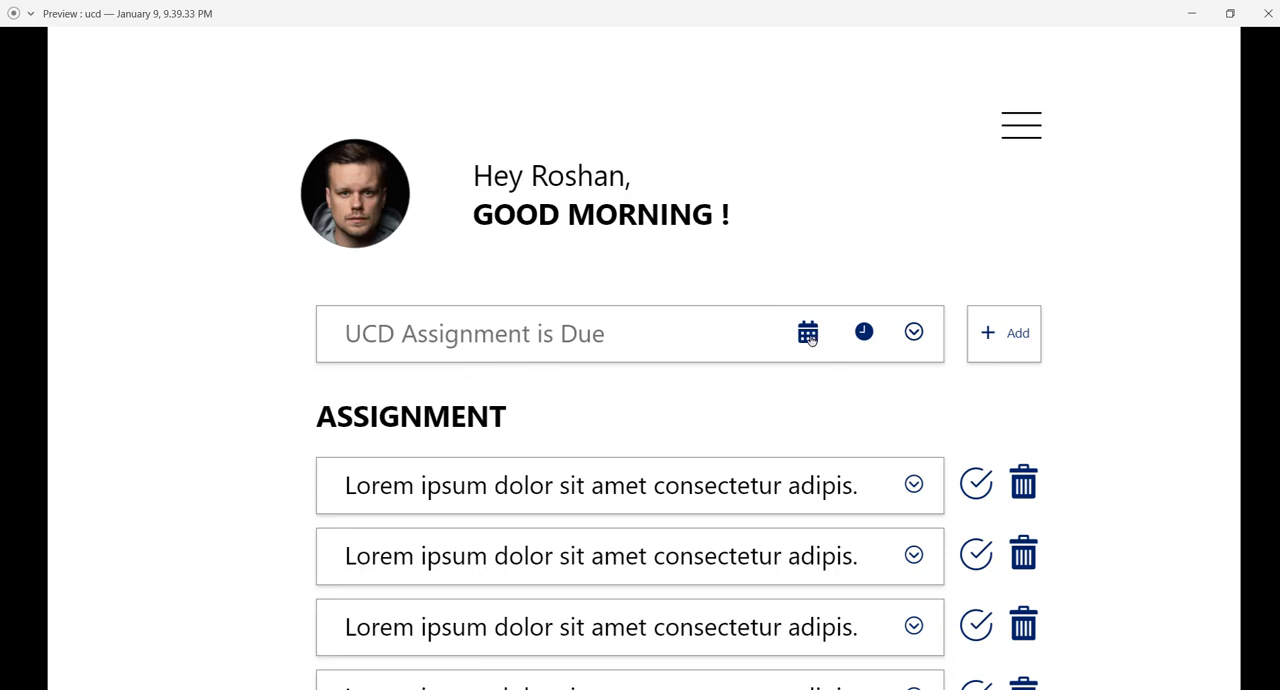
# Pick a due date and due time for UCD Assignment is Due and show its category choices
pyautogui.click(808, 332)
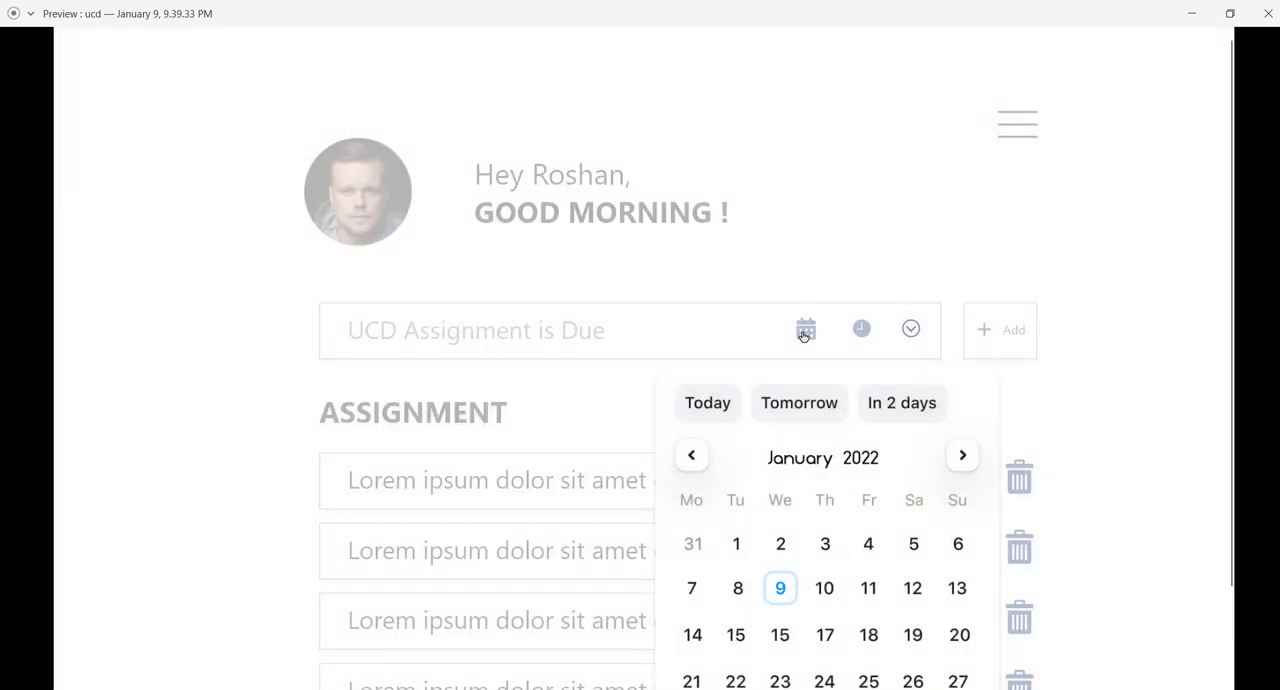
pyautogui.scroll(-3)
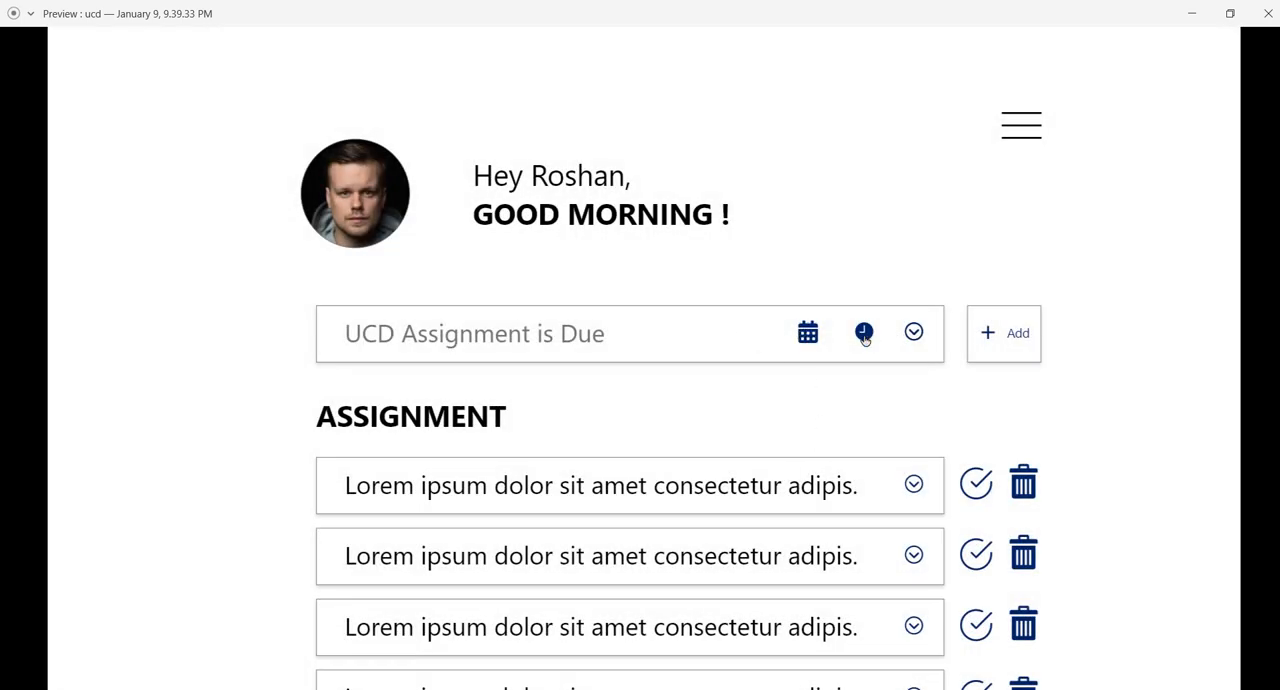
pyautogui.click(864, 332)
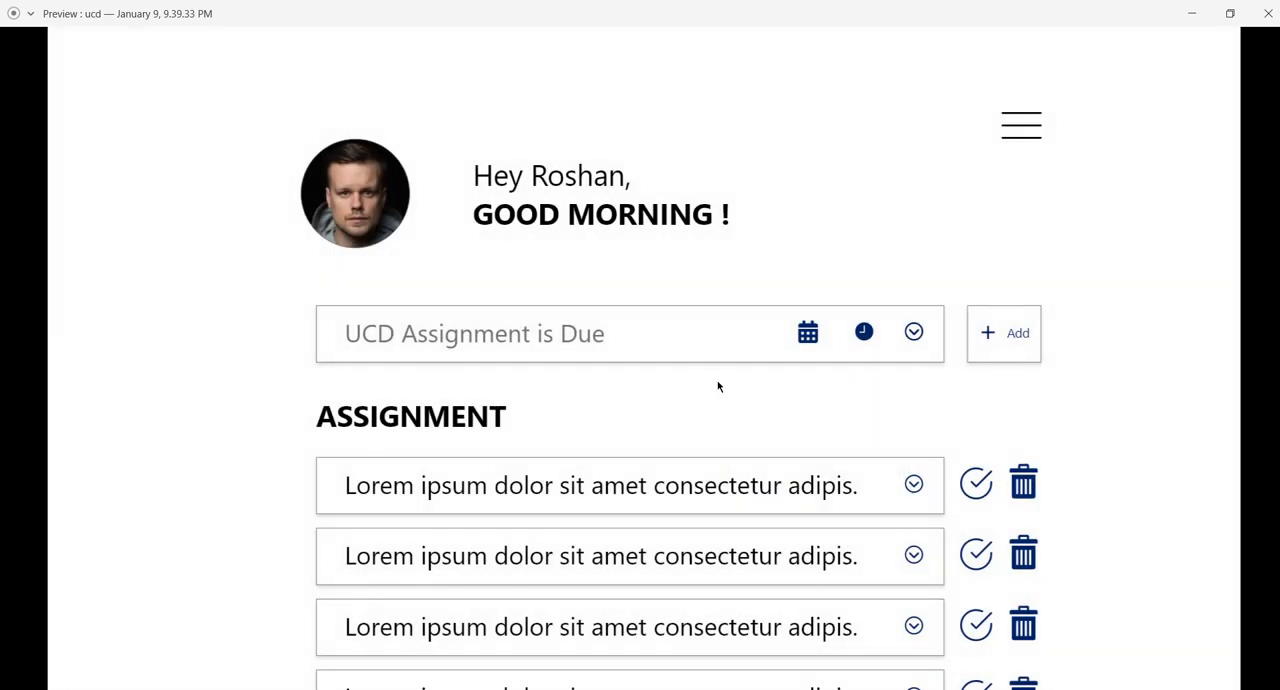
pyautogui.moveTo(528, 406)
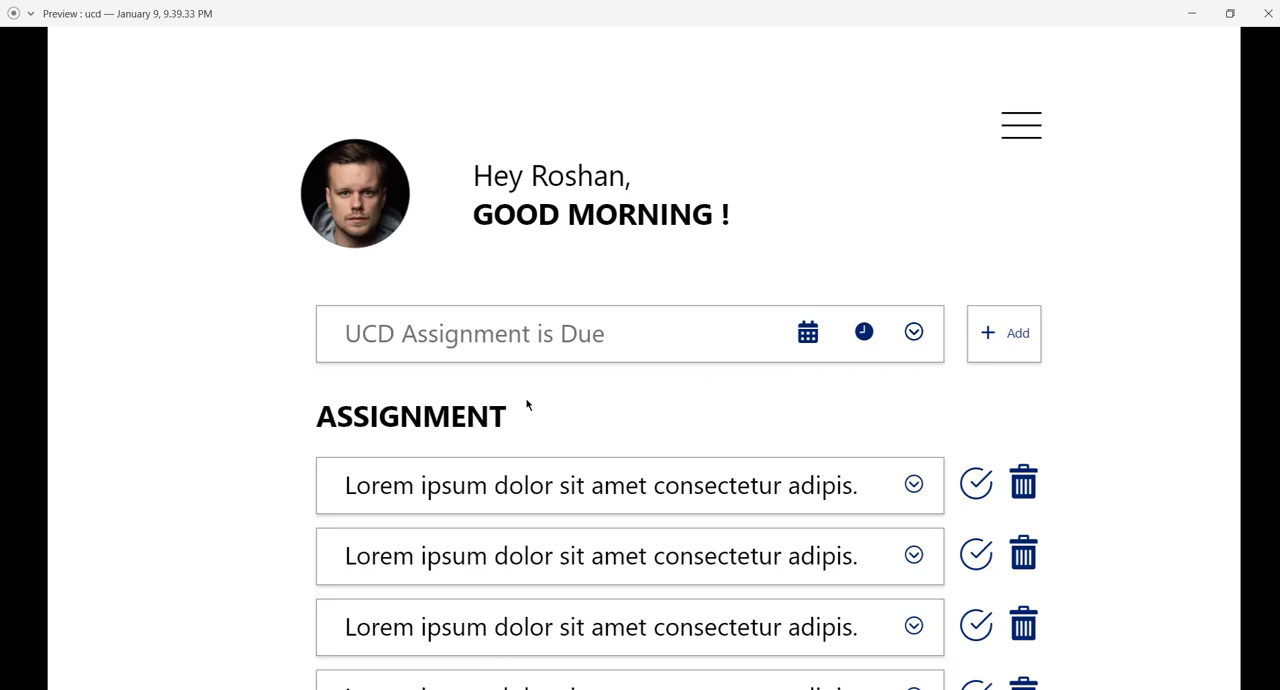
pyautogui.moveTo(390, 388)
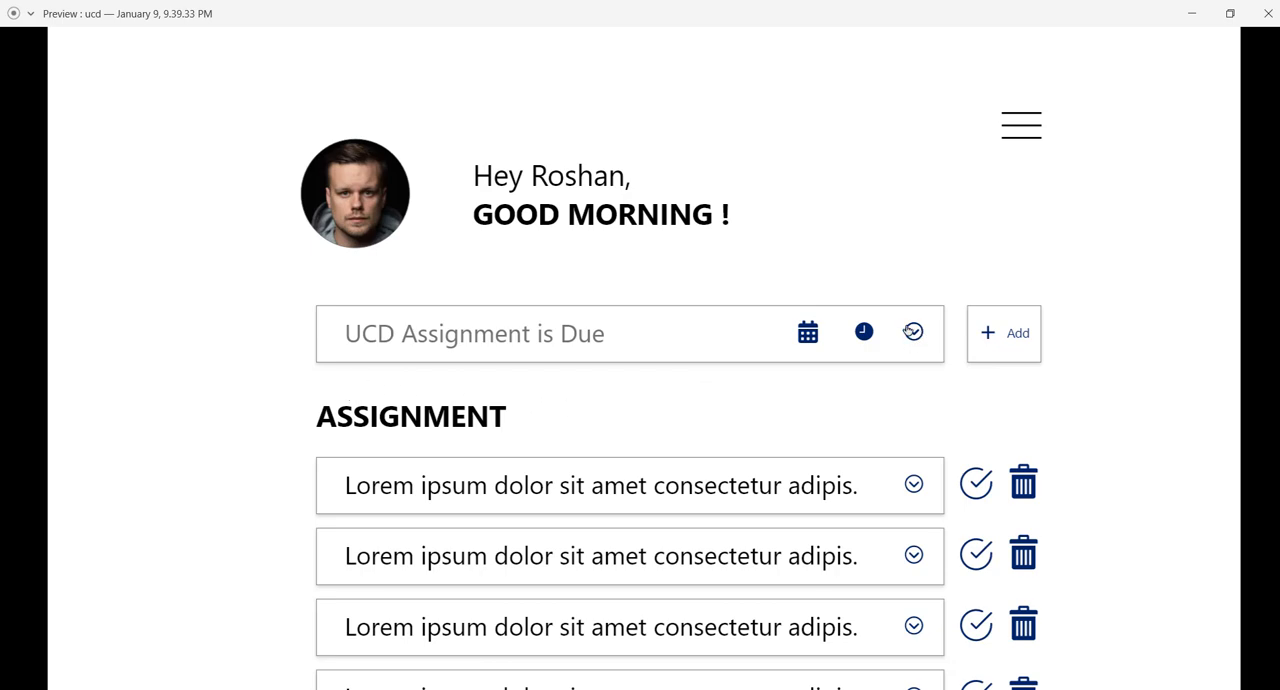
pyautogui.click(912, 332)
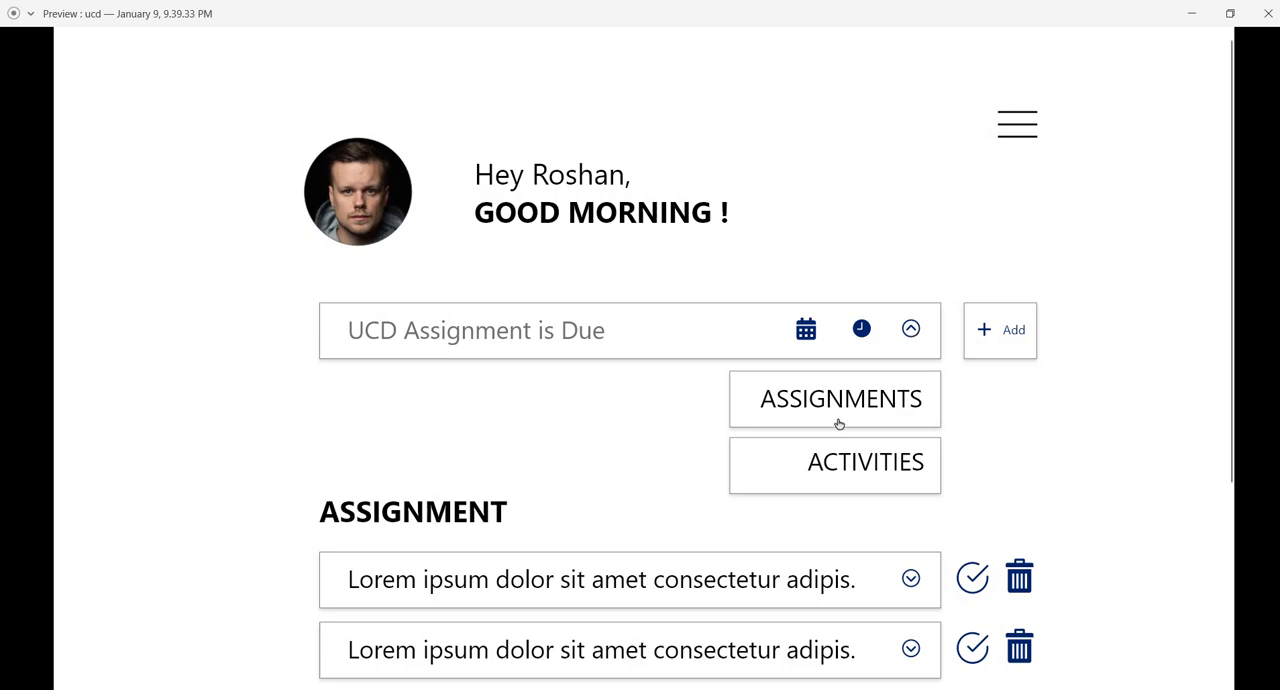
pyautogui.moveTo(864, 388)
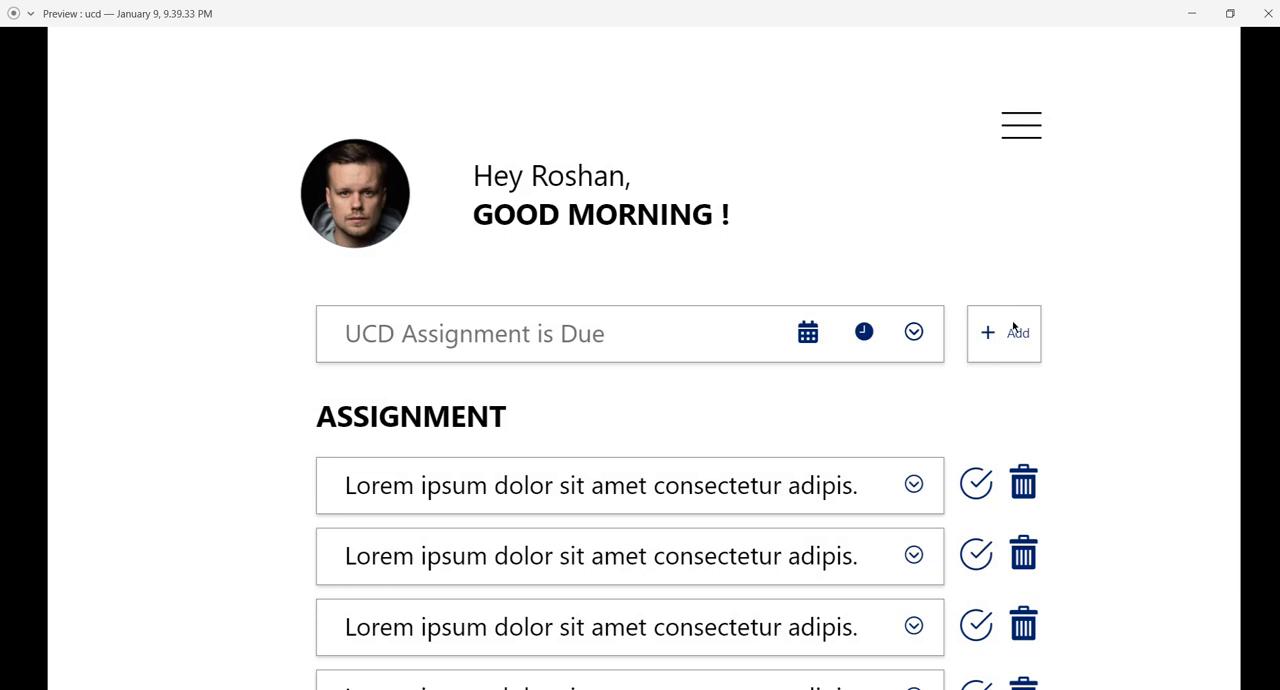
# Add UCD Assignment is Due to the Assignment list and check its Jan 9, 7:15 AM deadline
pyautogui.click(1004, 332)
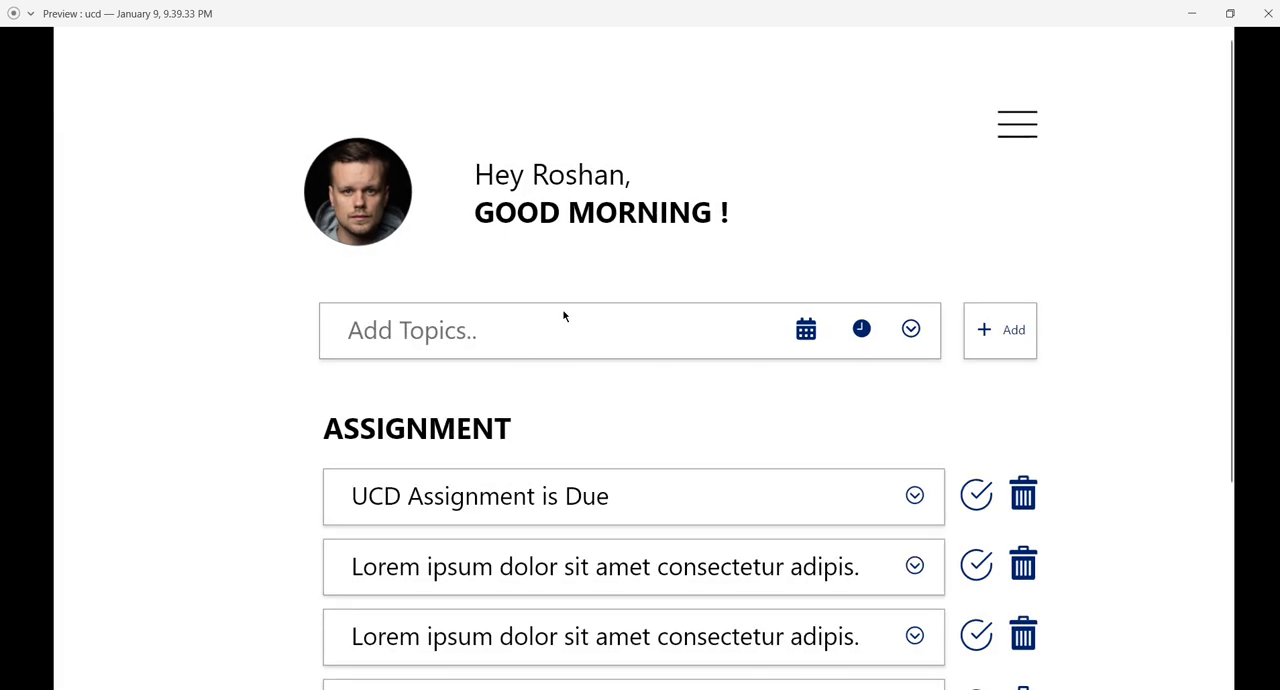
pyautogui.moveTo(376, 460)
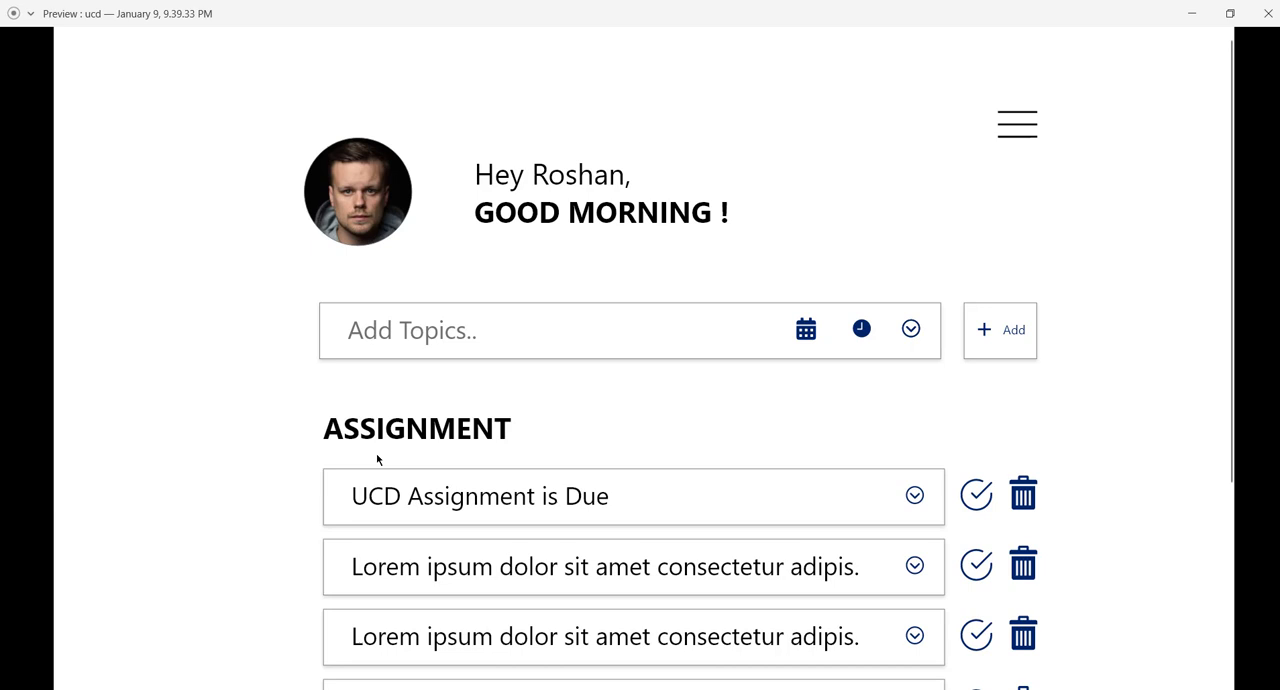
pyautogui.moveTo(378, 490)
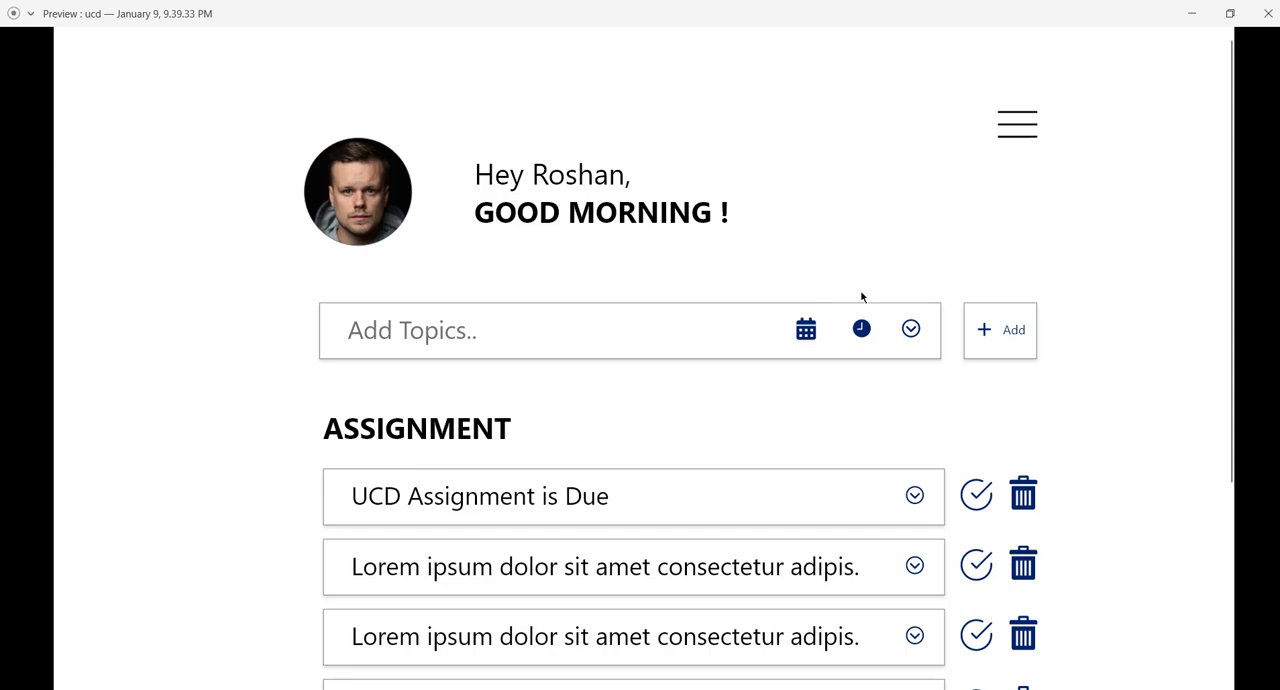
pyautogui.click(912, 494)
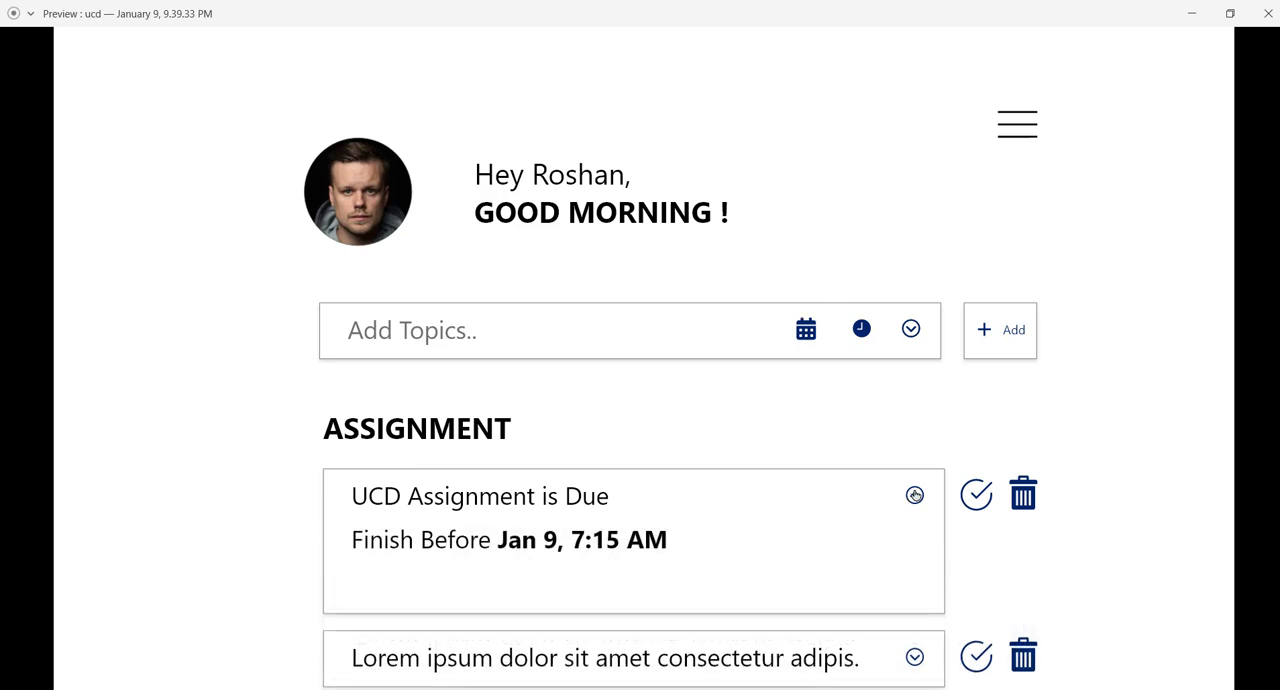
pyautogui.scroll(-3)
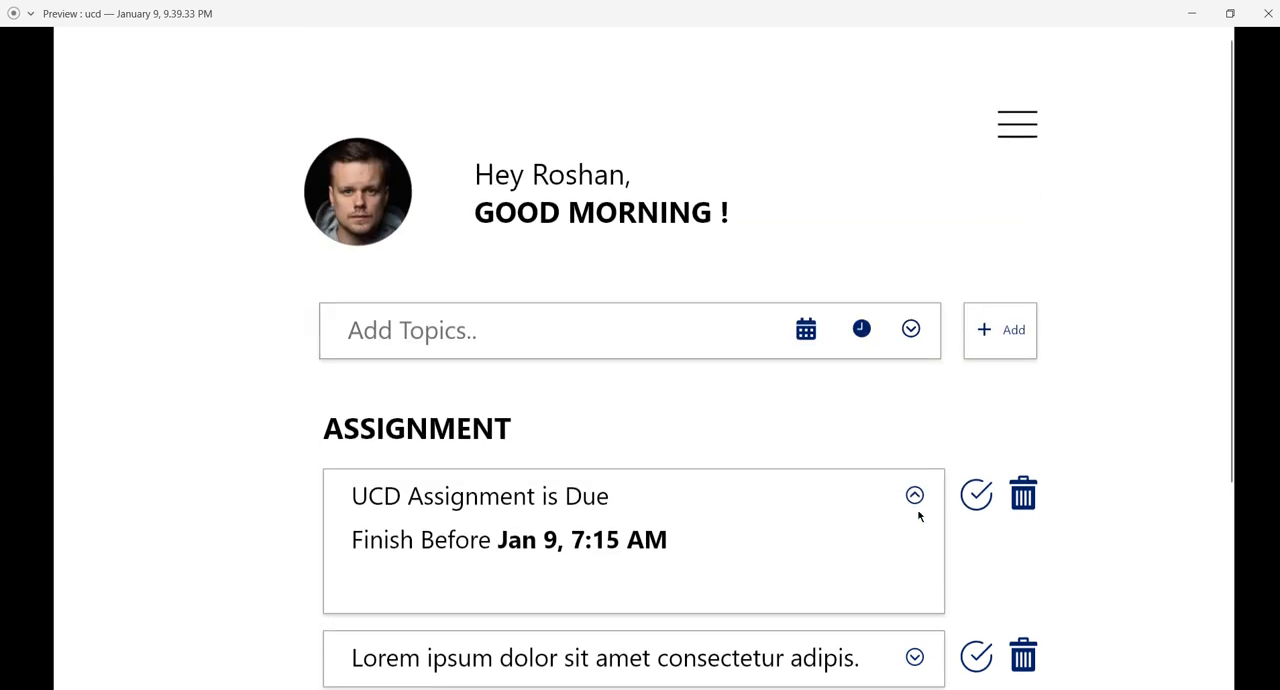
pyautogui.click(912, 496)
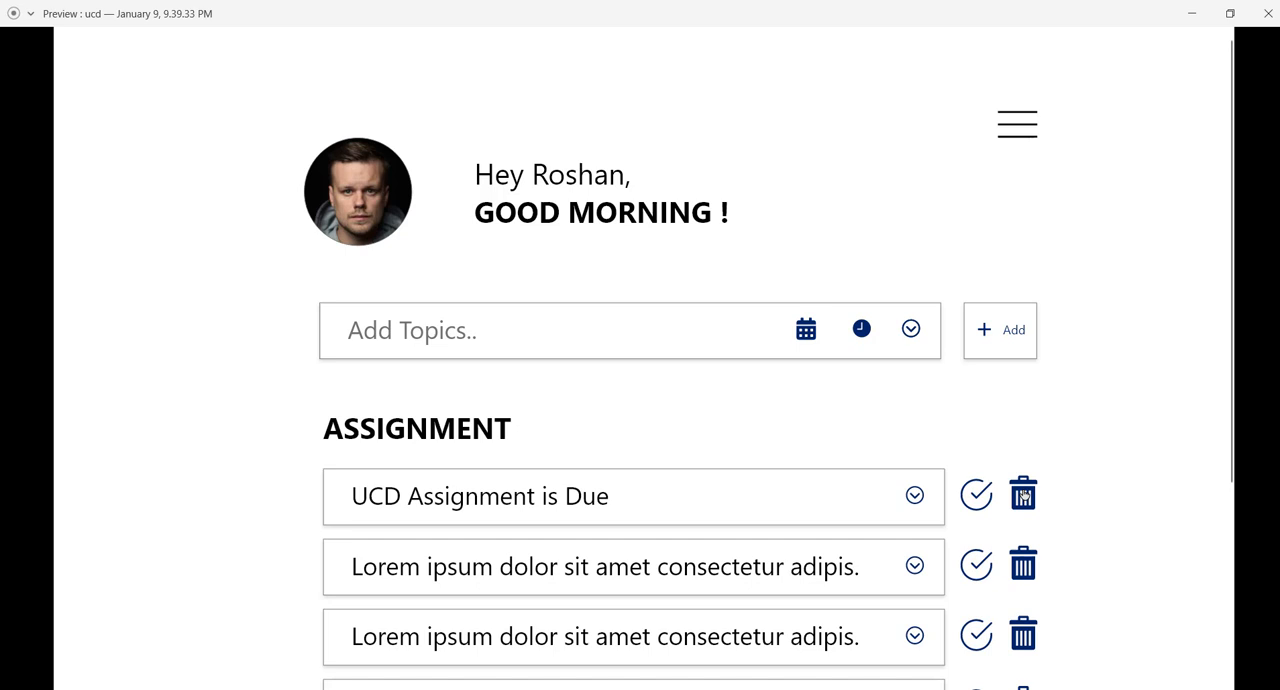
pyautogui.moveTo(1046, 524)
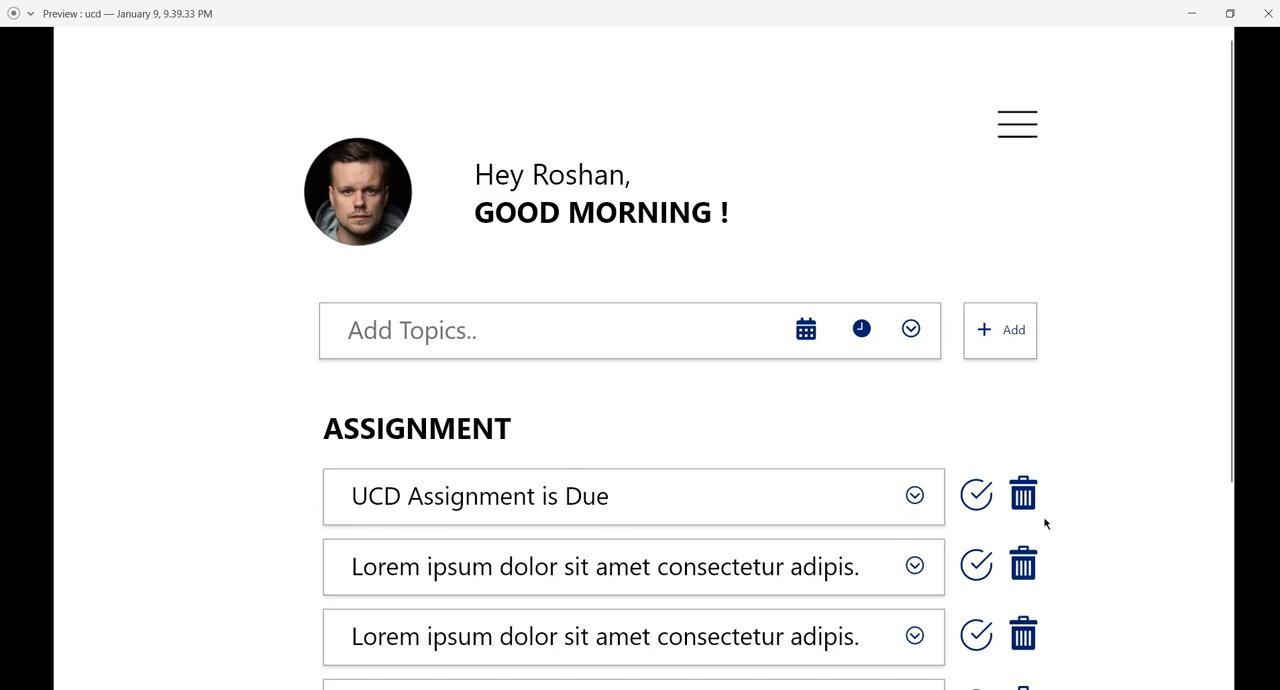
# Delete the UCD Assignment is Due task from the list
pyautogui.click(1022, 492)
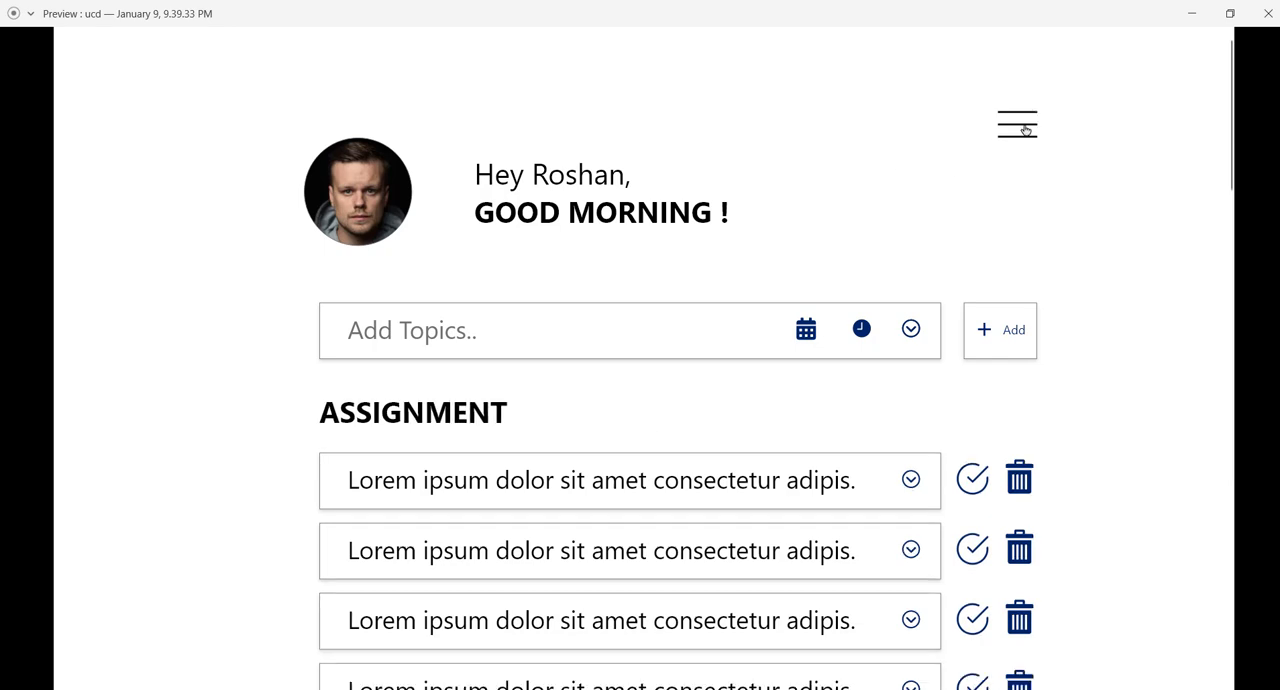
pyautogui.click(1016, 124)
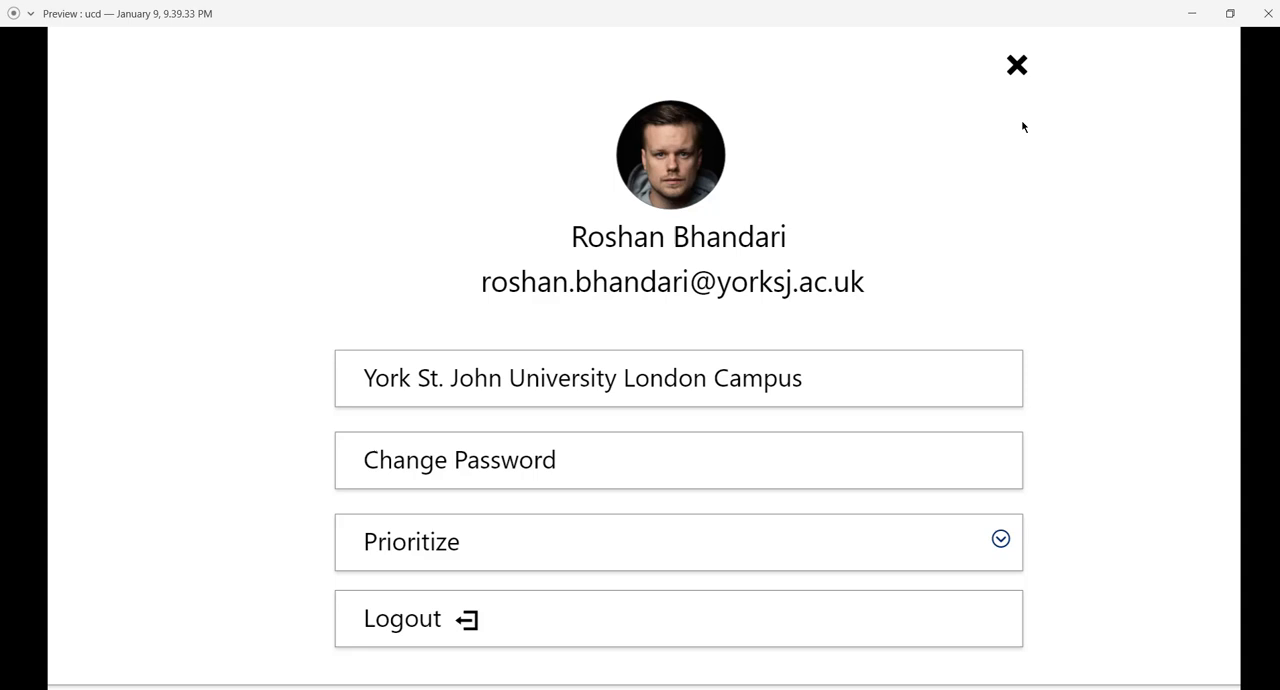
pyautogui.moveTo(504, 238)
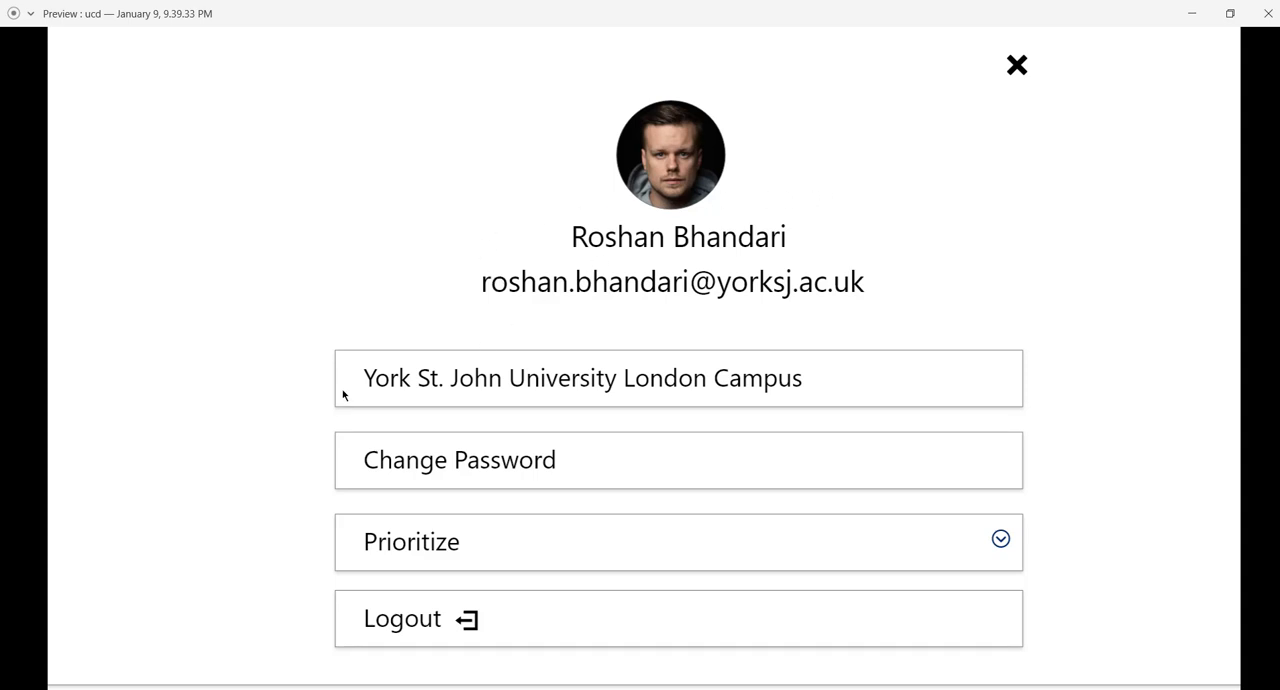
pyautogui.moveTo(276, 372)
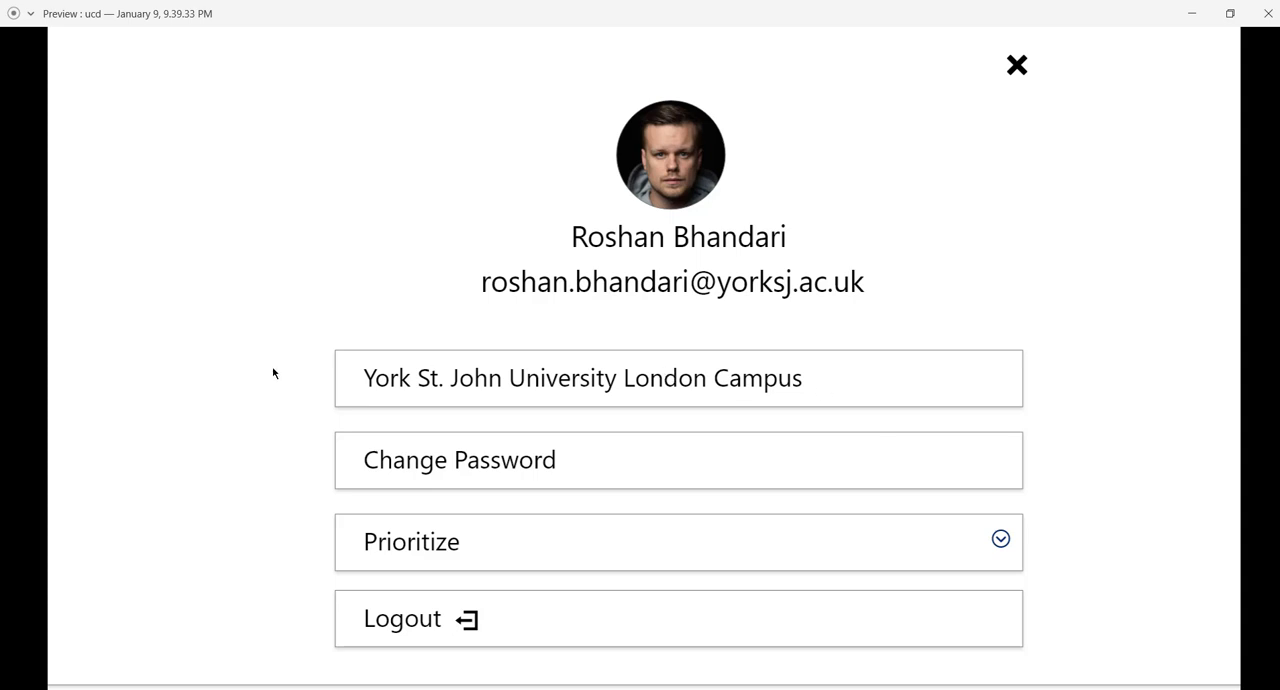
pyautogui.moveTo(424, 568)
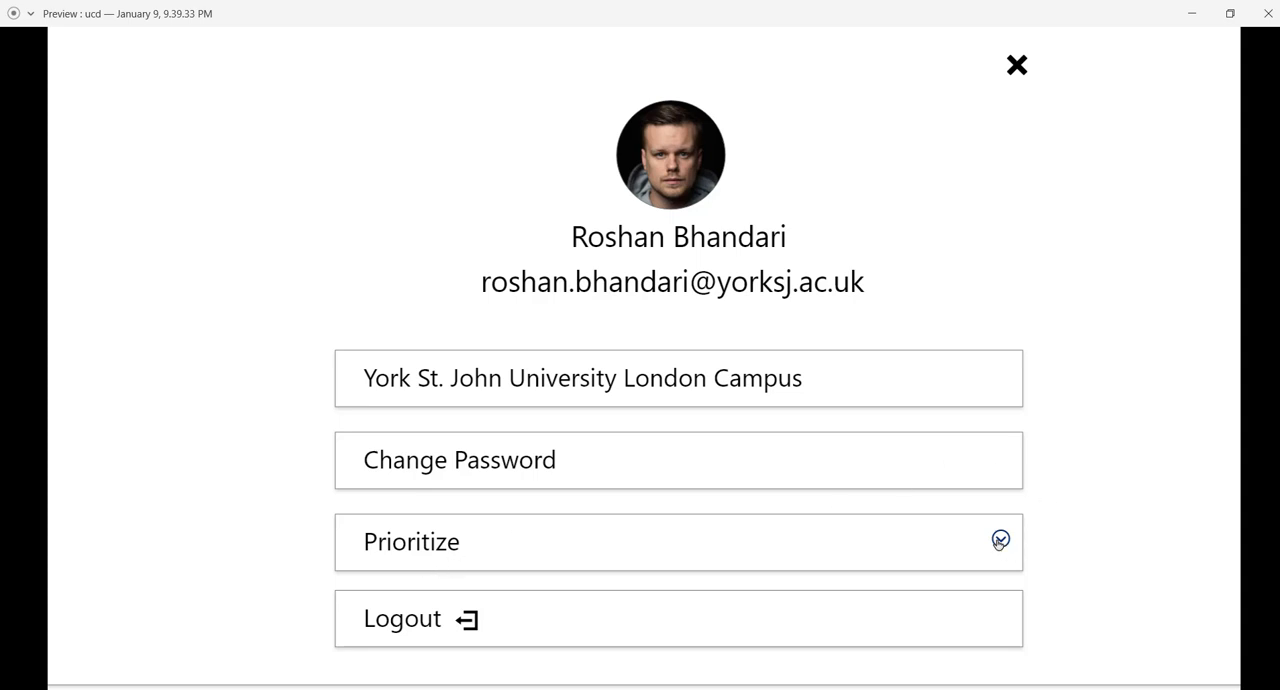
pyautogui.moveTo(1000, 544)
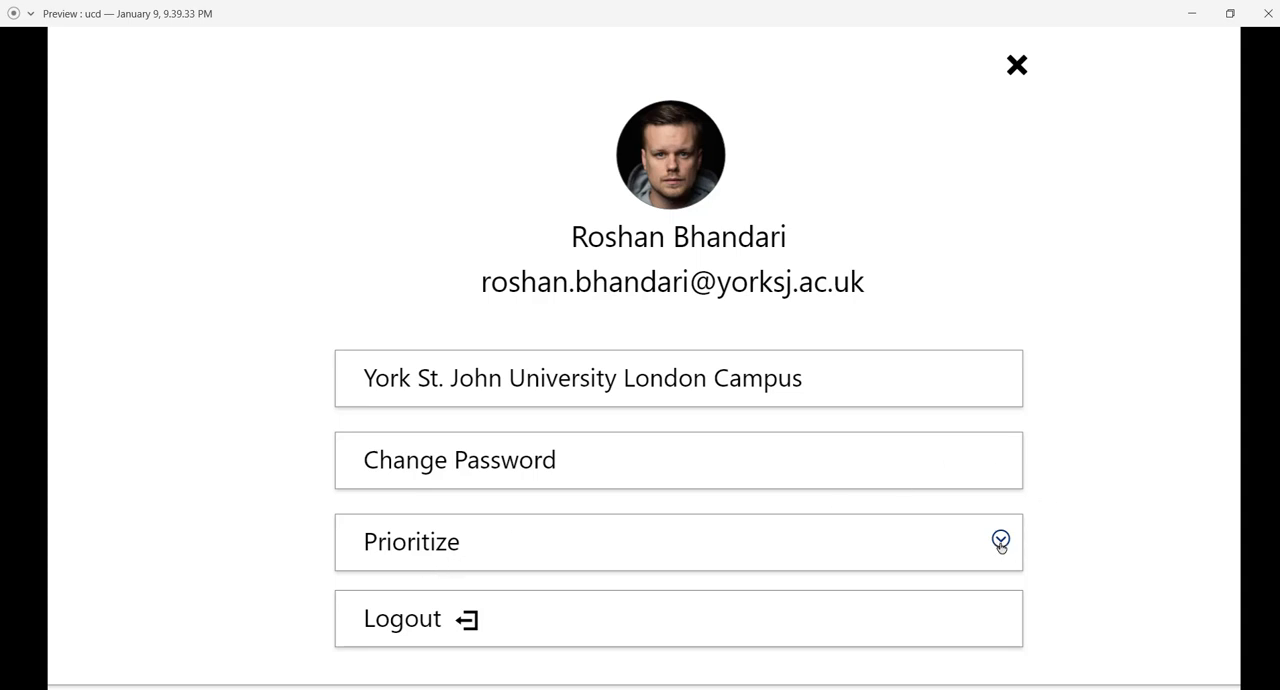
pyautogui.click(1000, 540)
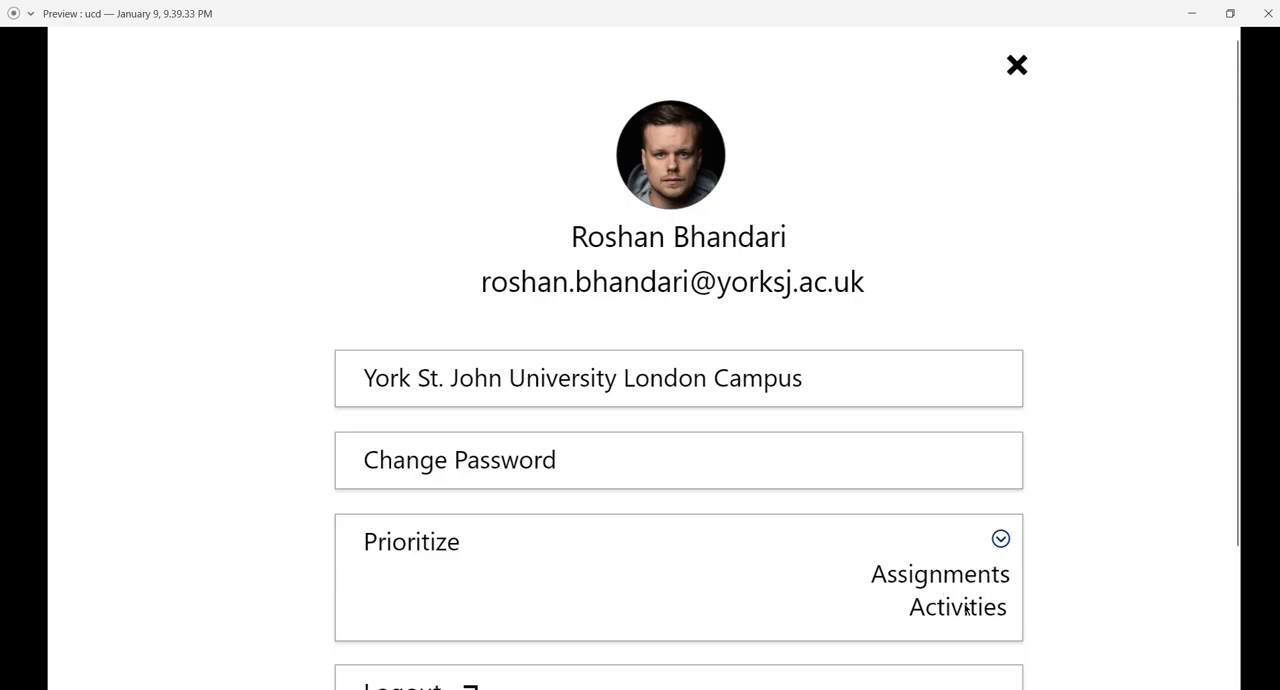
pyautogui.moveTo(912, 632)
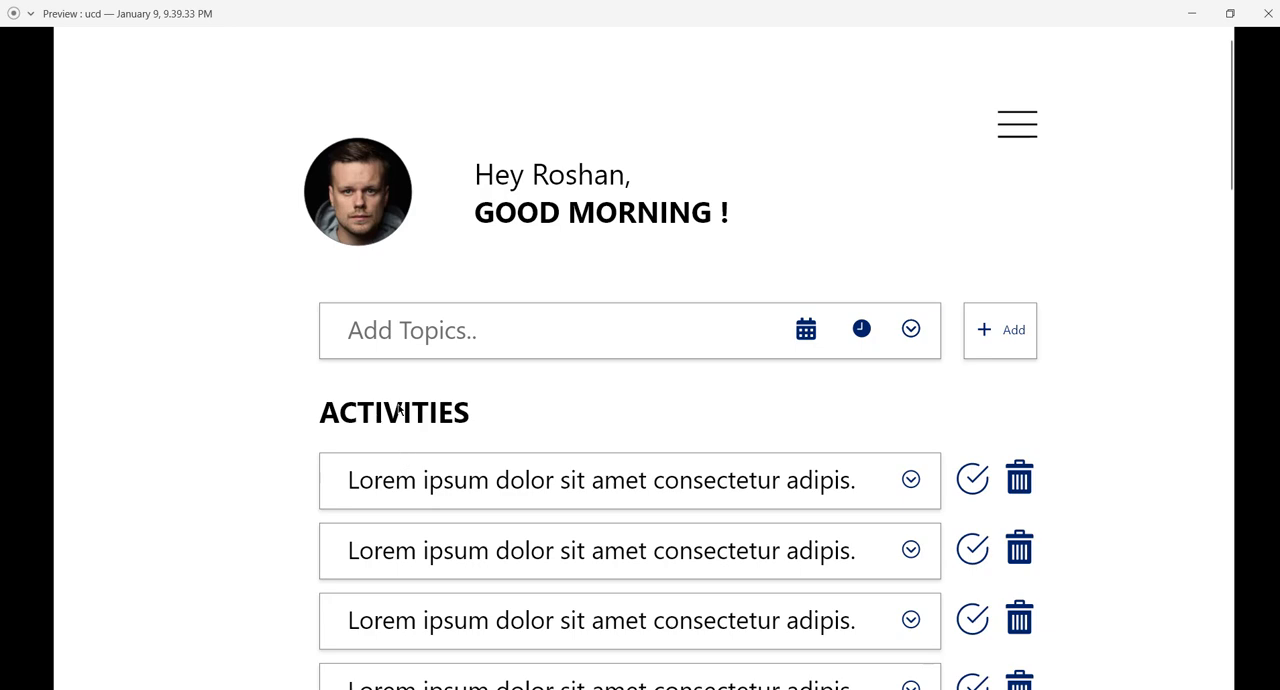
pyautogui.scroll(-3)
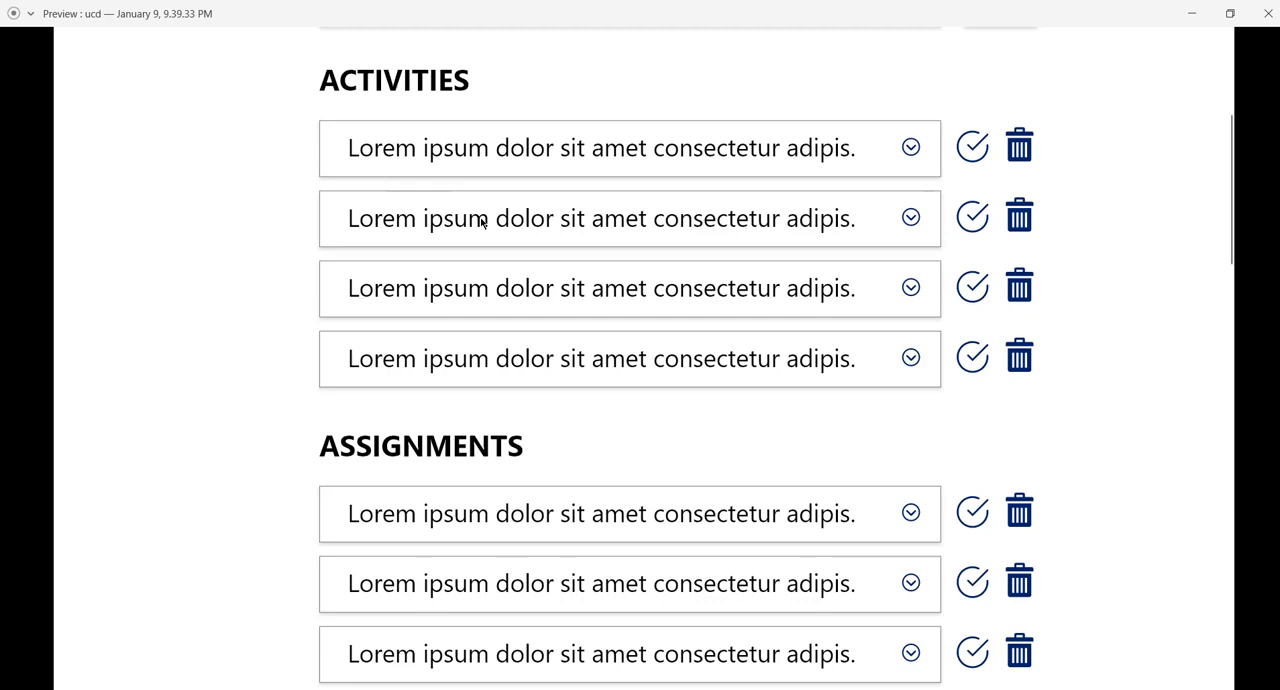
pyautogui.moveTo(384, 96)
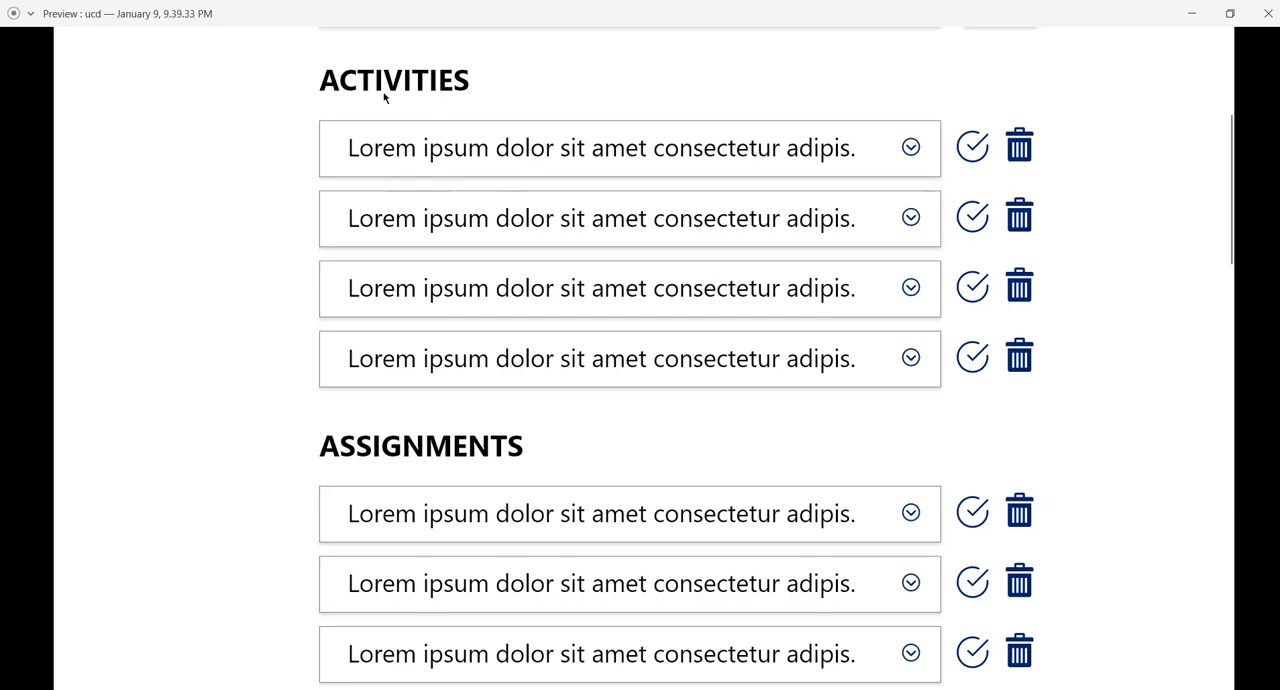
pyautogui.scroll(-3)
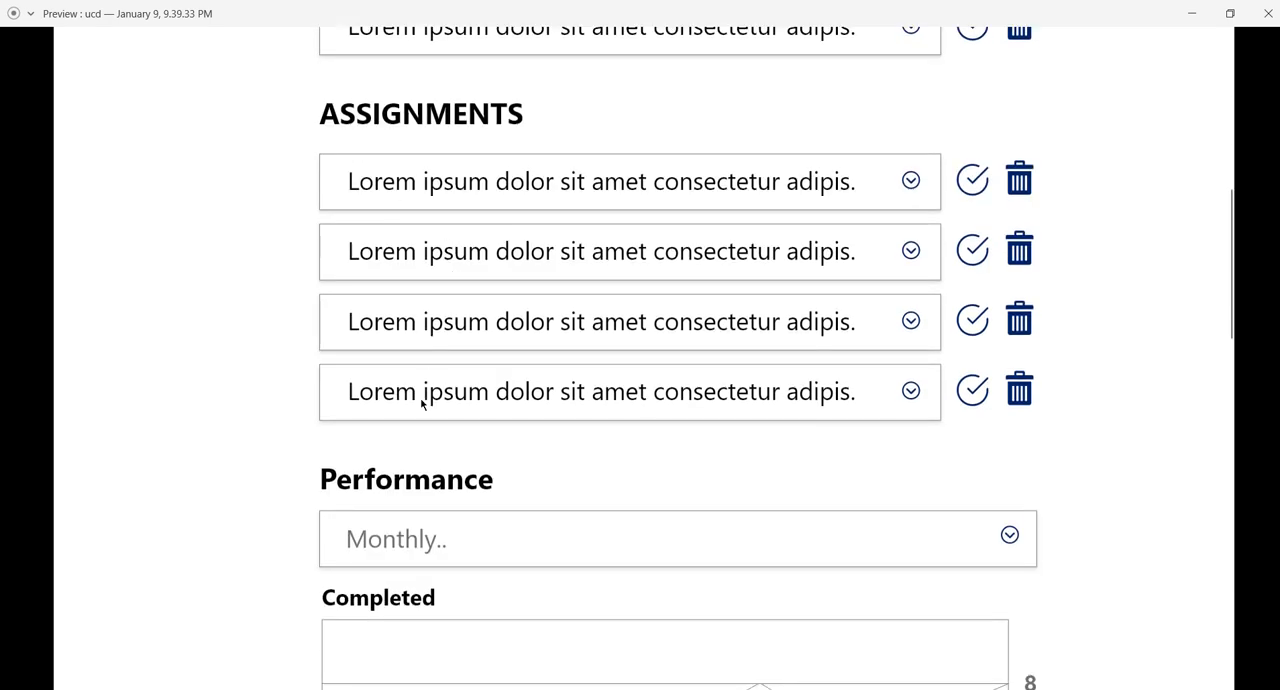
pyautogui.scroll(-3)
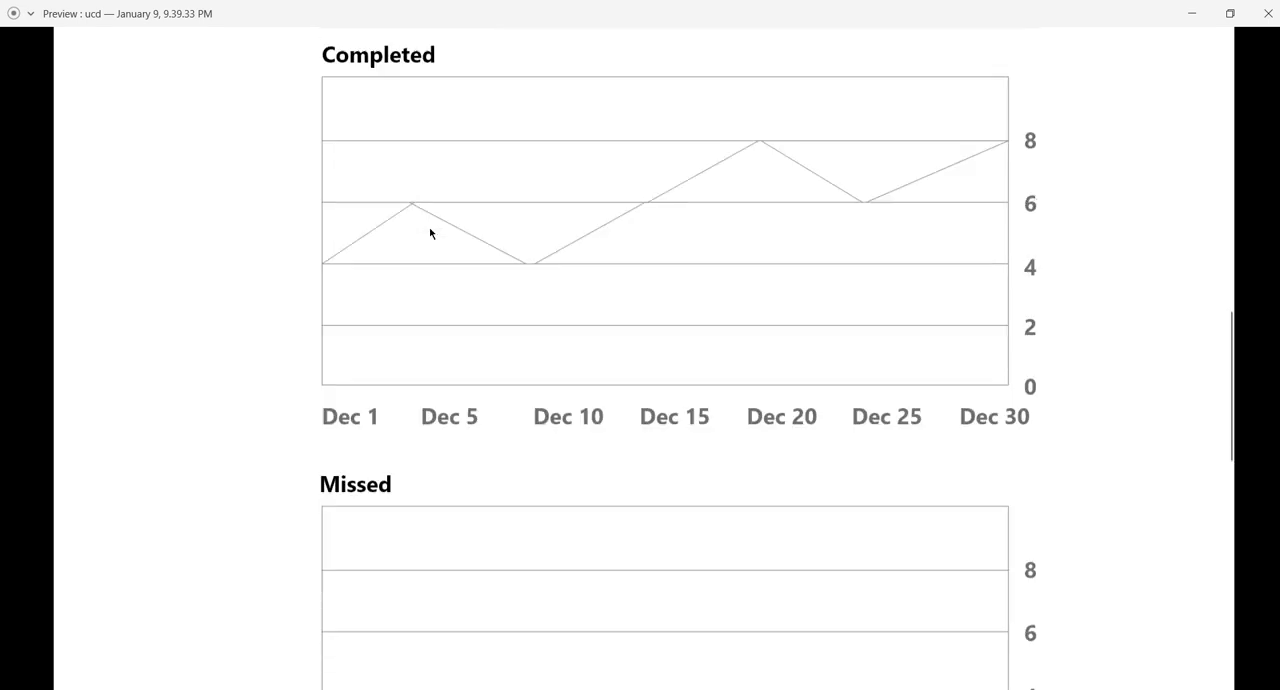